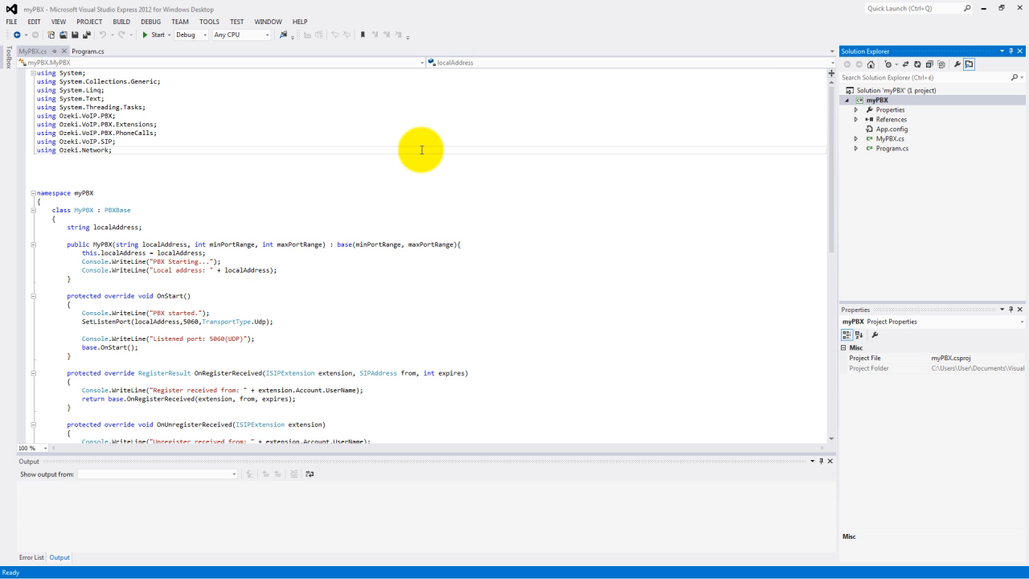
# - Add a new class file named UserInfo to the myPBX project via Add > Class
pyautogui.click(878, 100)
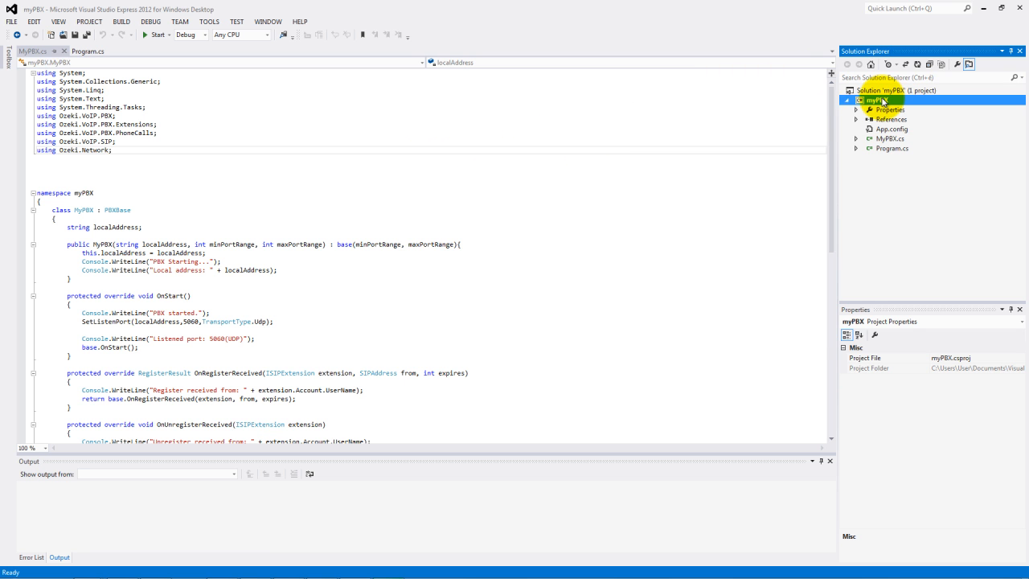
pyautogui.rightClick(881, 99)
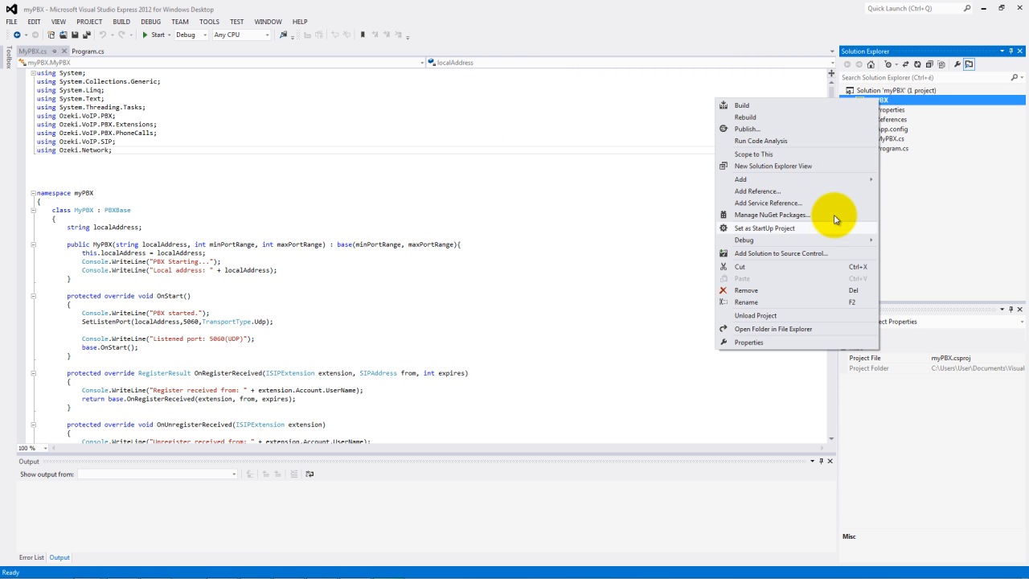
pyautogui.click(739, 178)
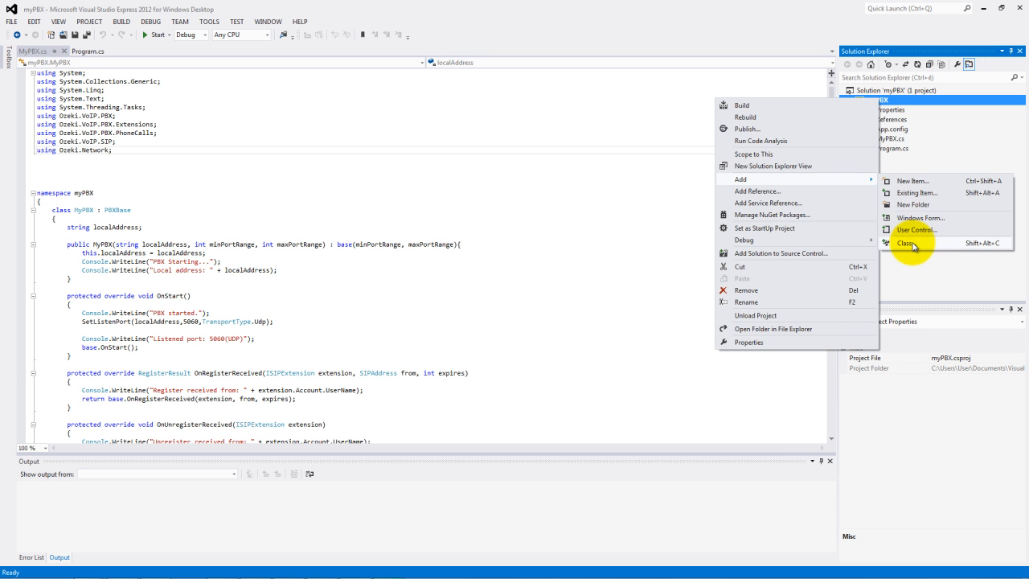
pyautogui.click(906, 243)
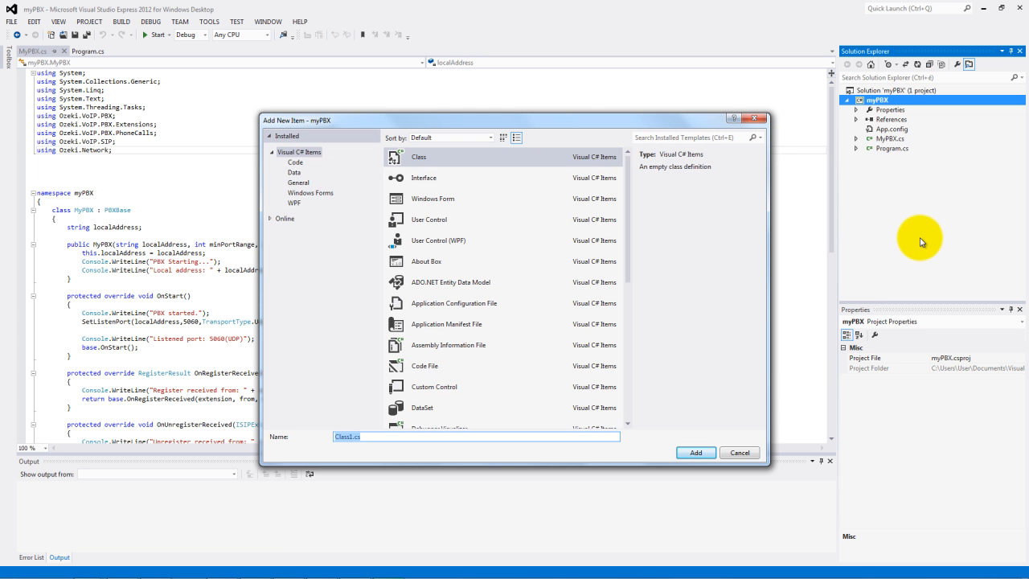
pyautogui.write('UserInfo')
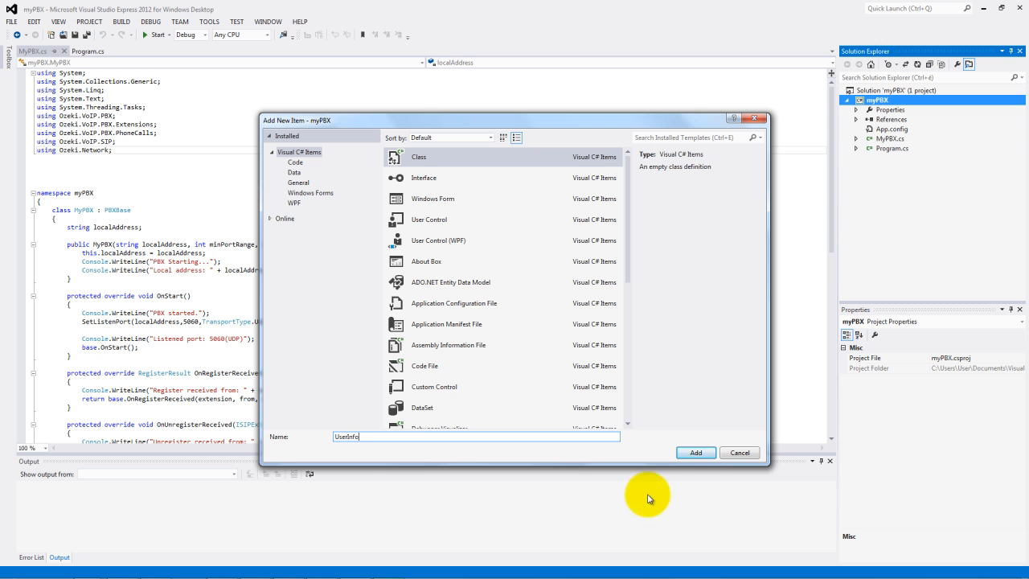
pyautogui.click(695, 452)
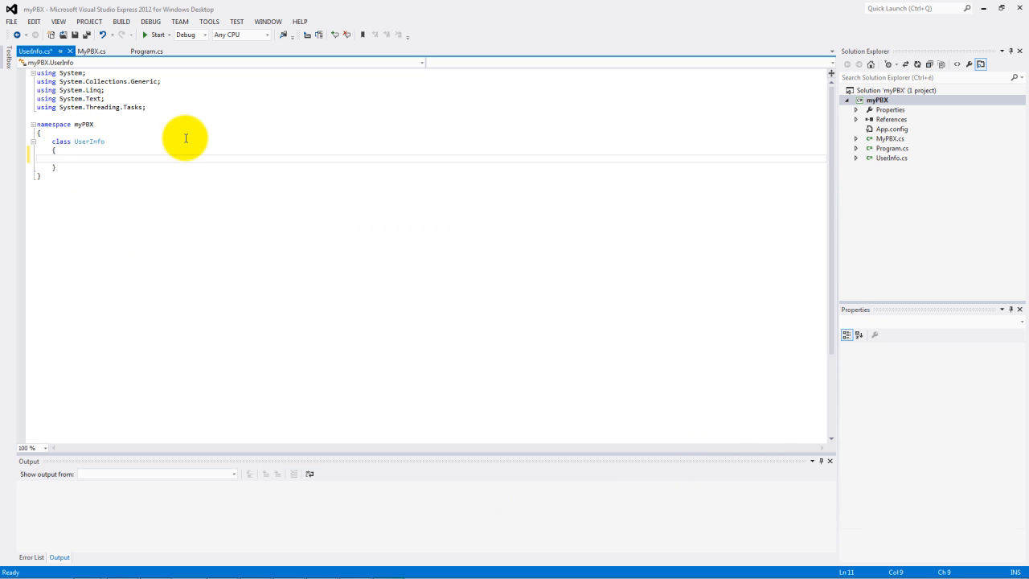
# - Write Username and Password string properties with private setters and a UserInfo(username, password) constructor
pyautogui.write('public string')
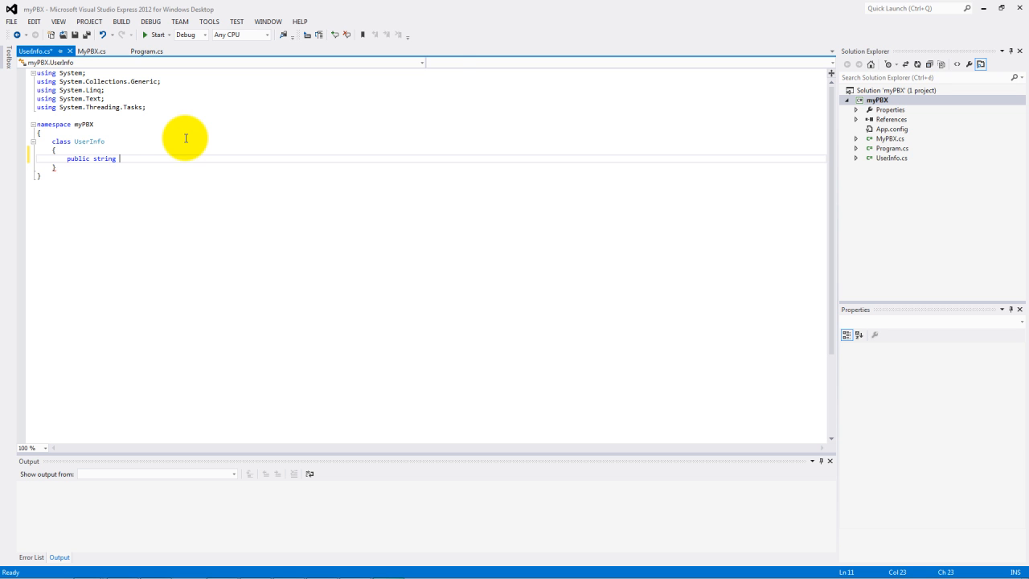
pyautogui.write('Username { get; }')
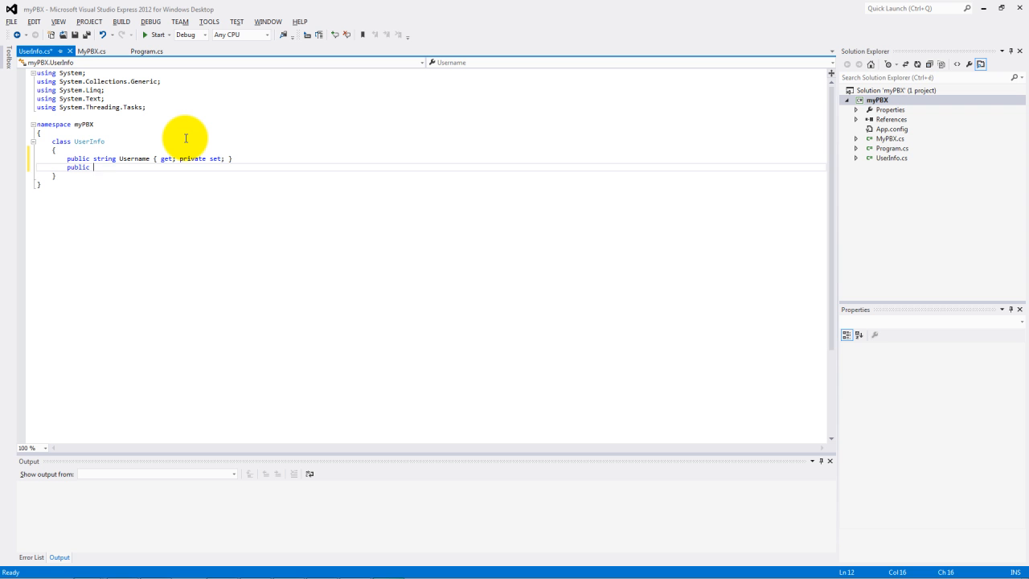
pyautogui.write('string Password')
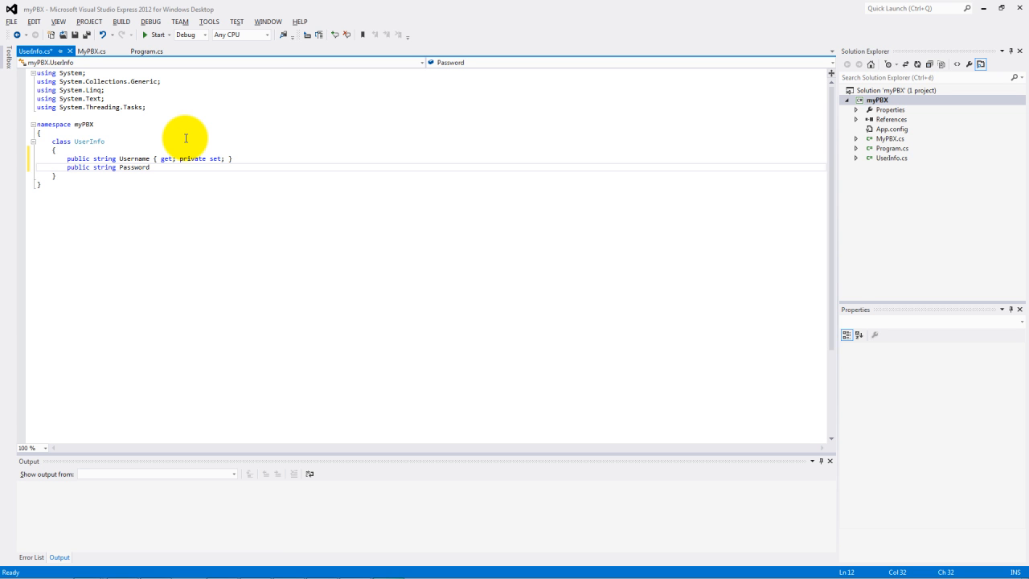
pyautogui.write('{ get; private set;')
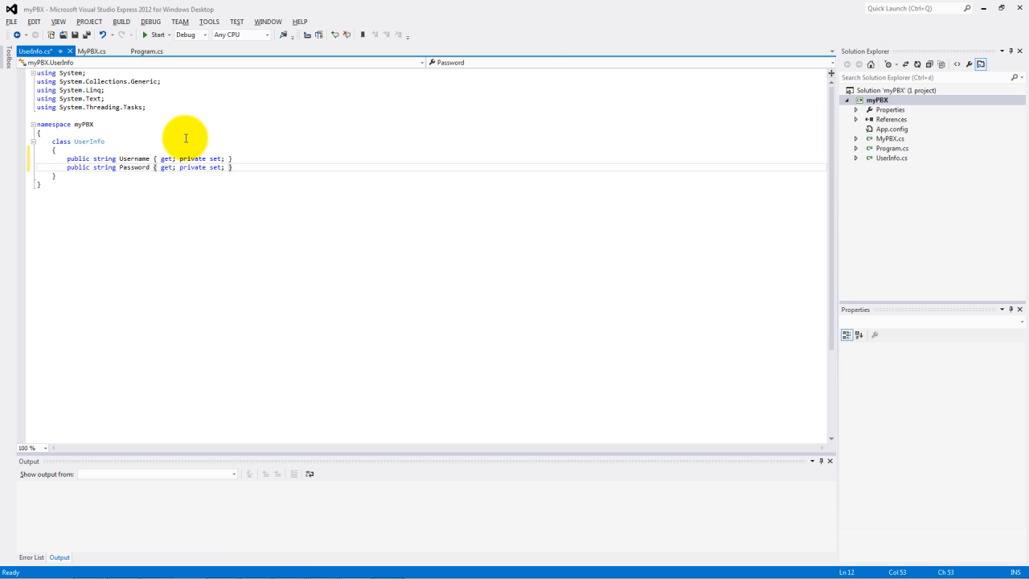
pyautogui.write('public UserInfo(string username, string password)')
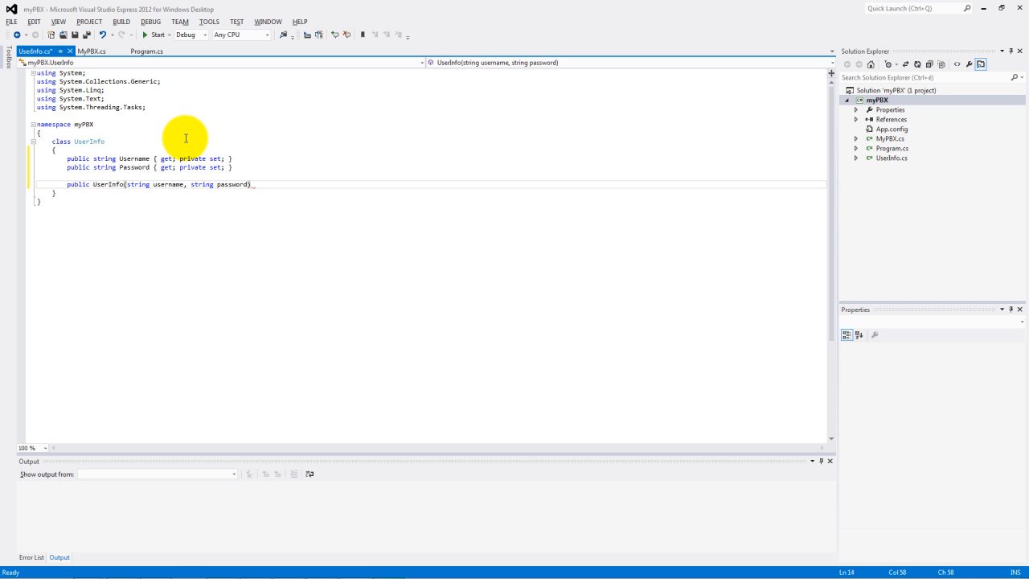
pyautogui.press('enter')
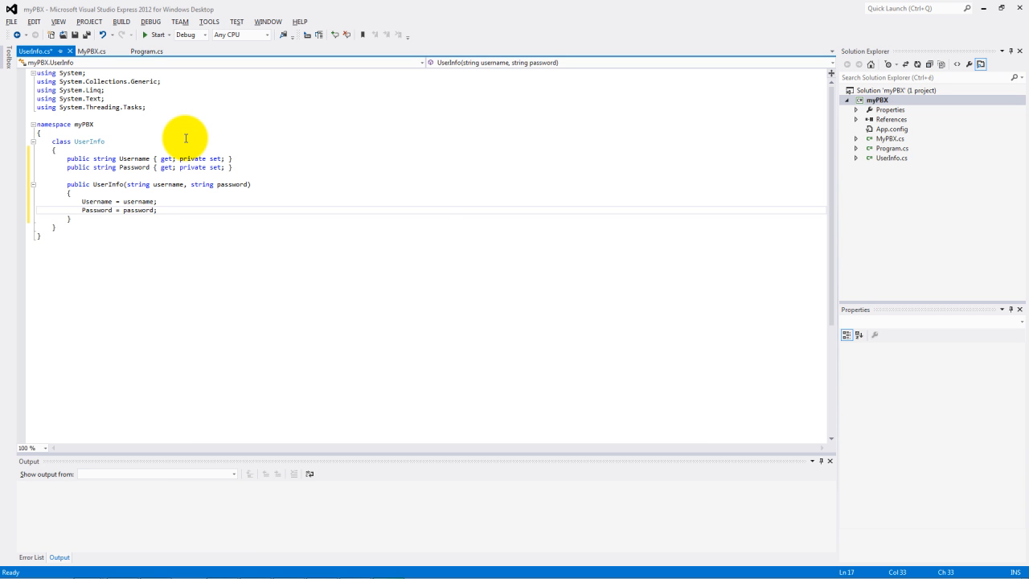
pyautogui.moveTo(428, 209)
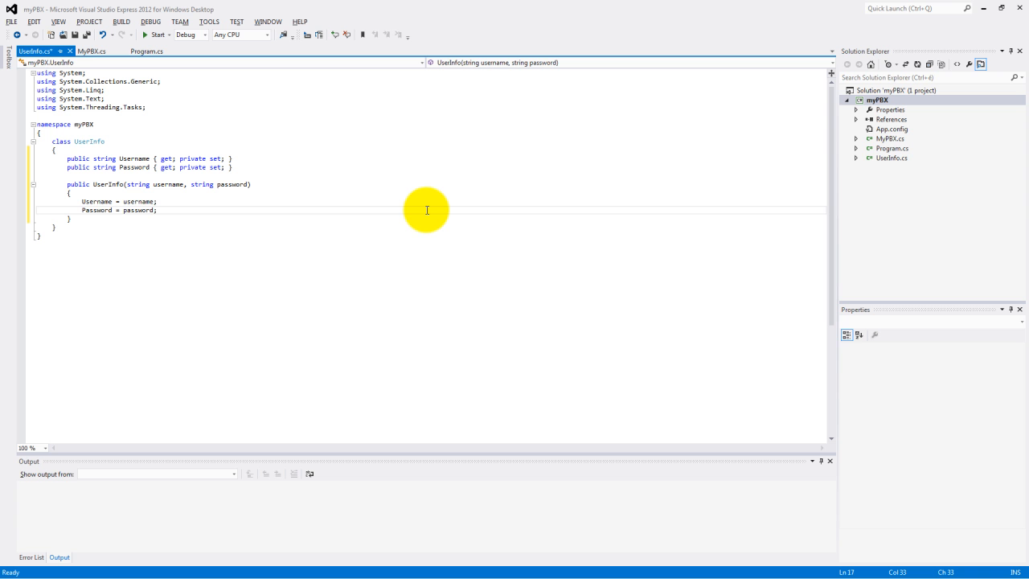
pyautogui.moveTo(1021, 254)
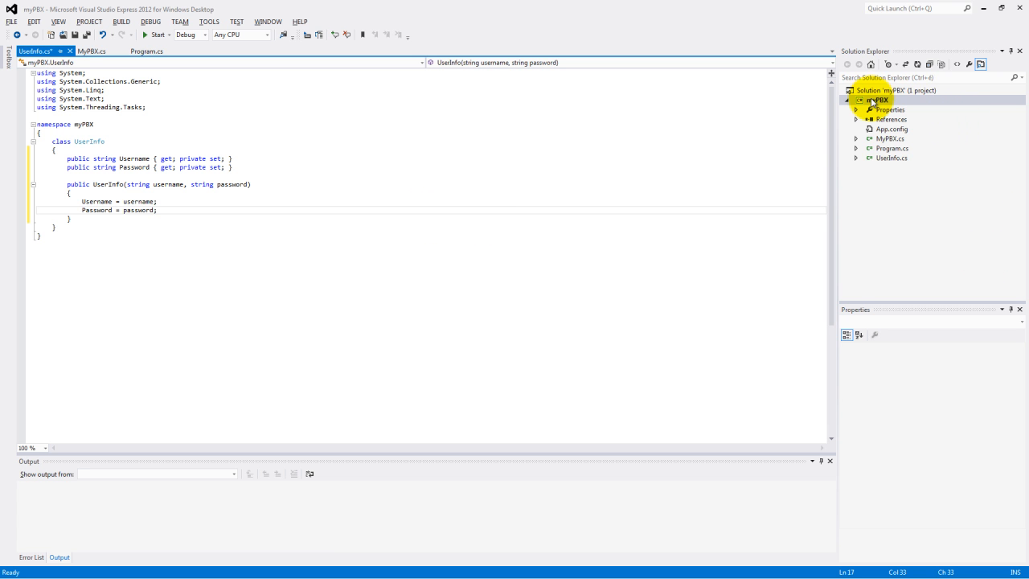
# - Add a UserInfoContainer class holding an allowedUsers Dictionary<string, UserInfo> created in the constructor
pyautogui.click(876, 100)
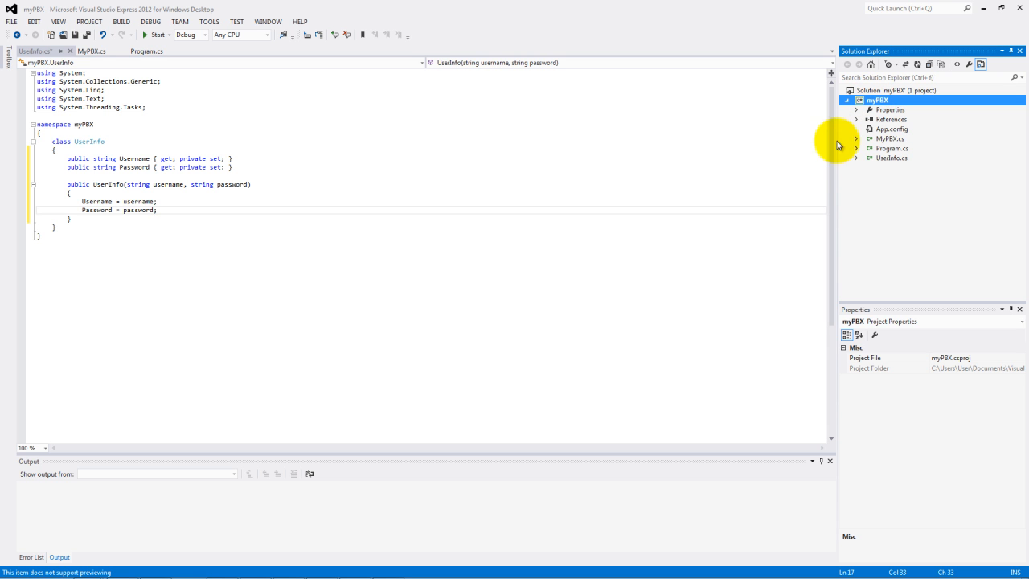
pyautogui.moveTo(893, 223)
pyautogui.write('UserInfoContainer')
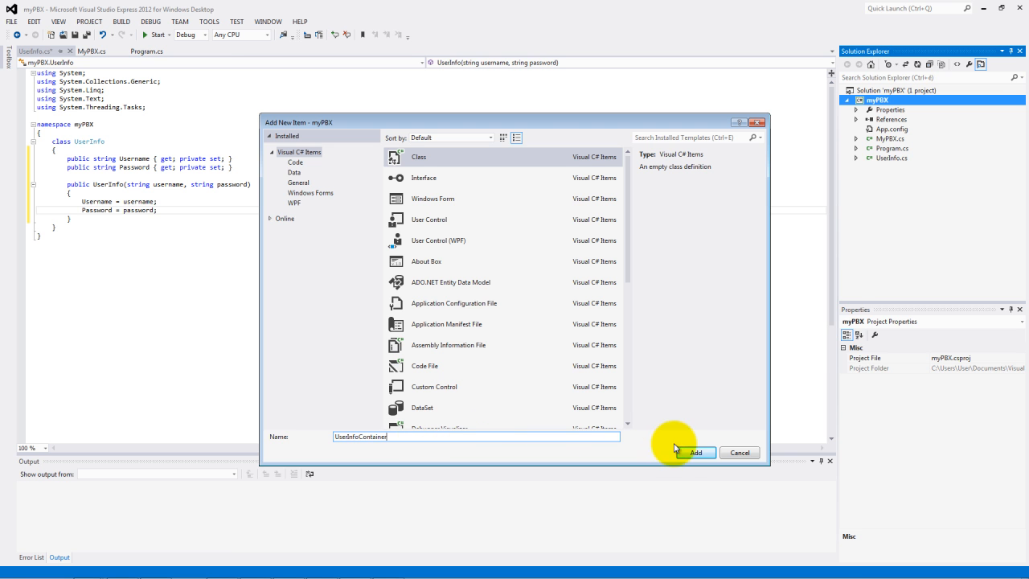
pyautogui.click(693, 451)
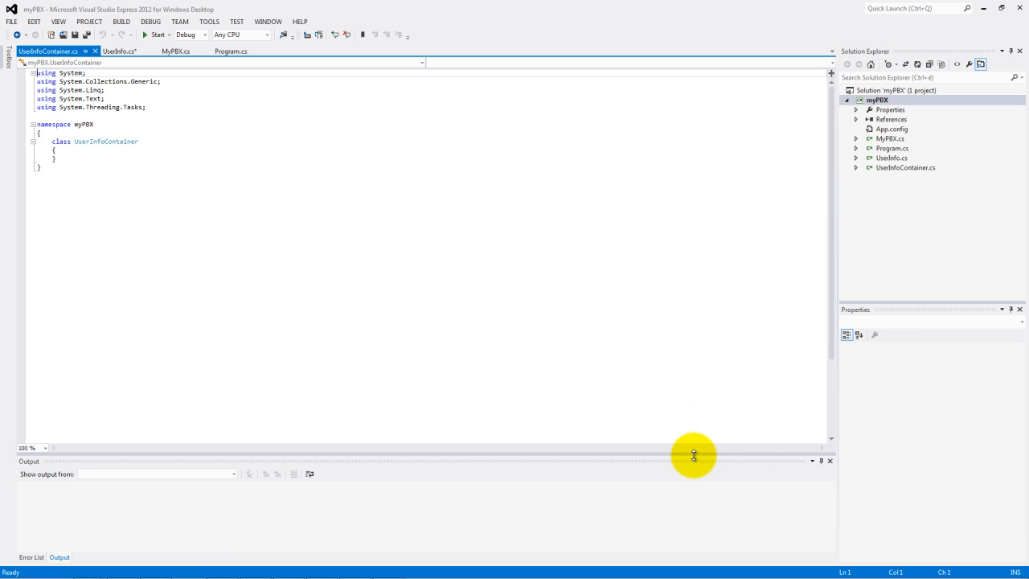
pyautogui.moveTo(479, 281)
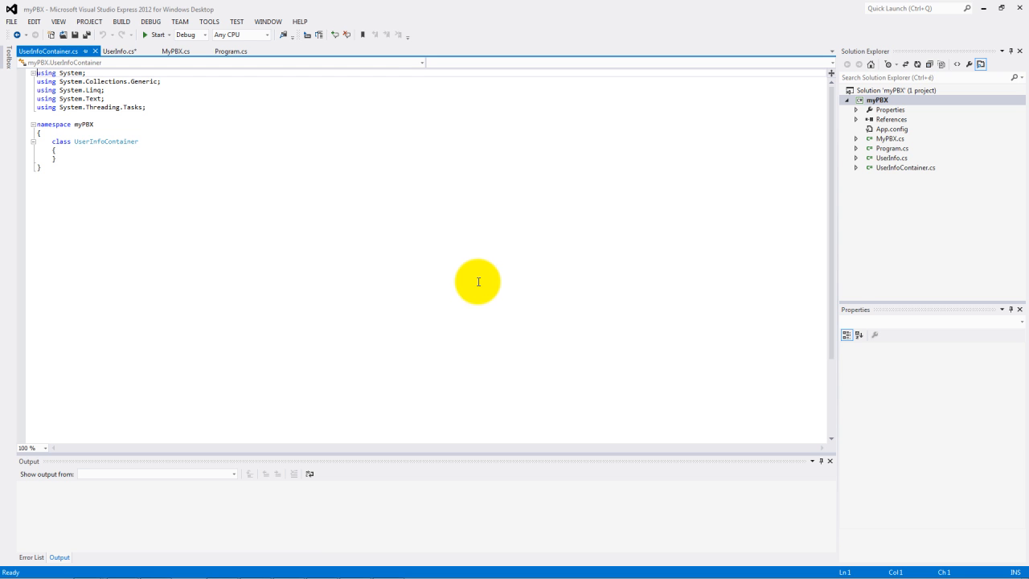
pyautogui.moveTo(131, 148)
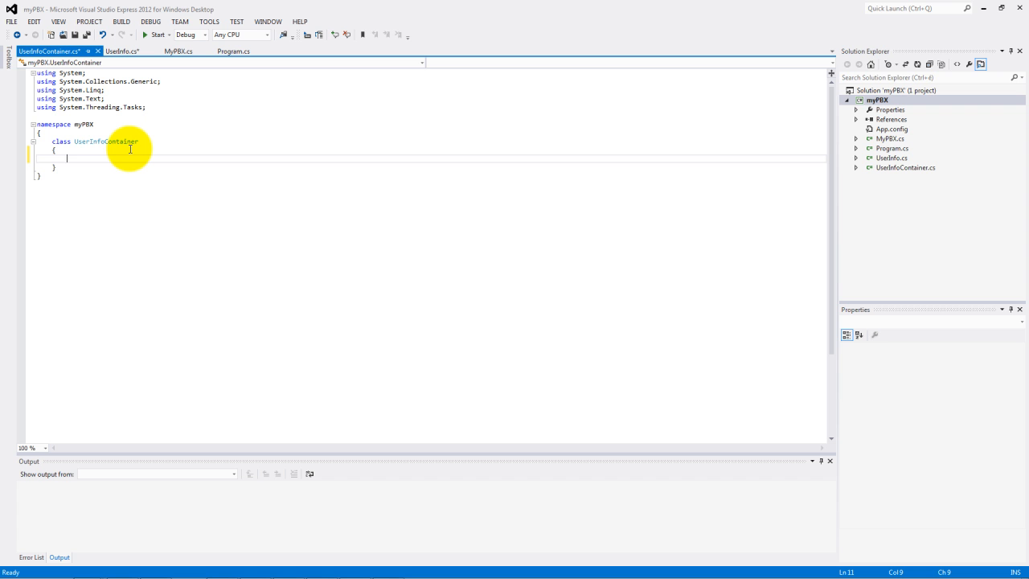
pyautogui.write('Dictionary<>')
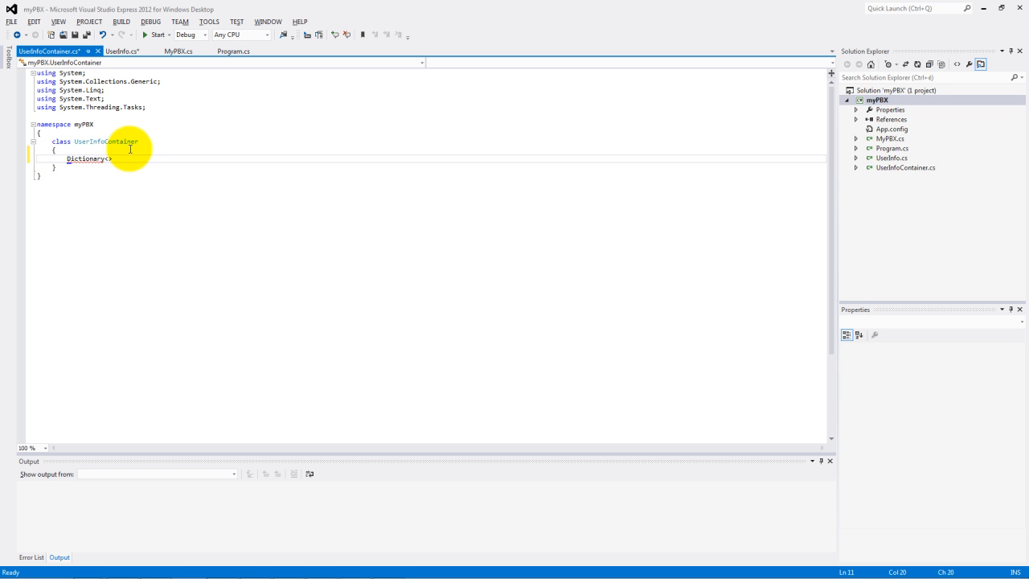
pyautogui.write('string, UserInfo>')
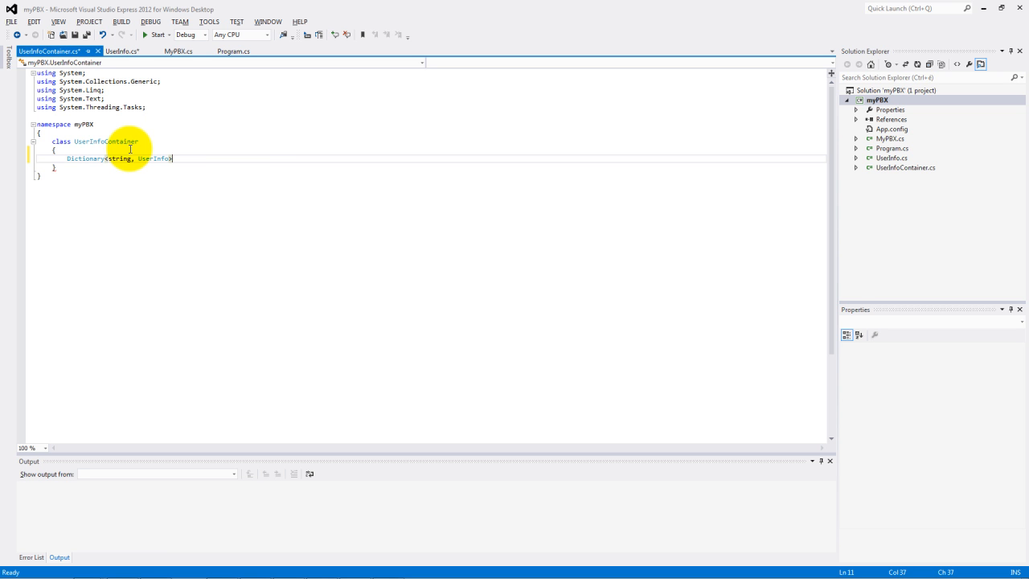
pyautogui.write('>')
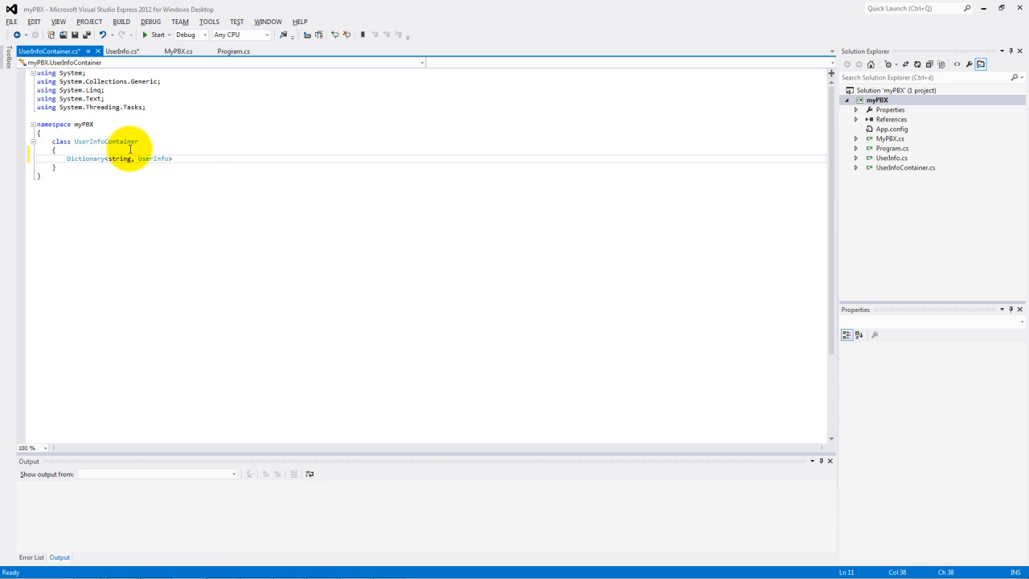
pyautogui.write('allowedUsers;')
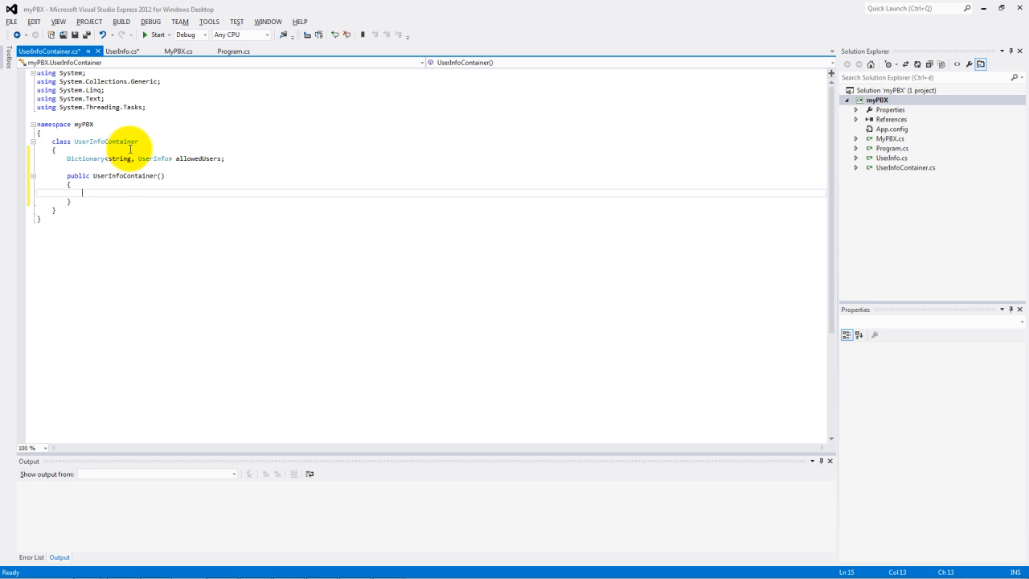
pyautogui.write('allowedUsers = new')
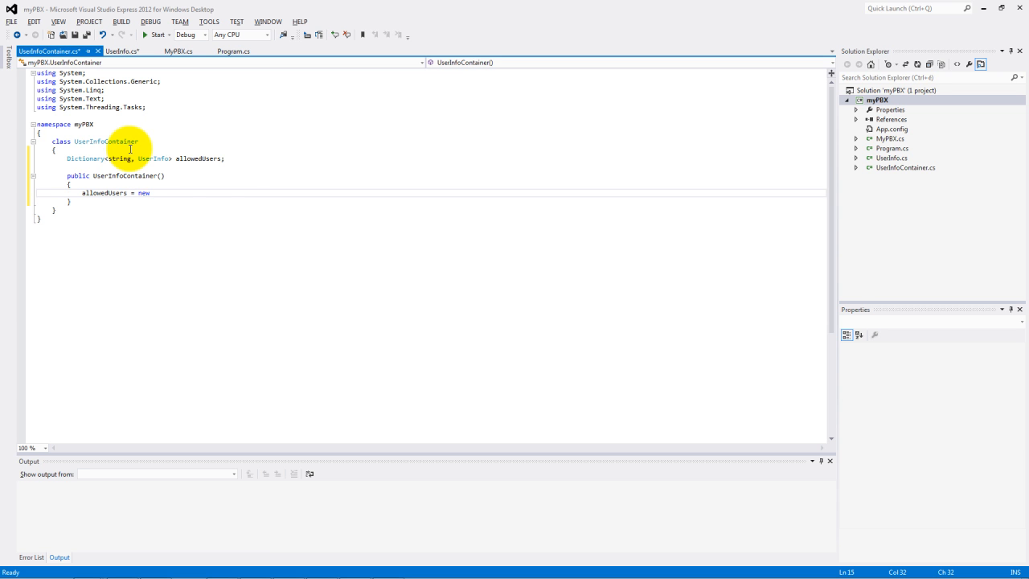
pyautogui.write('Dictionary<string, UserInfo>();')
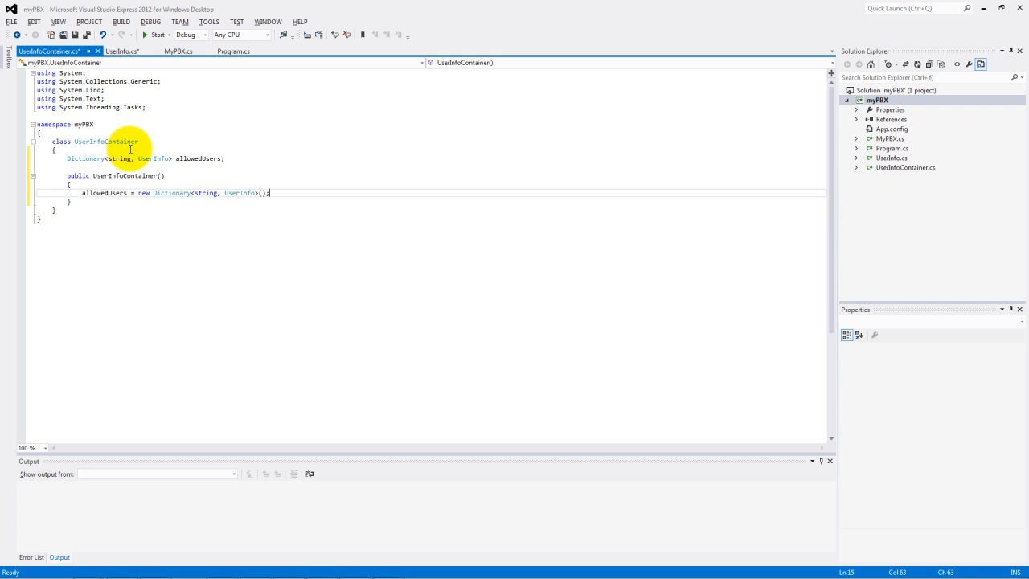
# - Write AddUserInfo that throws on a duplicate username, otherwise adds the user keyed by Username
pyautogui.write('public')
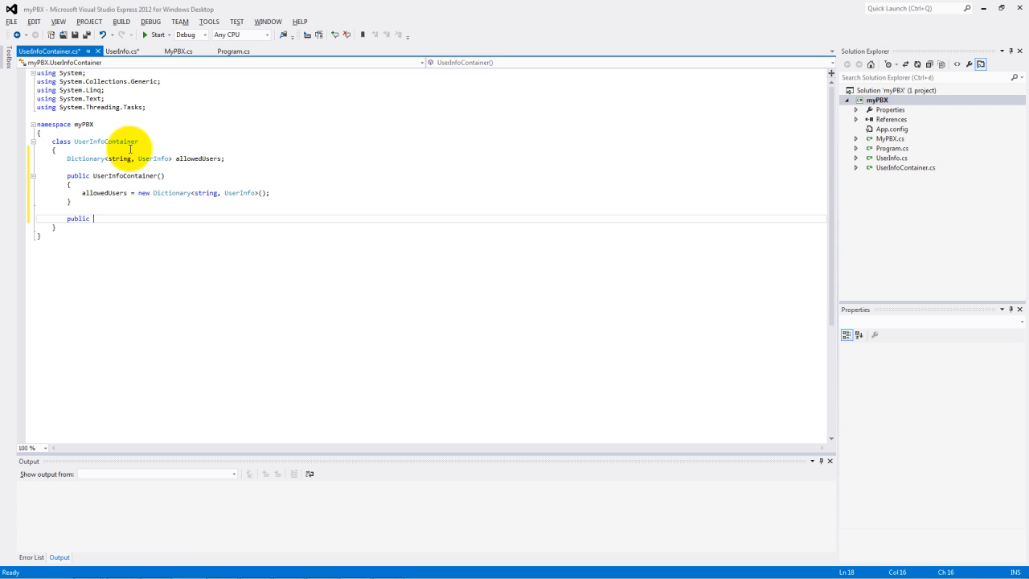
pyautogui.write('void AddUserInfo()')
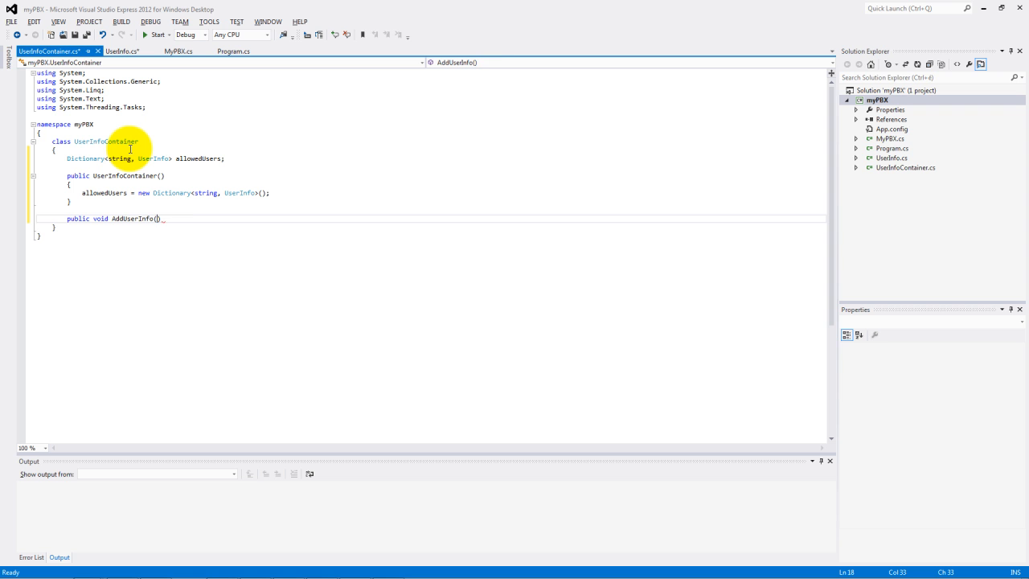
pyautogui.write('UserInfo userInfo')
pyautogui.write('if(allowedUsers.ContainsKey(')
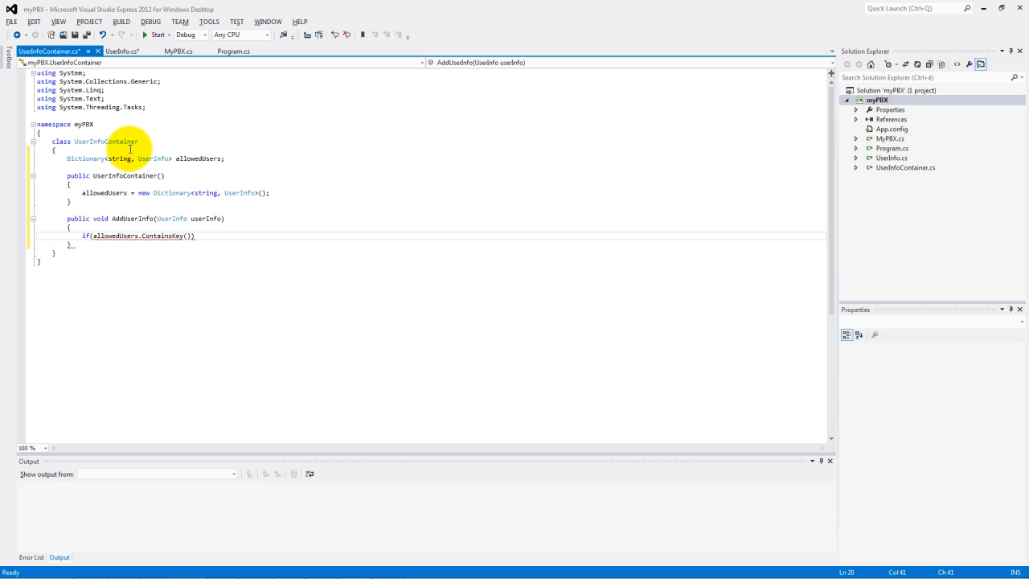
pyautogui.write('userInfo.Username')
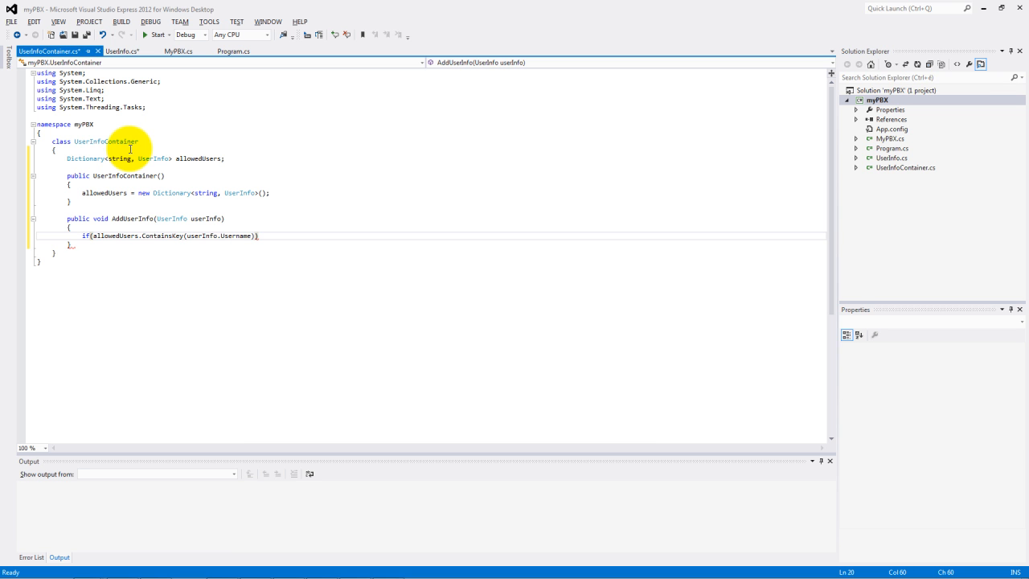
pyautogui.write('throw new InvalidOperationException("User already configured.");')
pyautogui.write('allowedUsers')
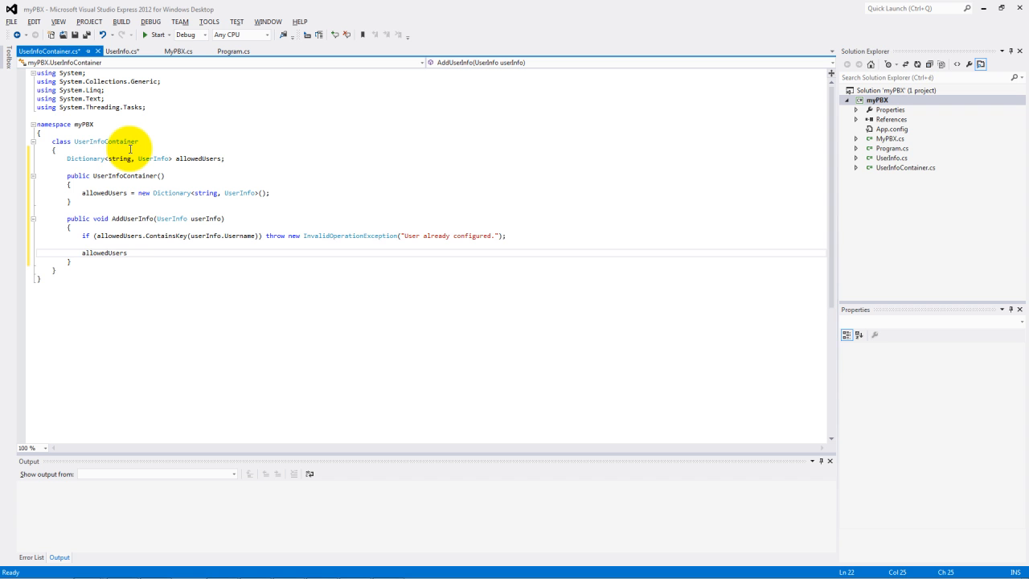
pyautogui.write('.Add()')
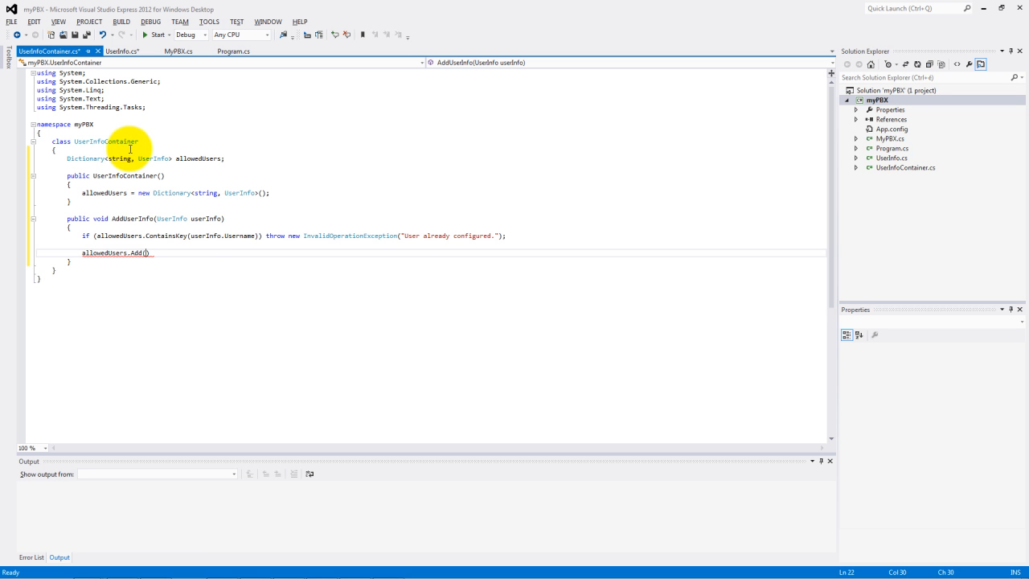
pyautogui.write('userInfo.Username, userInfo')
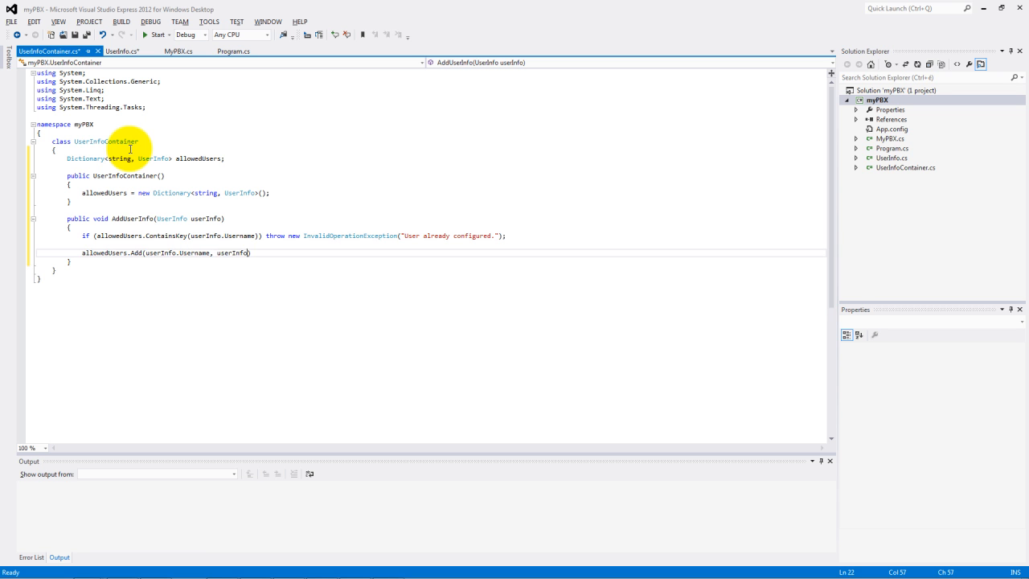
pyautogui.write(')')
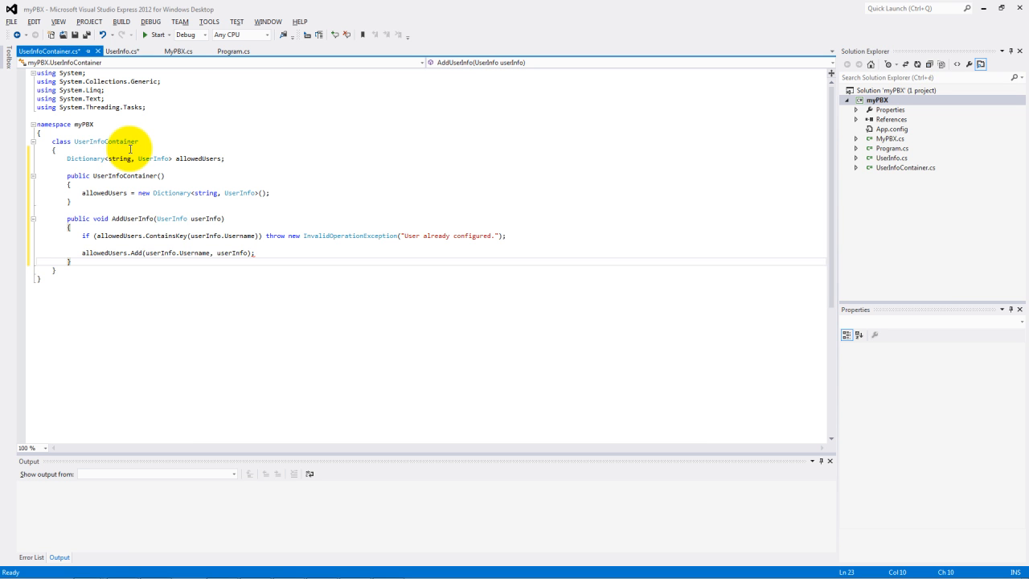
# - Write TryGetUserInfo(string, out UserInfo) looking the user up in allowedUsers
pyautogui.write('public')
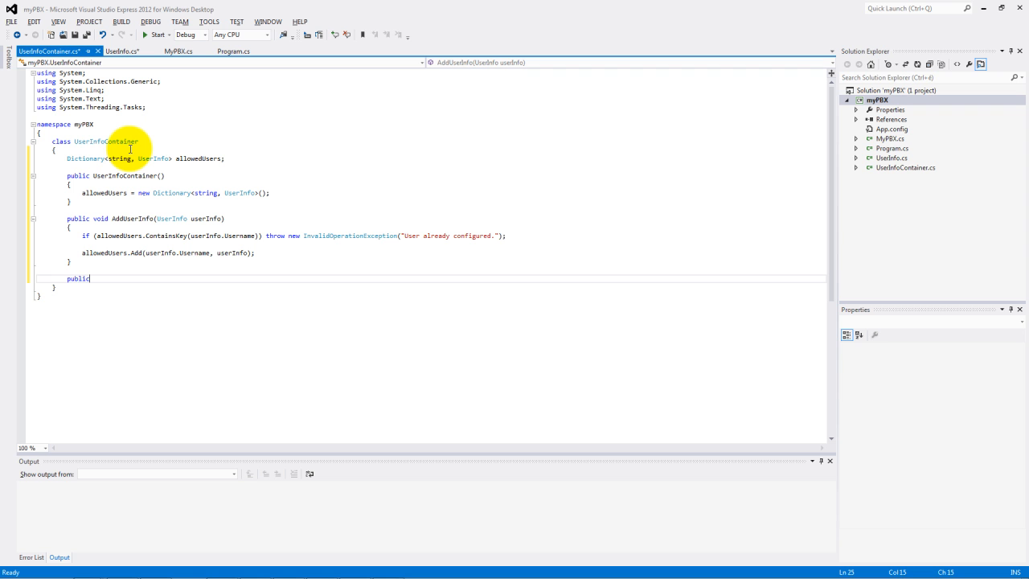
pyautogui.write('bool TryGetUserInfo(string userName, out )')
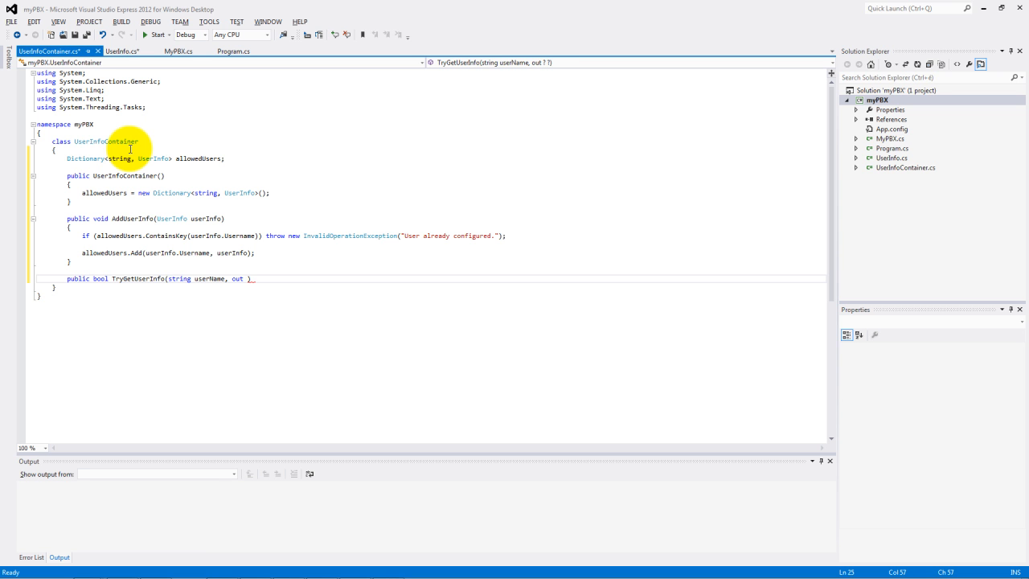
pyautogui.write('UserInfo userInfo)')
pyautogui.write('return allowedUsers.TryGetValue(userName);')
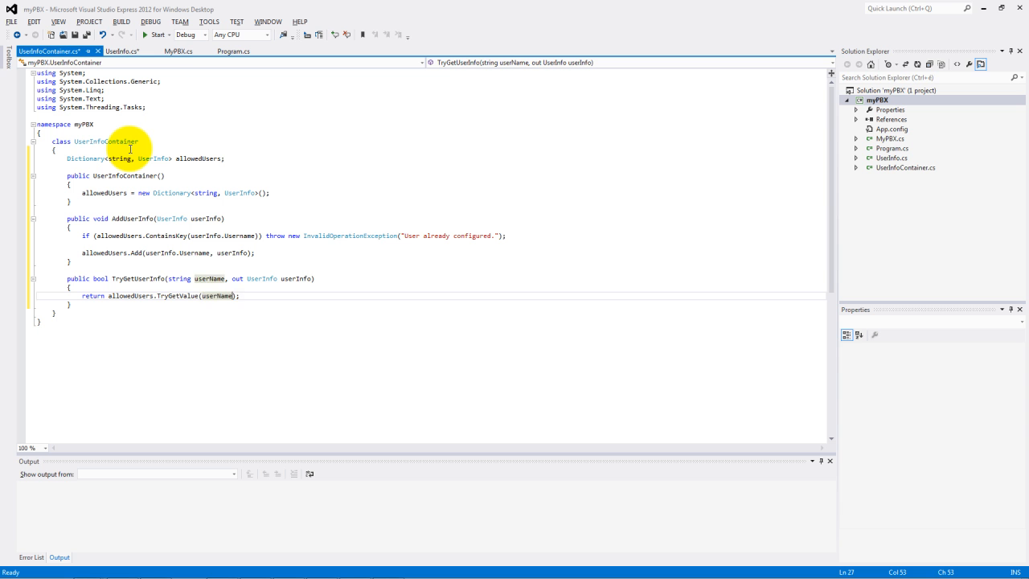
pyautogui.write(', ou')
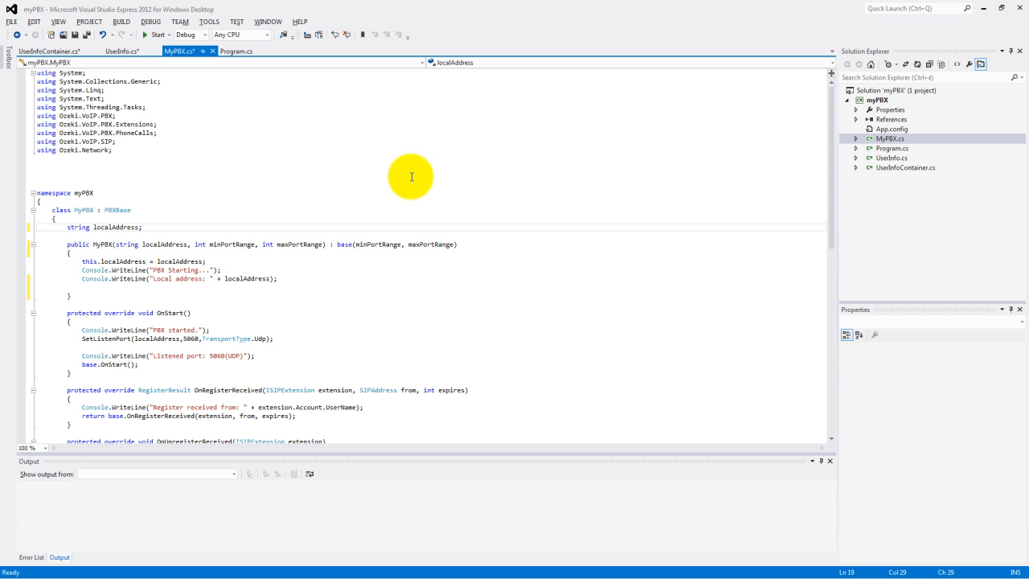
pyautogui.moveTo(178, 229)
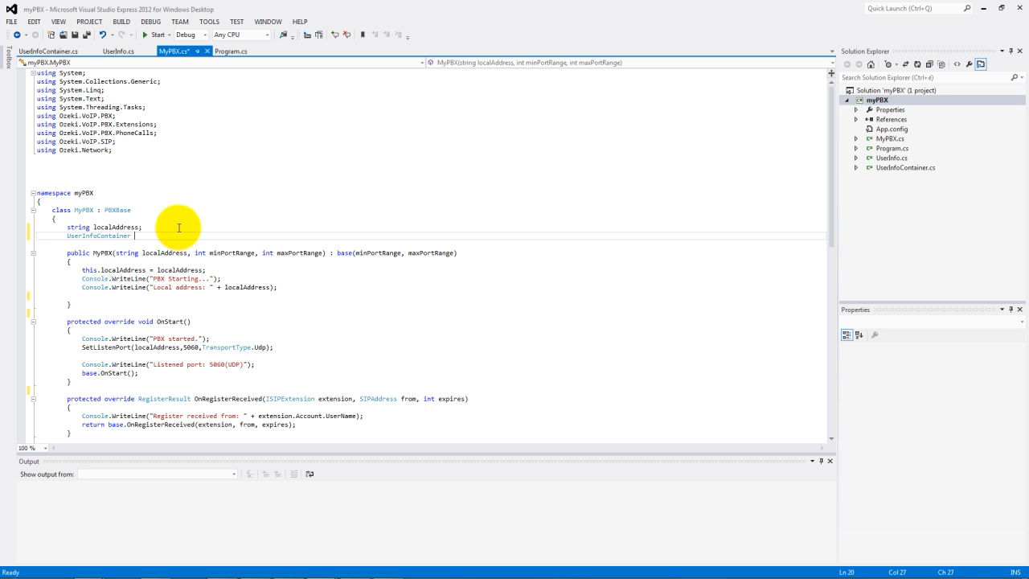
# - Add a userInfoContainer field, call SetUserInfos() in the constructor and generate its method stub
pyautogui.write('userInfoContainer;')
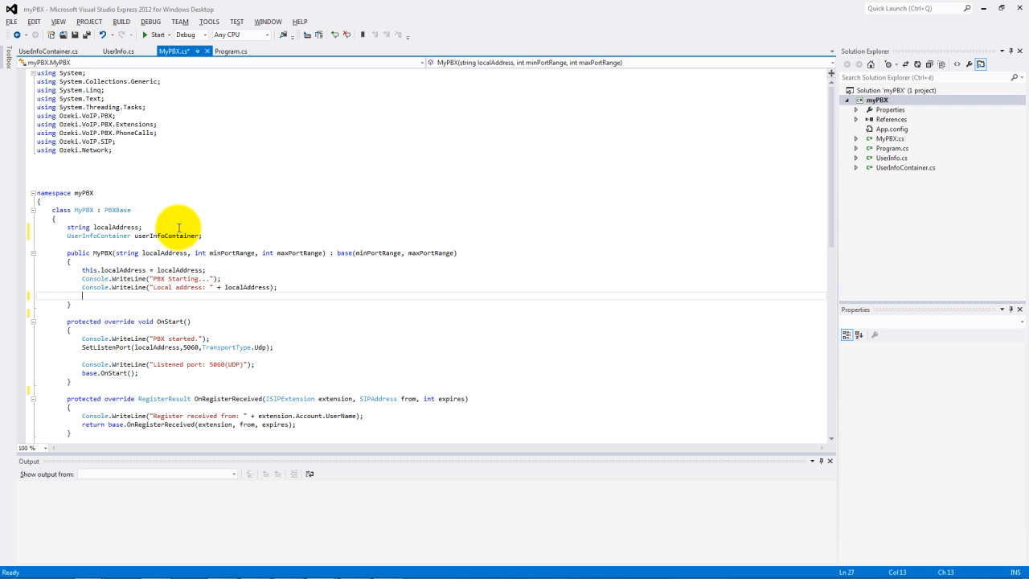
pyautogui.write('SetUserInfos();')
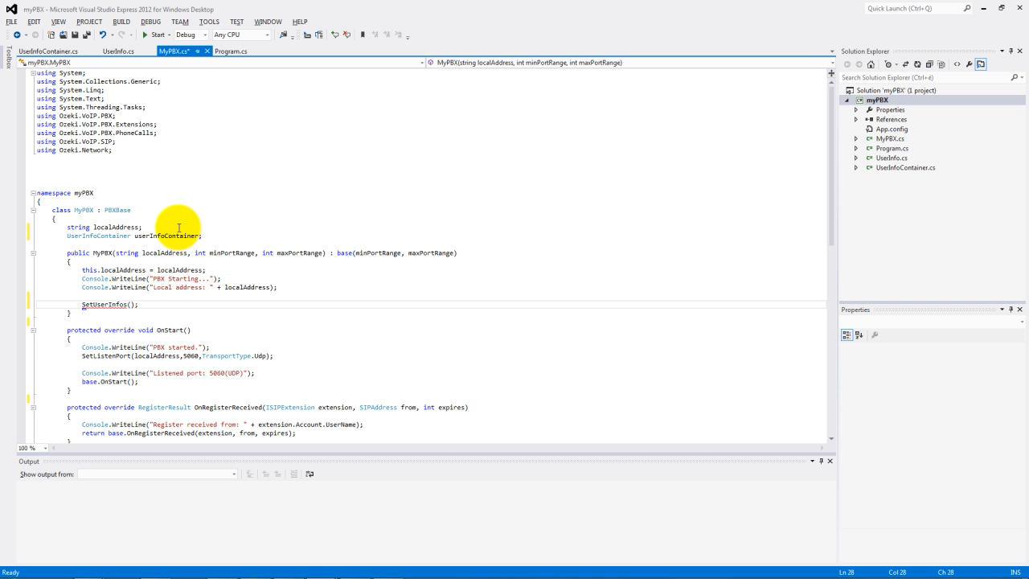
pyautogui.click(110, 306)
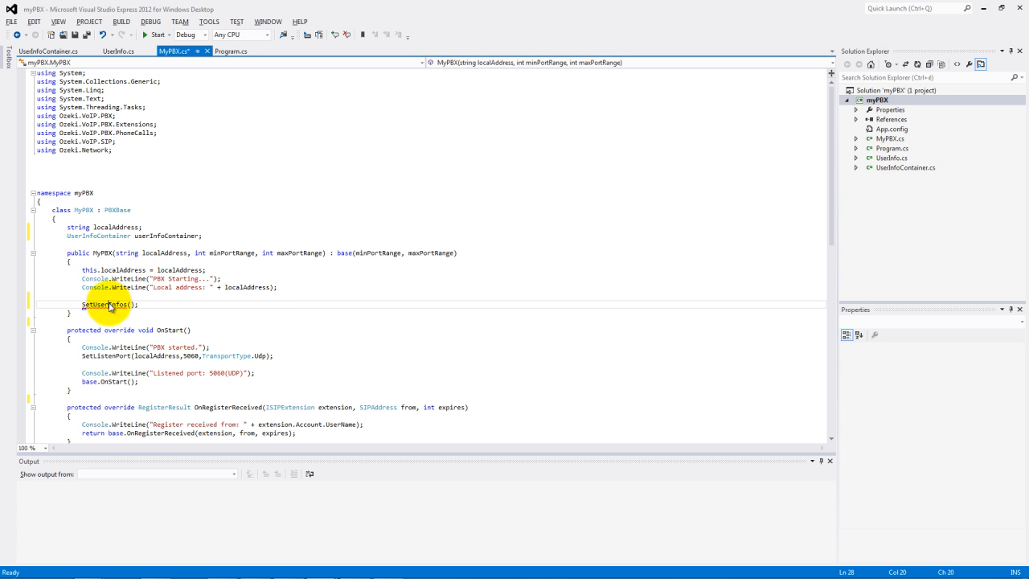
pyautogui.rightClick(104, 304)
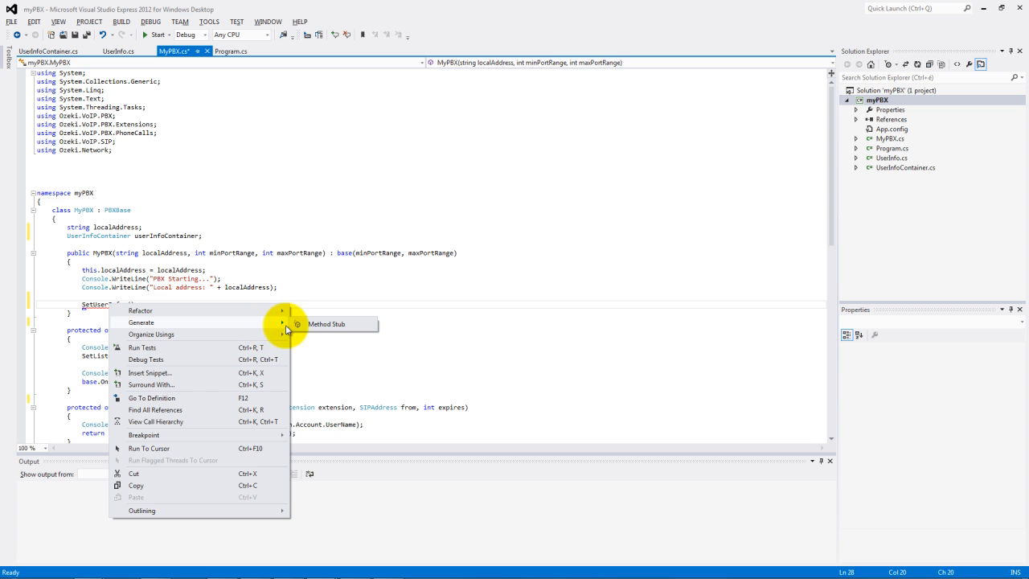
pyautogui.click(327, 324)
pyautogui.write('userInfoContainer = new UserInfoContainer();')
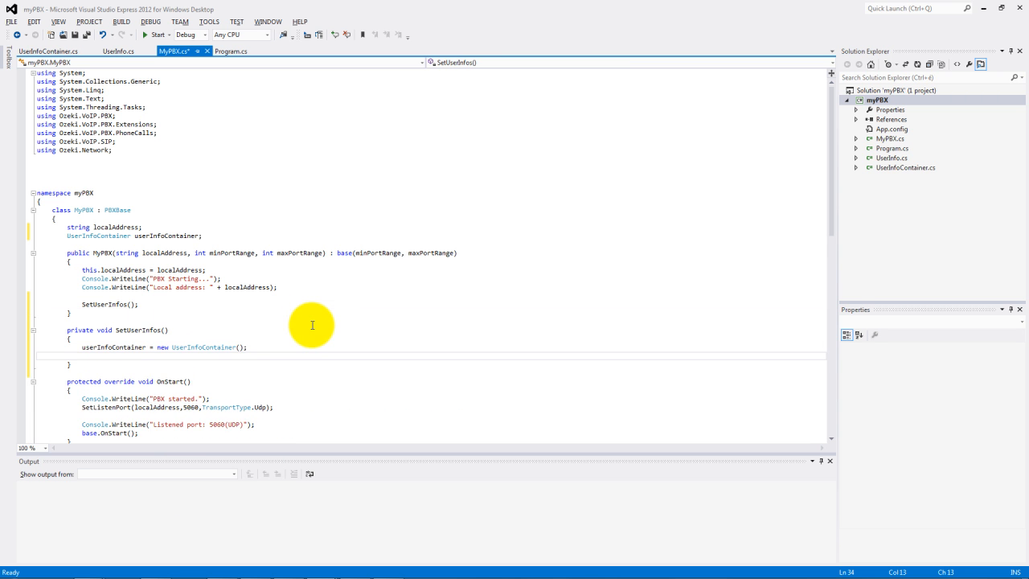
# - In SetUserInfos loop ten times adding a UserInfo whose password equals its generated username
pyautogui.write('for(int i=0; i<10; i++)')
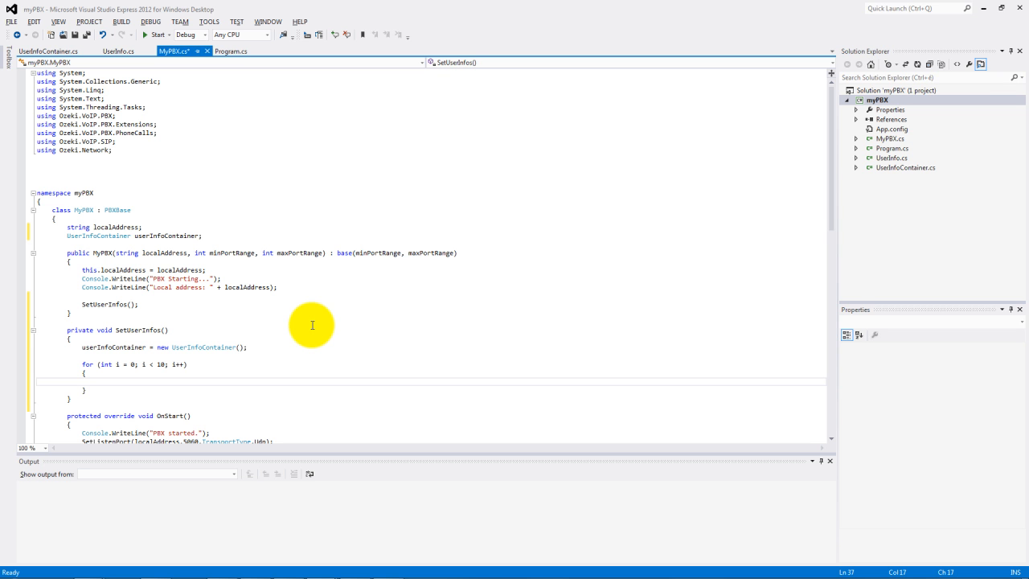
pyautogui.write('var userName')
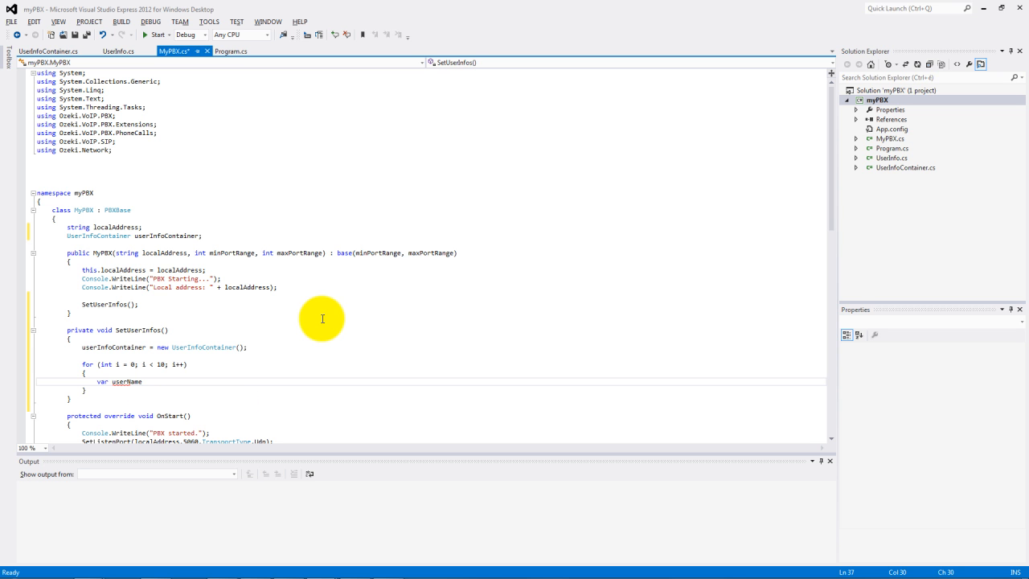
pyautogui.write('= string.Format("10{0}",i);')
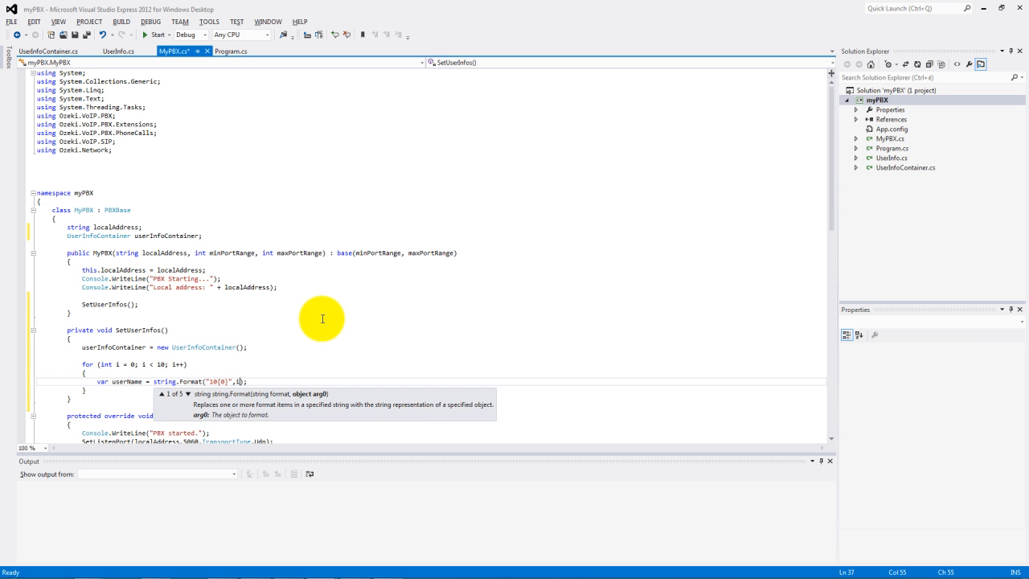
pyautogui.press('enter')
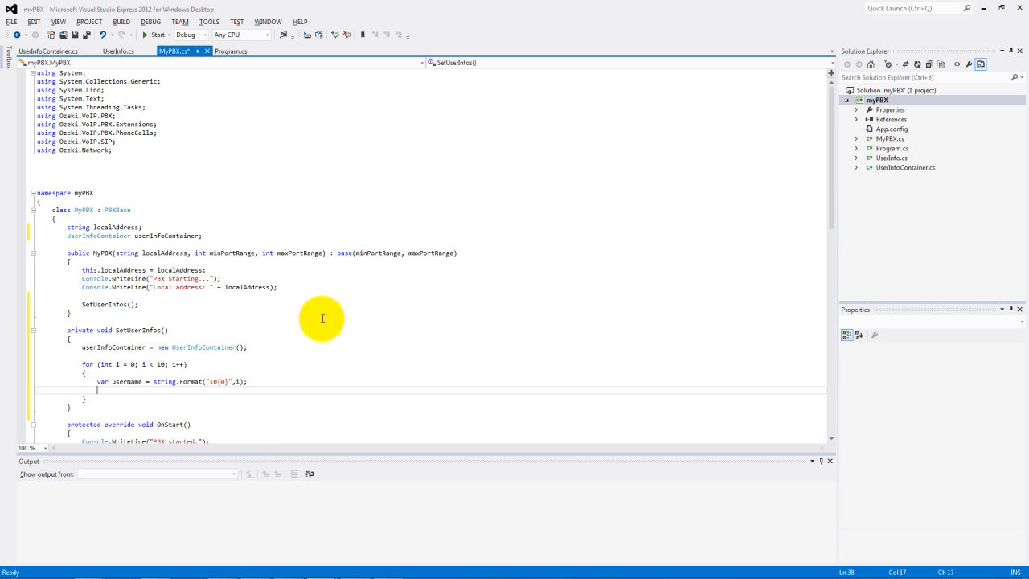
pyautogui.write('var password =')
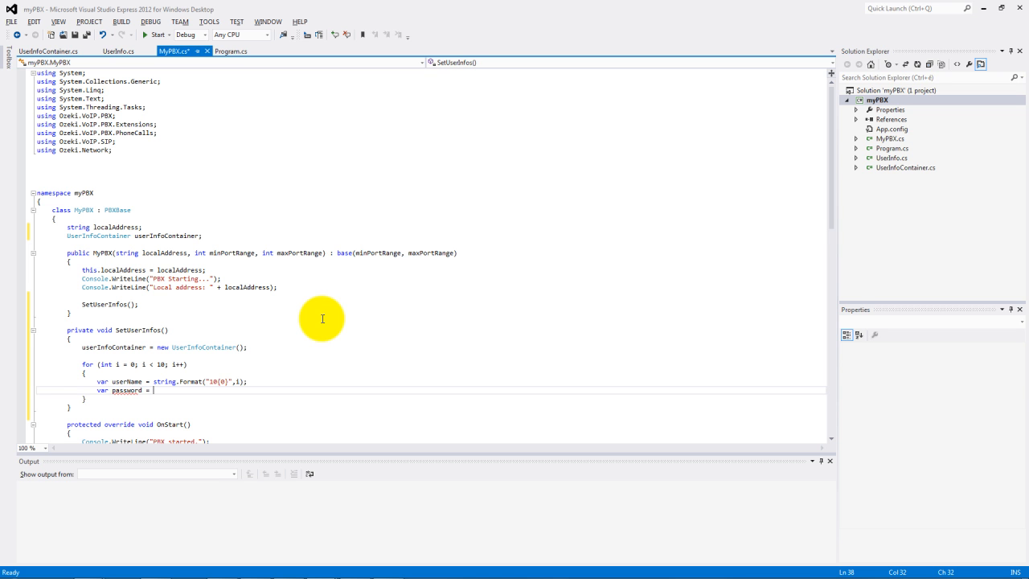
pyautogui.write('userName;')
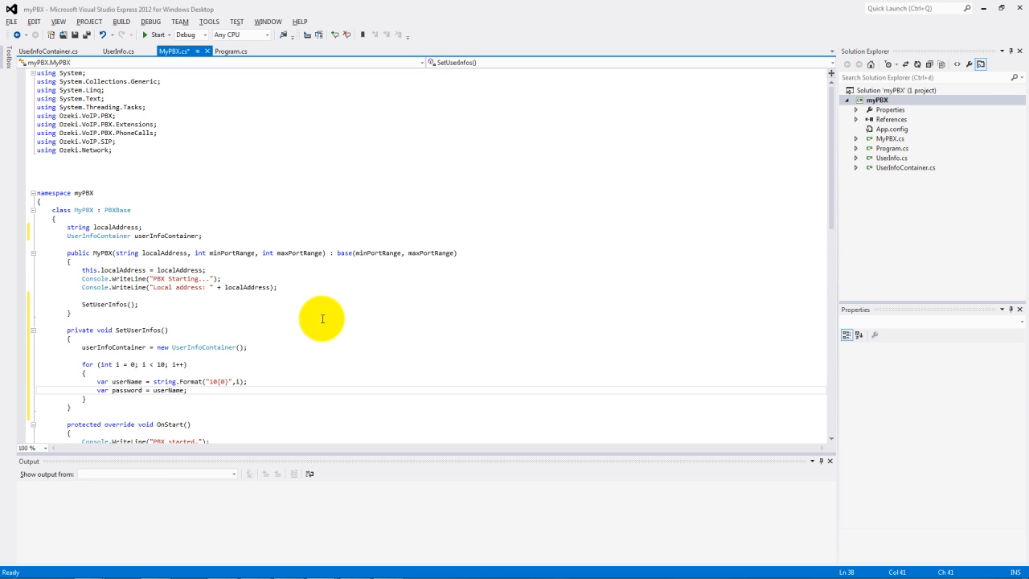
pyautogui.press('Return')
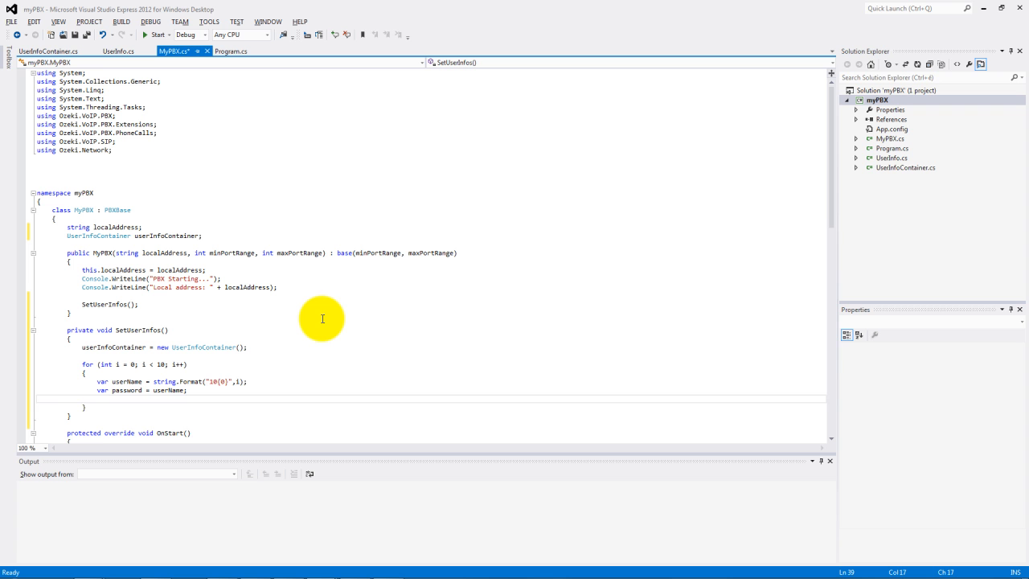
pyautogui.write('userInfoContainer.AddUserInfo();')
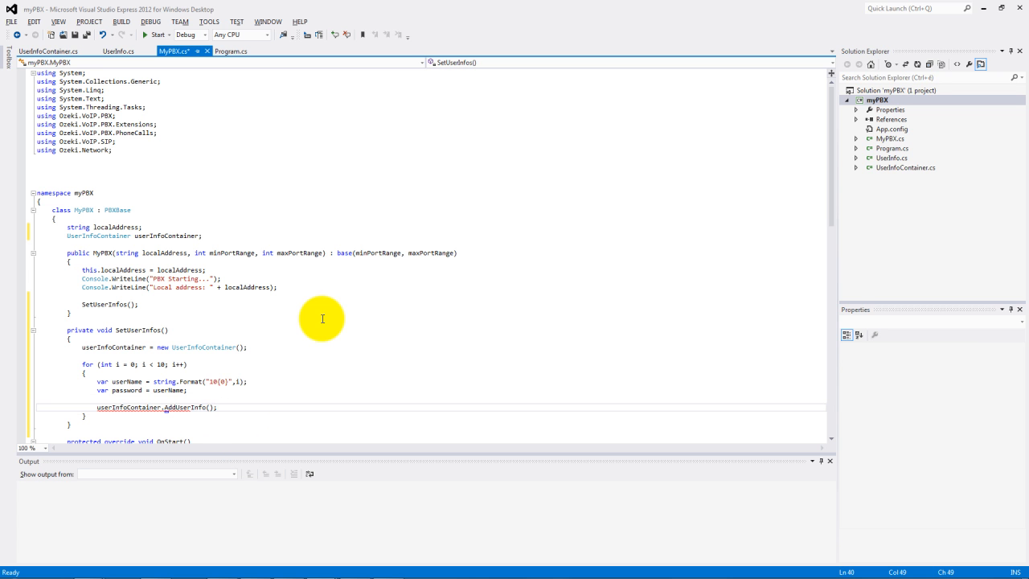
pyautogui.write('new UserInfo(userName')
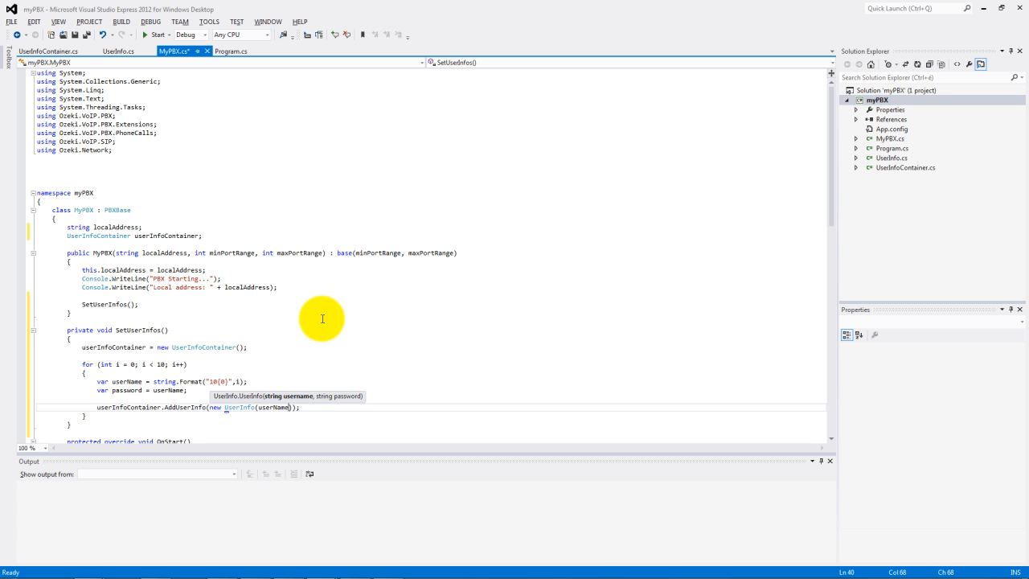
pyautogui.write(', password')
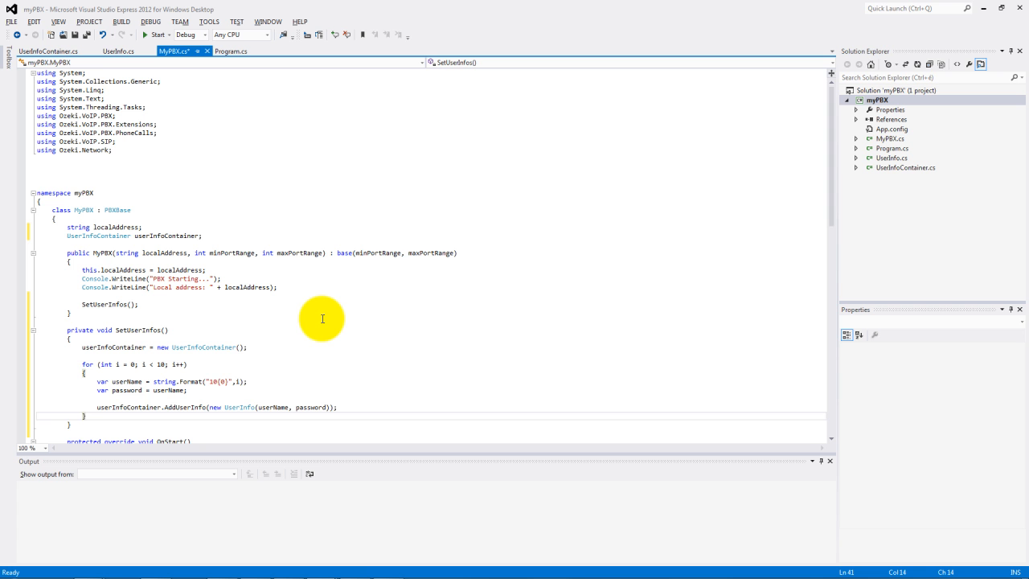
# - Log 'request received', declare result and userInfo, call TryGetUserInfo and set result from extension.CheckPassword
pyautogui.scroll(-3)
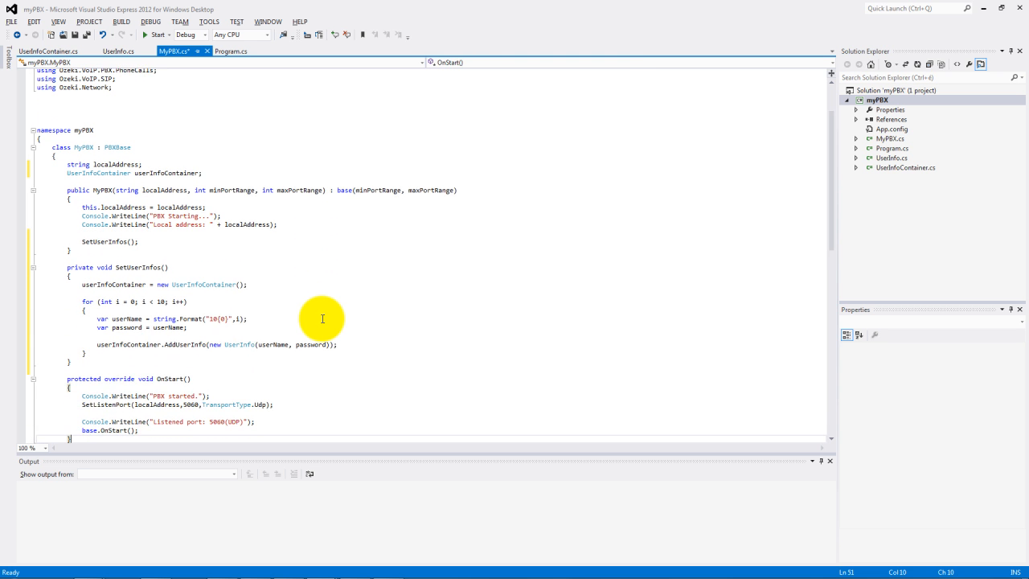
pyautogui.scroll(-3)
pyautogui.write('Console.WriteLine("Authentication");')
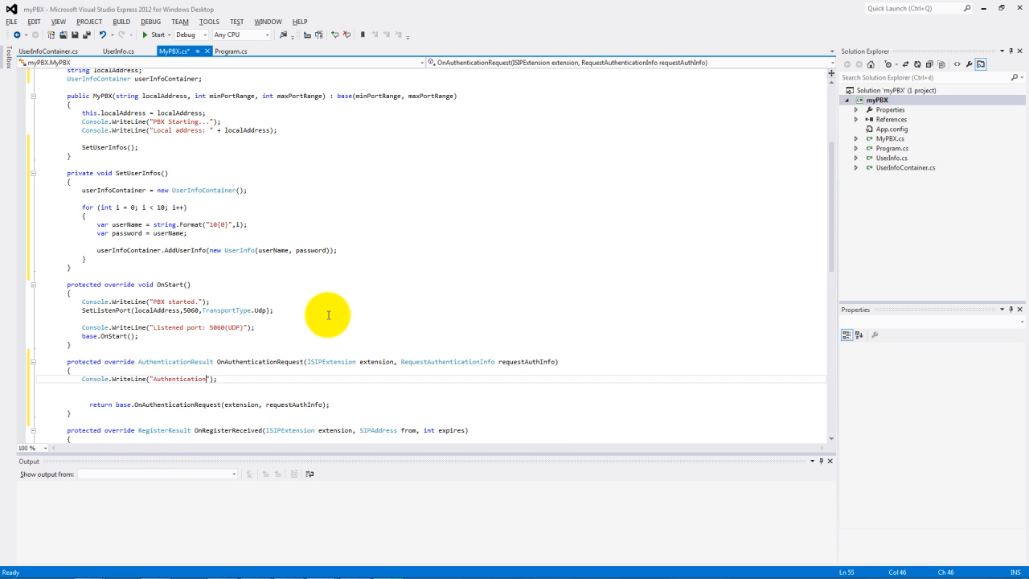
pyautogui.write('request received from:')
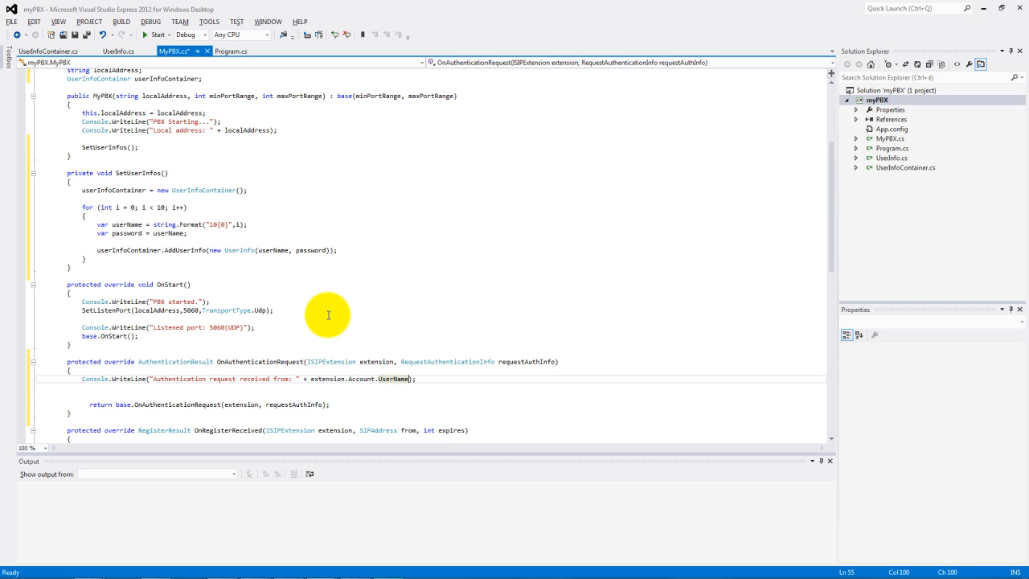
pyautogui.write('AuthenticationResult result =')
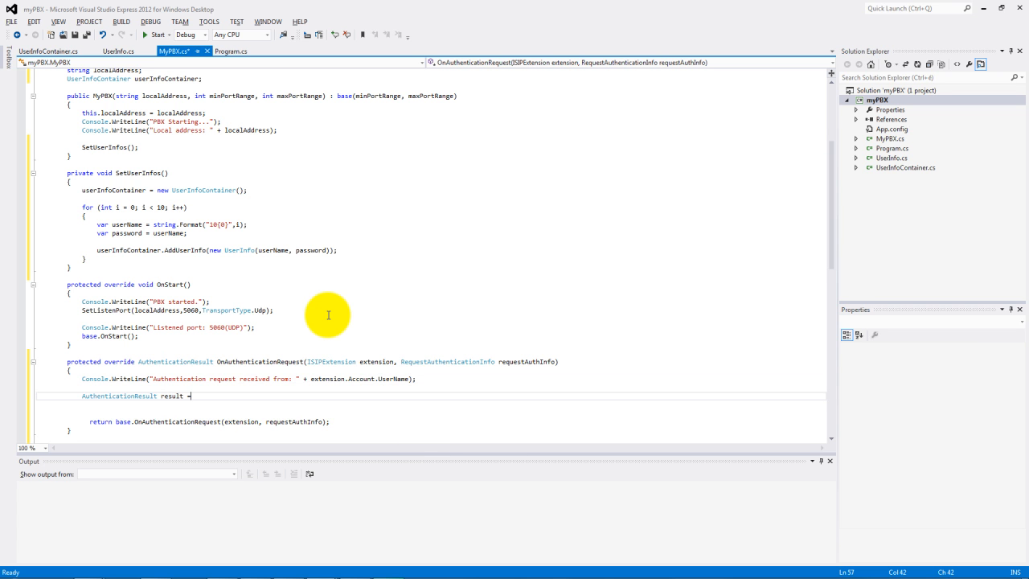
pyautogui.write('new AuthenticationResult();')
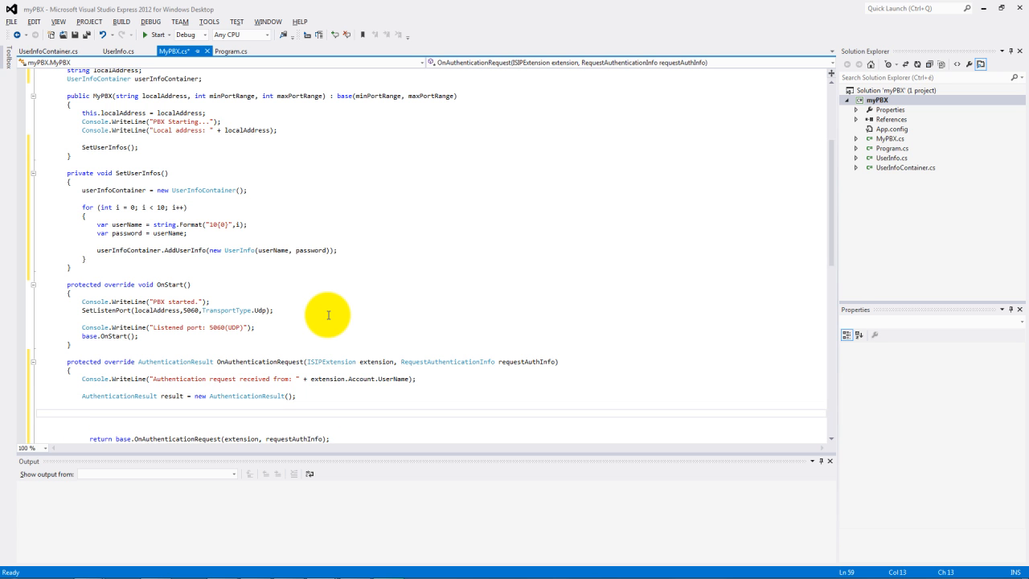
pyautogui.write('UserInfo userInfo;')
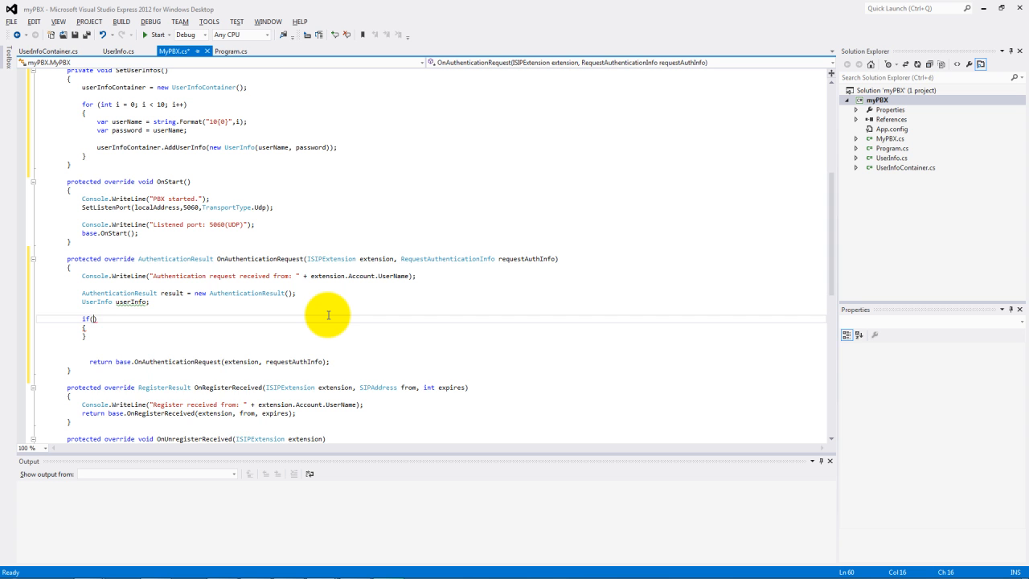
pyautogui.write('userInfoContainer.TryGetUserInfo(extension.Account.UserName, out userInfo')
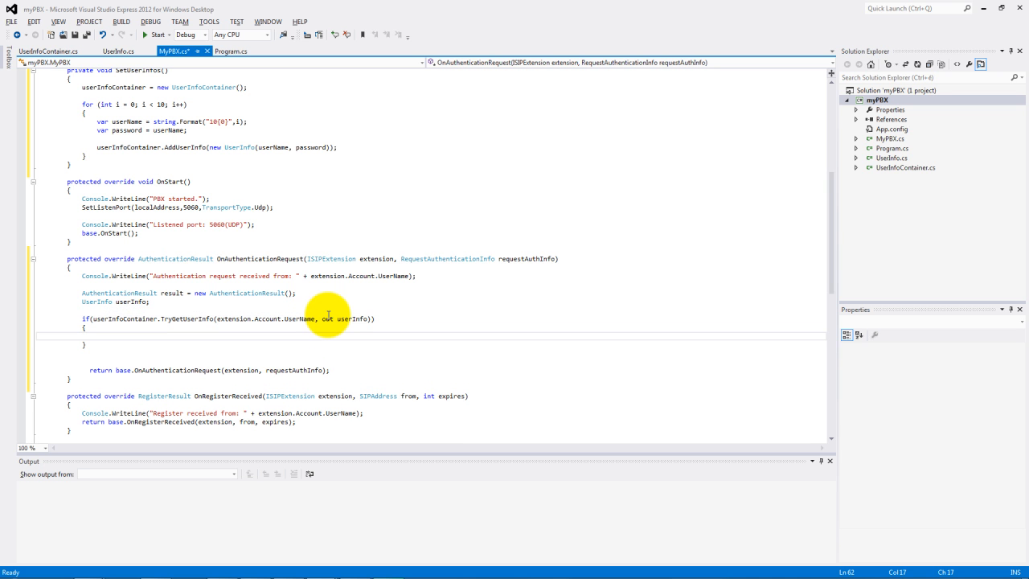
pyautogui.write('result = extension.')
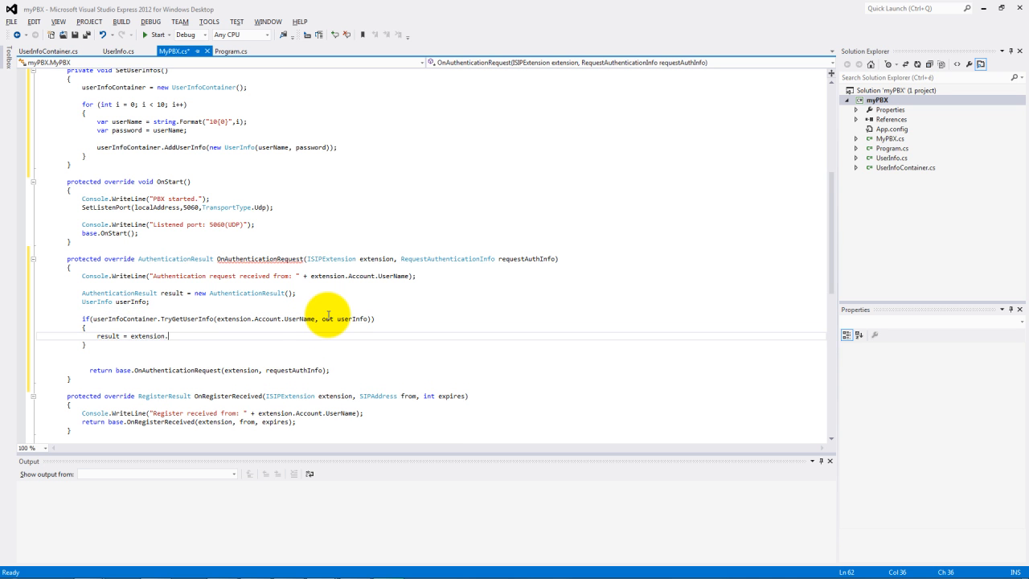
pyautogui.write('CheckPassword();')
pyautogui.write('Console.WriteLine();')
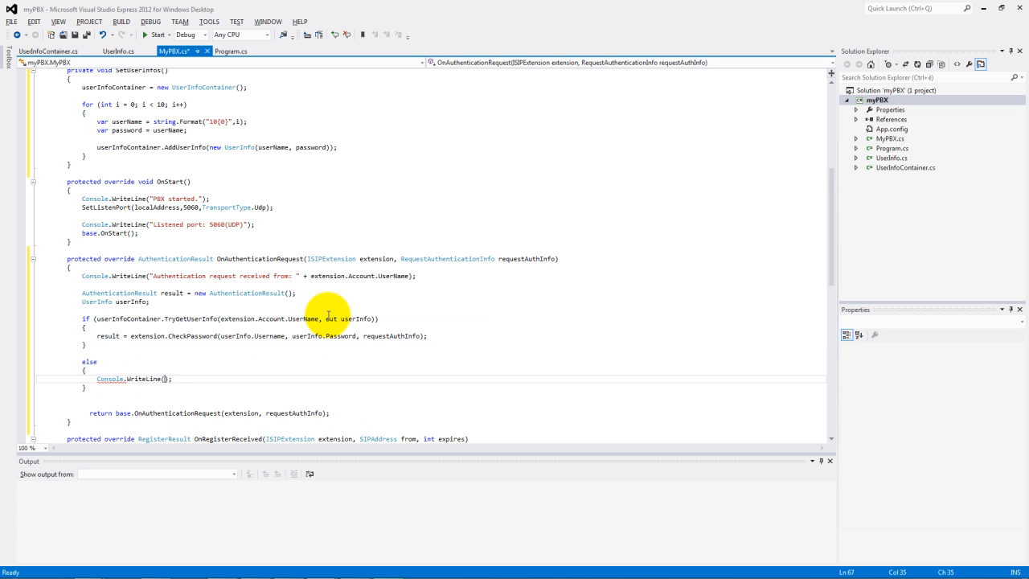
# - Log 'Cannot find extension', then 'Authentication accepted/denied. UserName:' on result.AuthenticationAccepted, and return result
pyautogui.write('Cannot find extension. UserName: " +extension.Account.UserName')
pyautogui.write('if(')
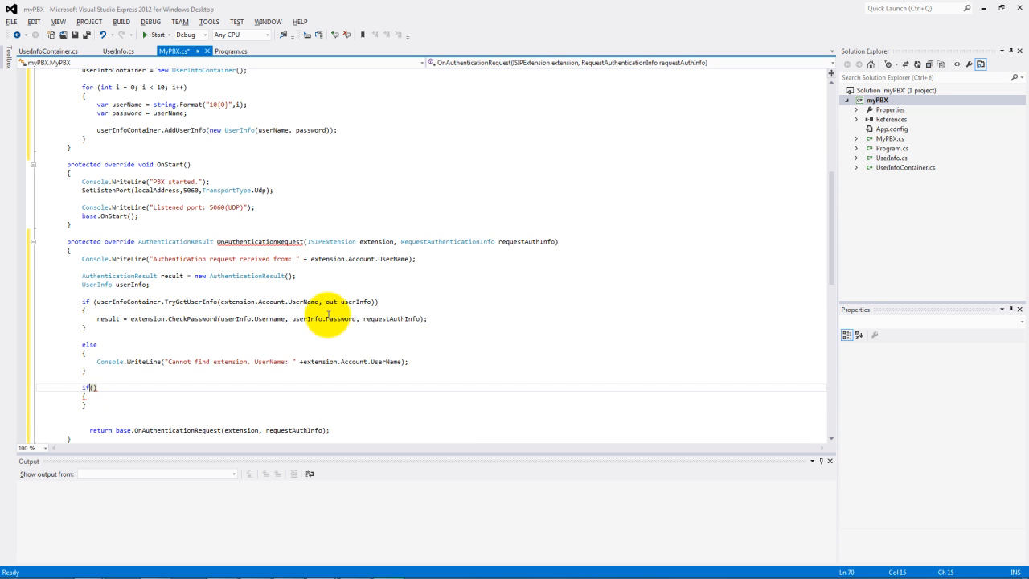
pyautogui.write('result.AuthenticationAccepted')
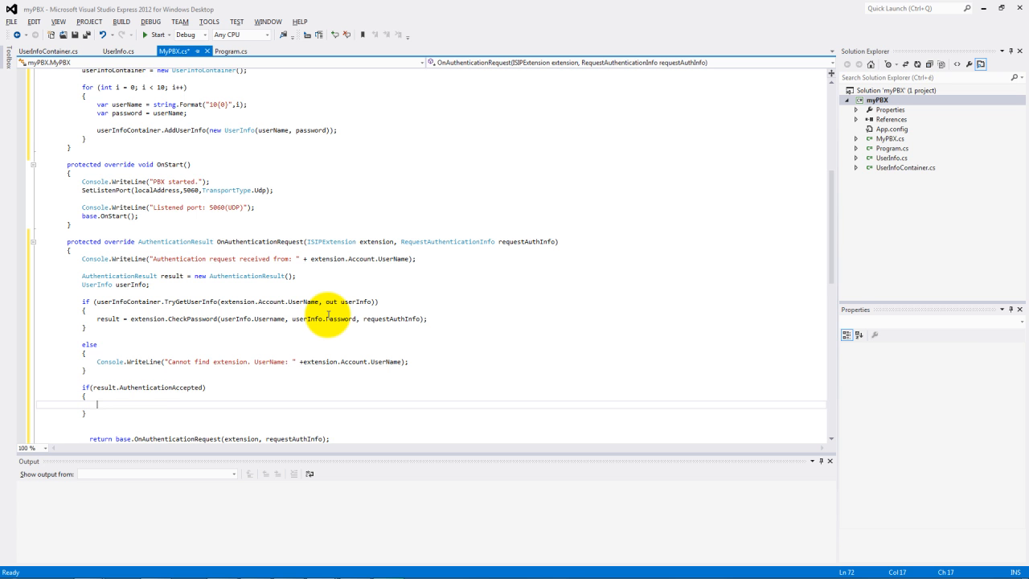
pyautogui.write('Console.WriteLine("Authentication accepted. ");')
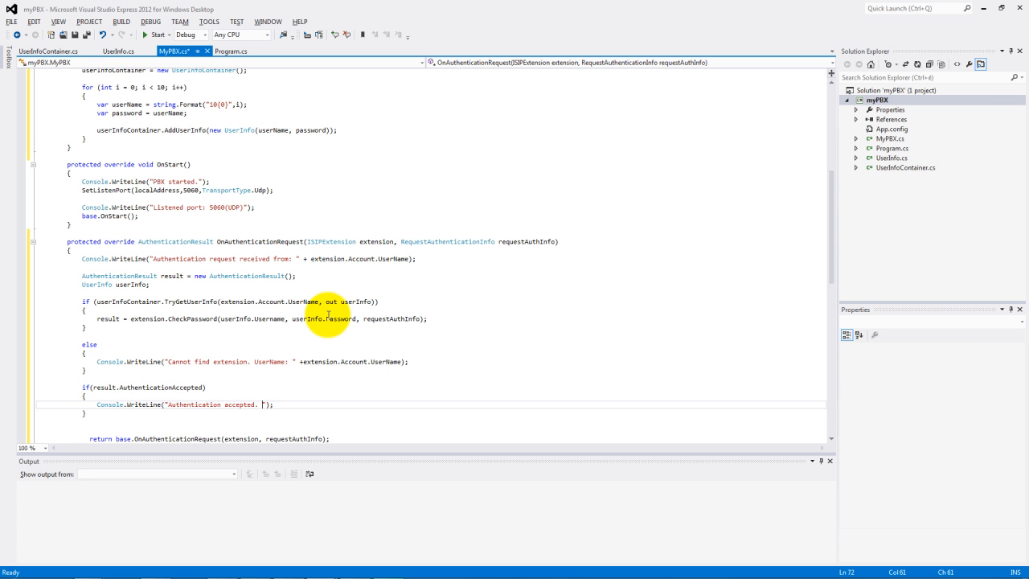
pyautogui.write('UserName: " + extension.Account.UserName')
pyautogui.write('Console.WriteLine("");')
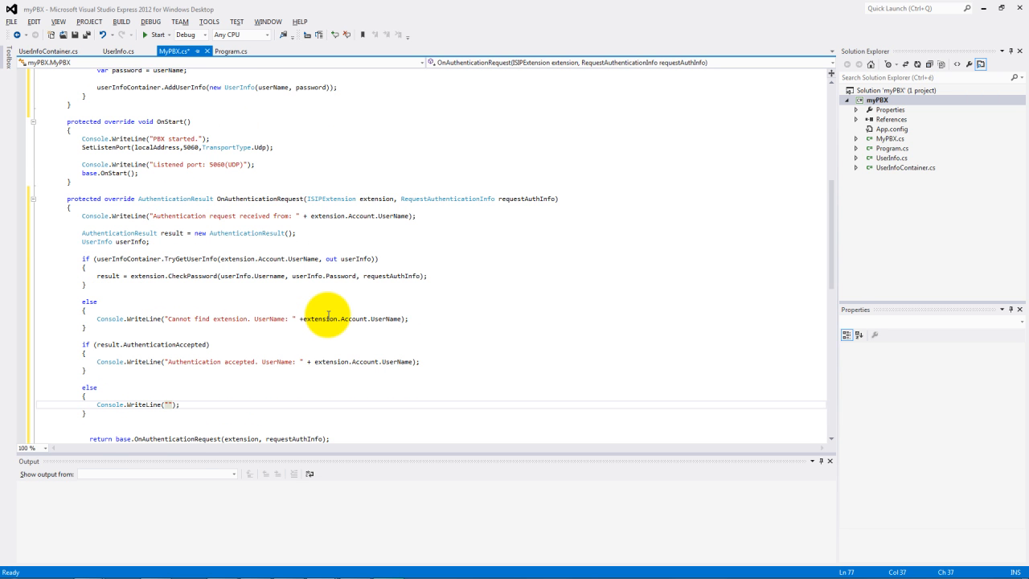
pyautogui.write('Authentication denied. UserName:')
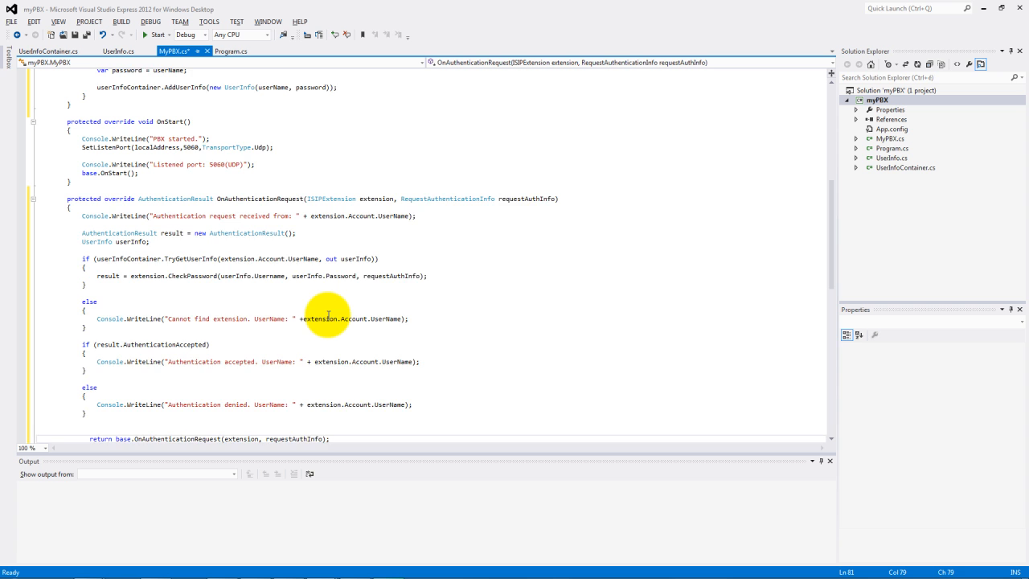
pyautogui.write('return result;')
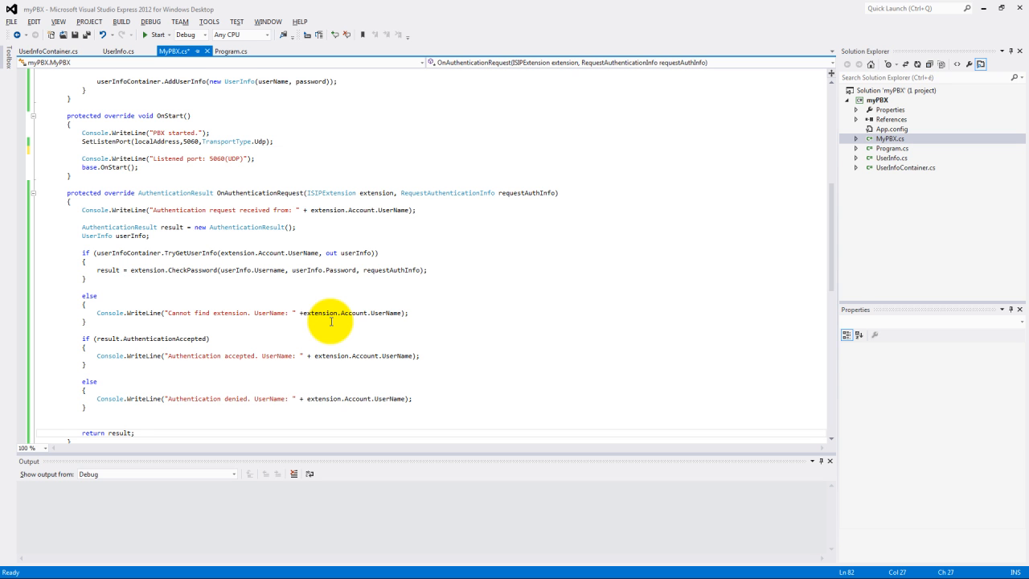
pyautogui.scroll(3)
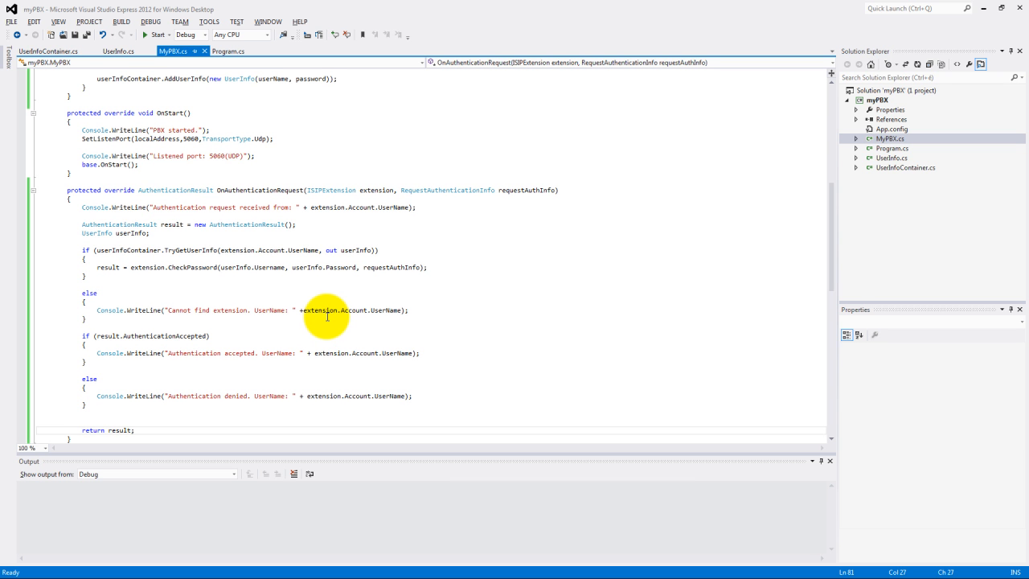
pyautogui.moveTo(380, 306)
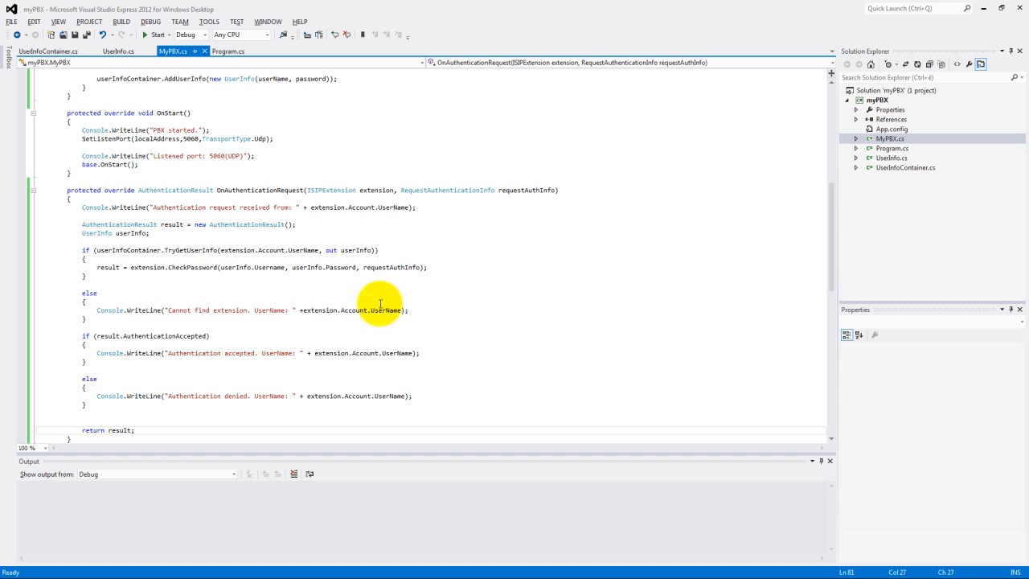
# - Add a new class file named MyDialplanProvider to the myPBX project
pyautogui.rightClick(878, 99)
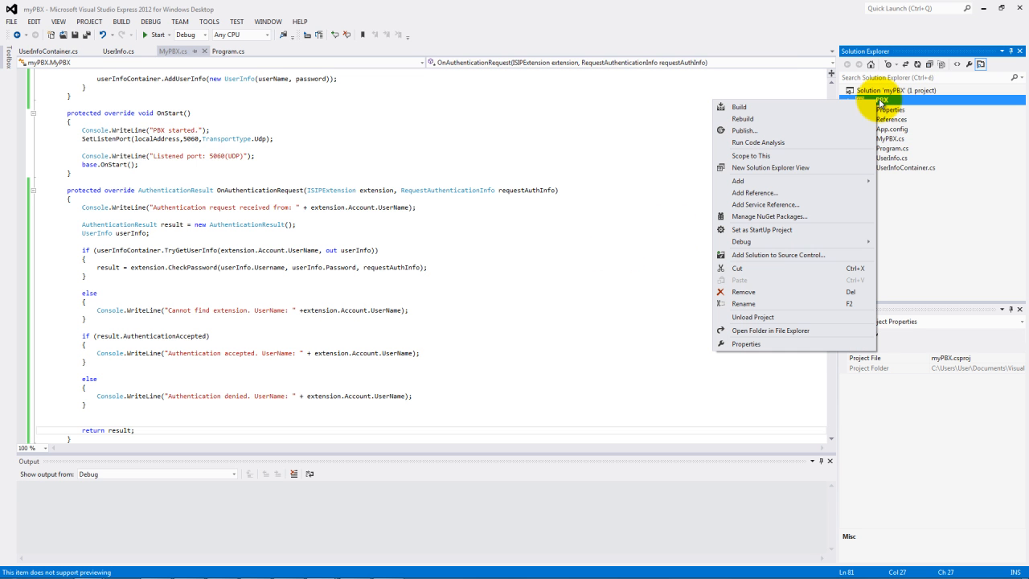
pyautogui.moveTo(843, 193)
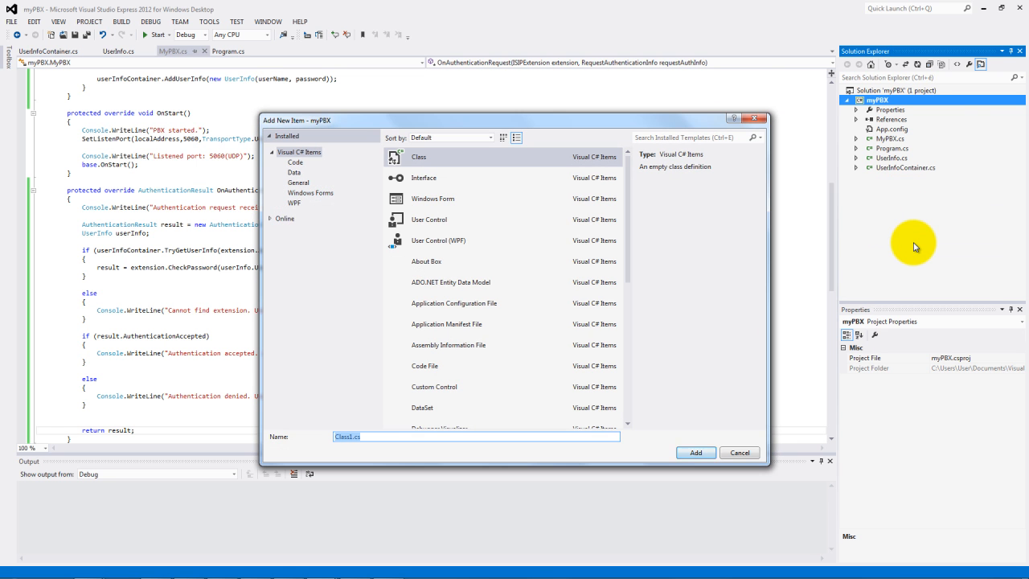
pyautogui.moveTo(529, 395)
pyautogui.write('MyDialplanProvider')
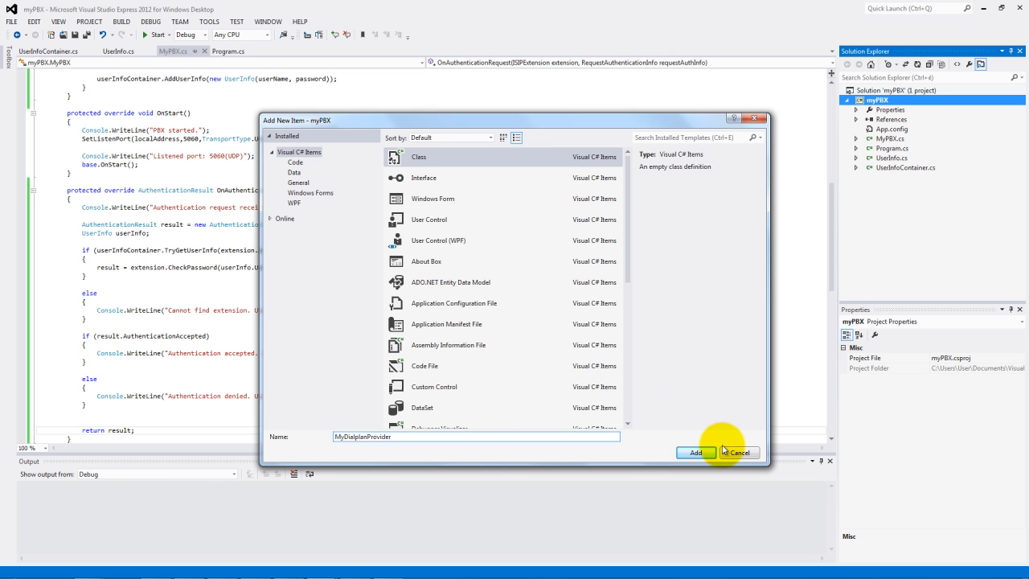
pyautogui.click(694, 452)
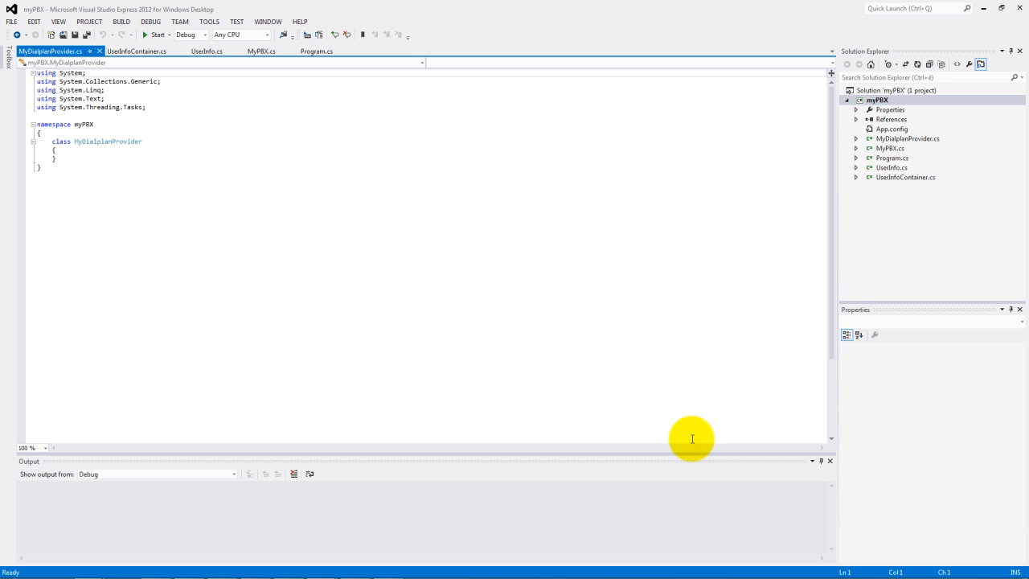
pyautogui.moveTo(636, 312)
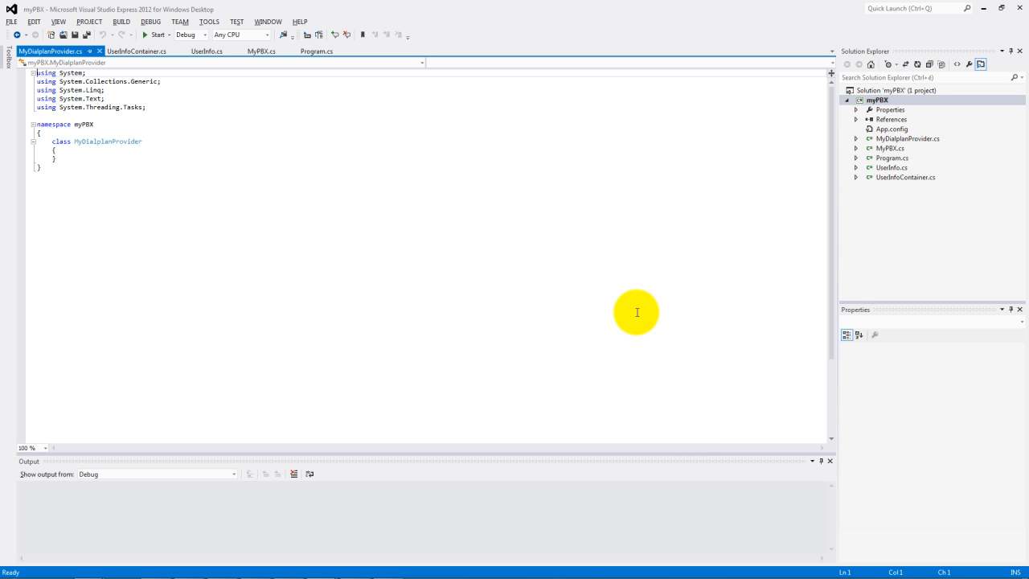
# - Add using directives for Ozeki.VoIP.PBX.Dialplan, PhoneCalls and Services
pyautogui.write('u')
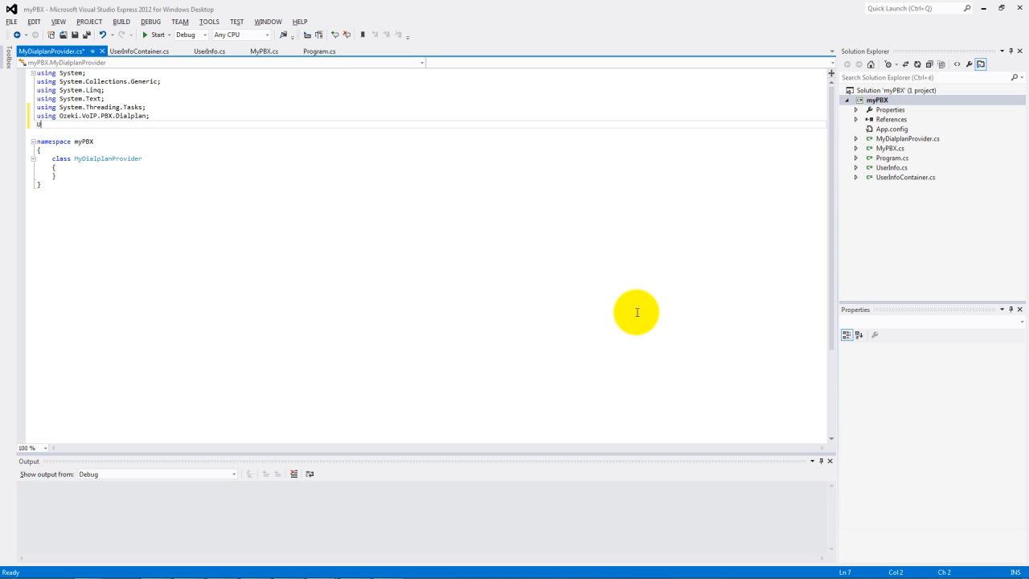
pyautogui.write('using Ozeki.VoIP.PBX.PhoneCalls;')
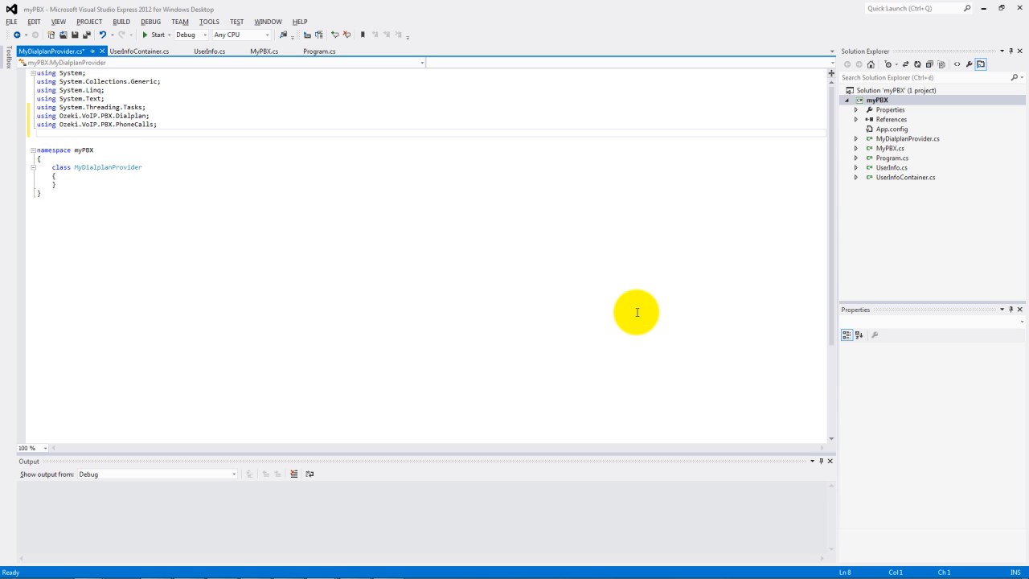
pyautogui.write('using Ozeki.VoIP.PBX.Services;')
pyautogui.click(430, 166)
pyautogui.write(' : IDialplanProvider')
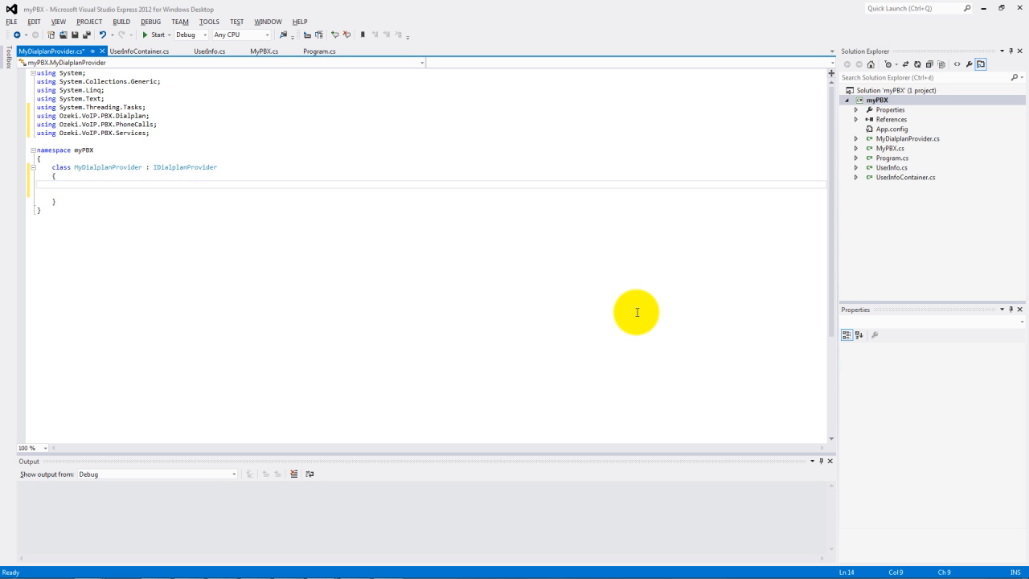
# - Declare userInfoContainer and dndExtensions fields and a constructor initialising both from the passed container
pyautogui.write('UserInfoContainer userInfoContainer')
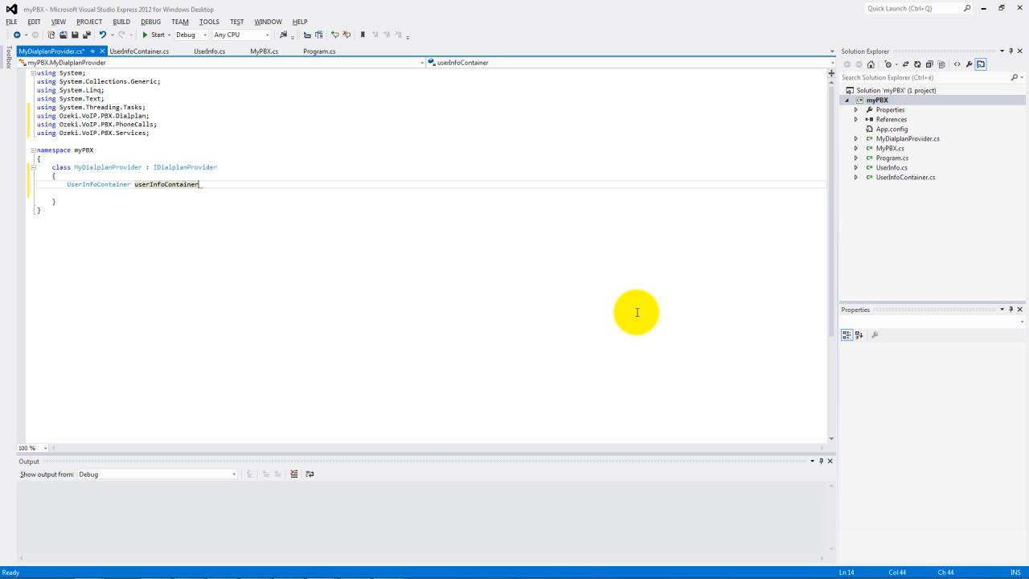
pyautogui.write(';')
pyautogui.write('List<string>')
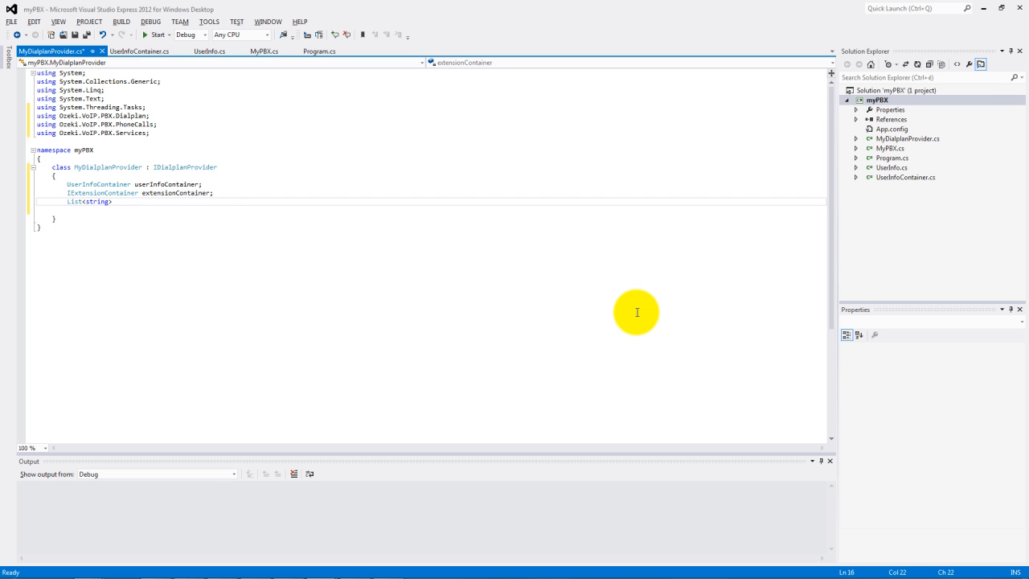
pyautogui.write('dndExtensions;')
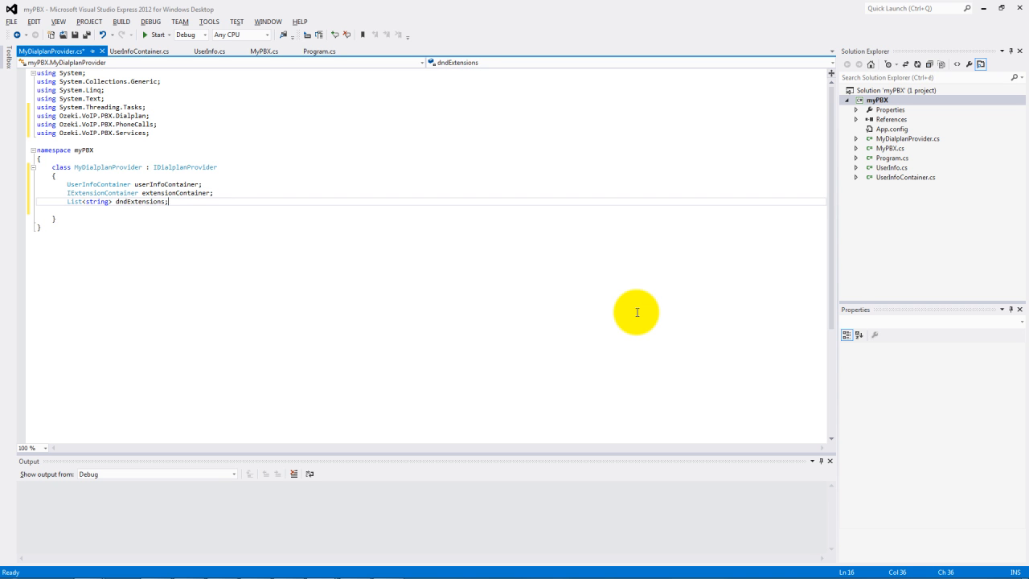
pyautogui.press('enter')
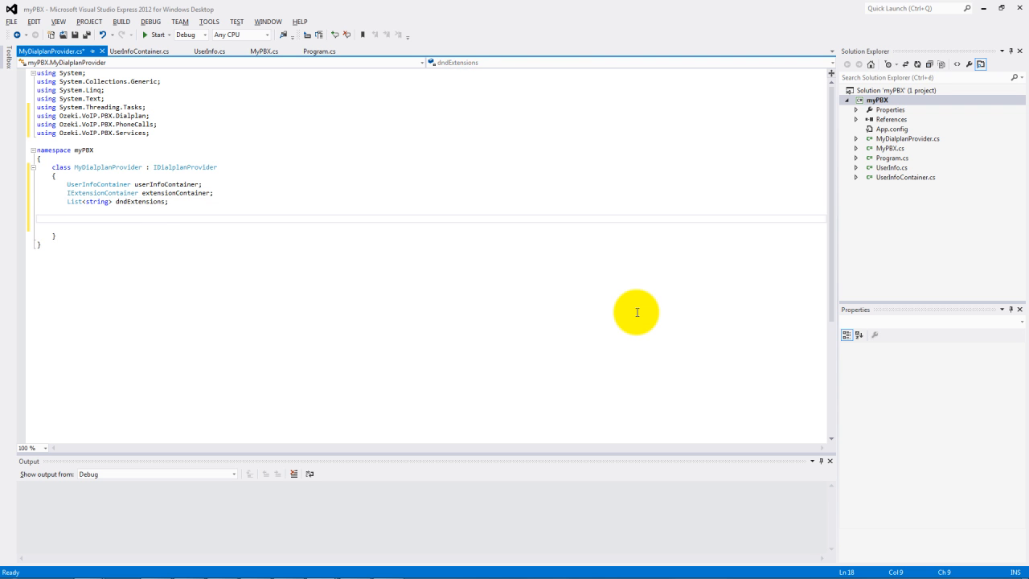
pyautogui.write('public MyDialplanProvider(UserInfoContainer)')
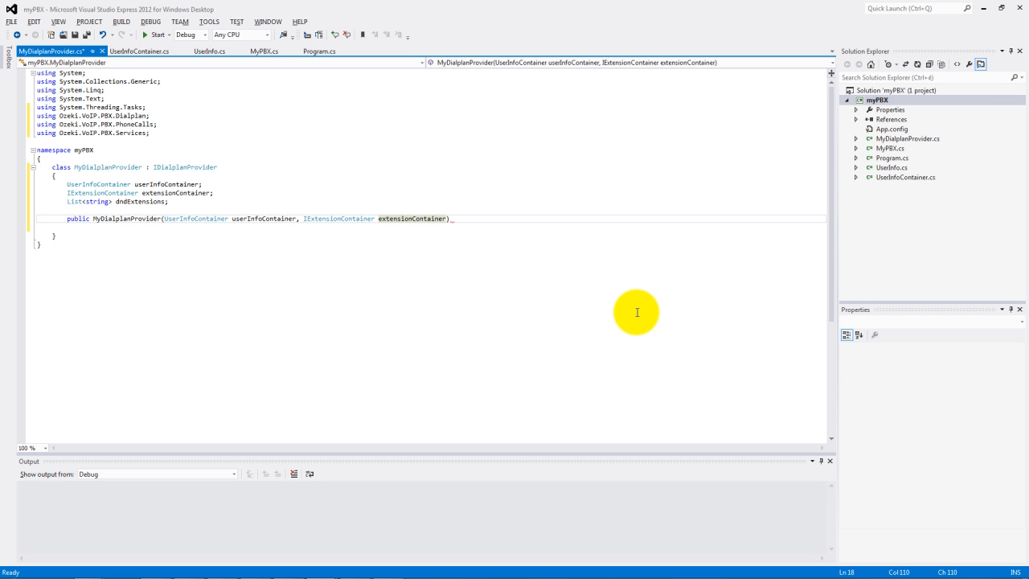
pyautogui.press('enter')
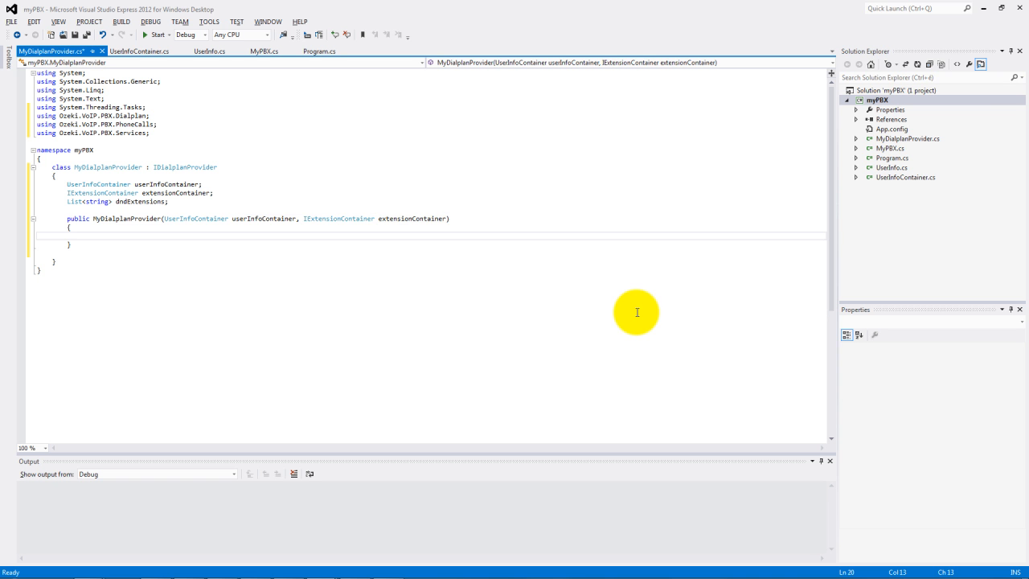
pyautogui.write('dndExtensions = new List<string>();')
pyautogui.write('this.extensionContainer = extensionContainer;')
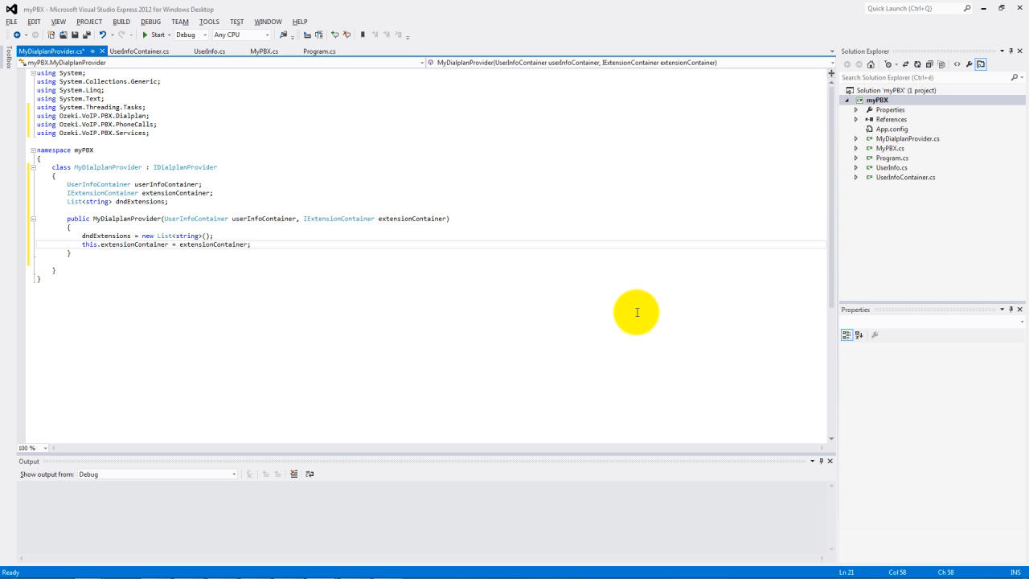
pyautogui.write('this.userInfoContainer = userInfoContainer;')
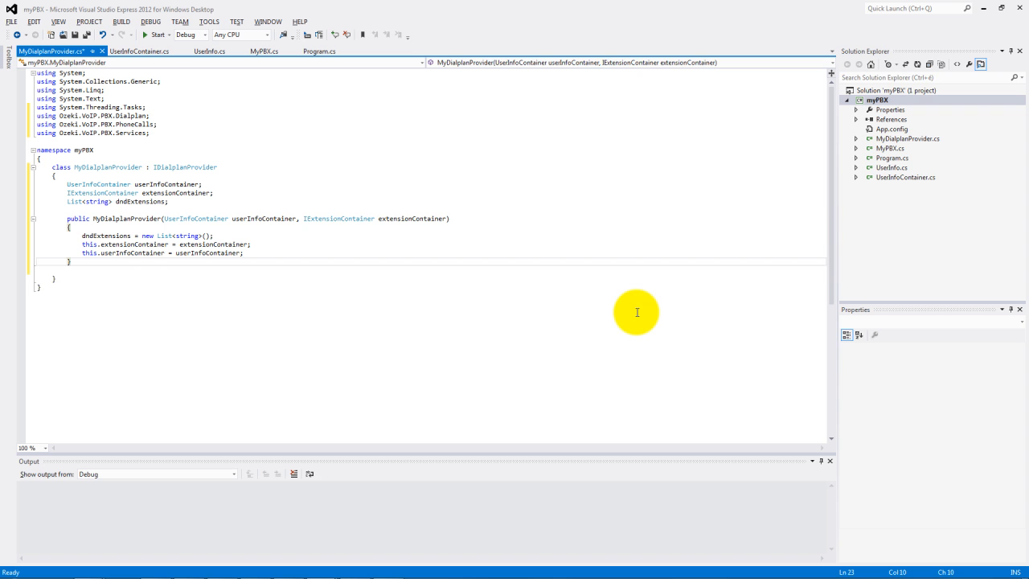
# - Add a Name property returning 'CustomDialplan' and start GetDestination reading dialedNumber and callerPhoneNumber from routeParams
pyautogui.write('public string Name')
pyautogui.write('{')
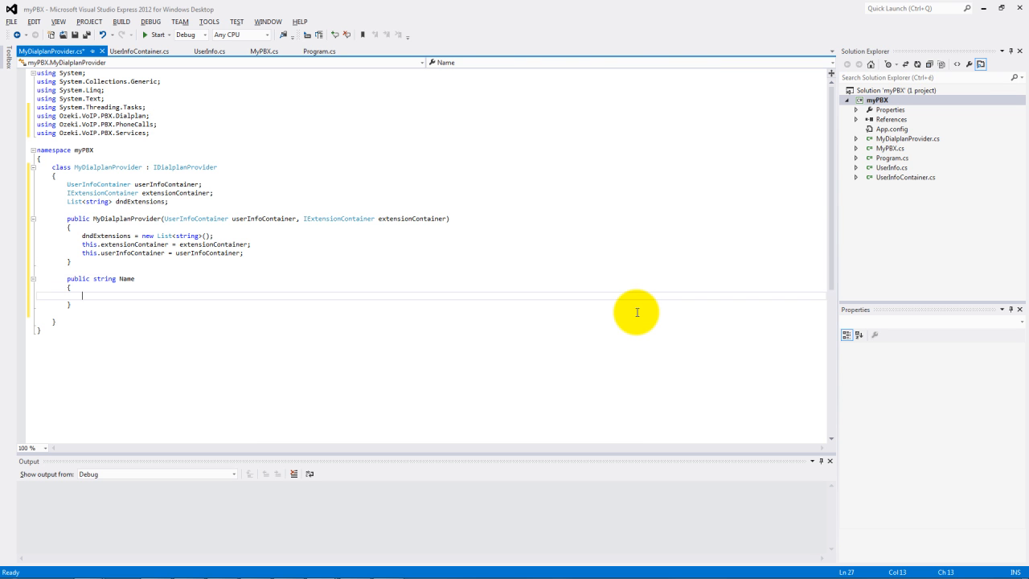
pyautogui.write('get { return "CustomDialplan"; }')
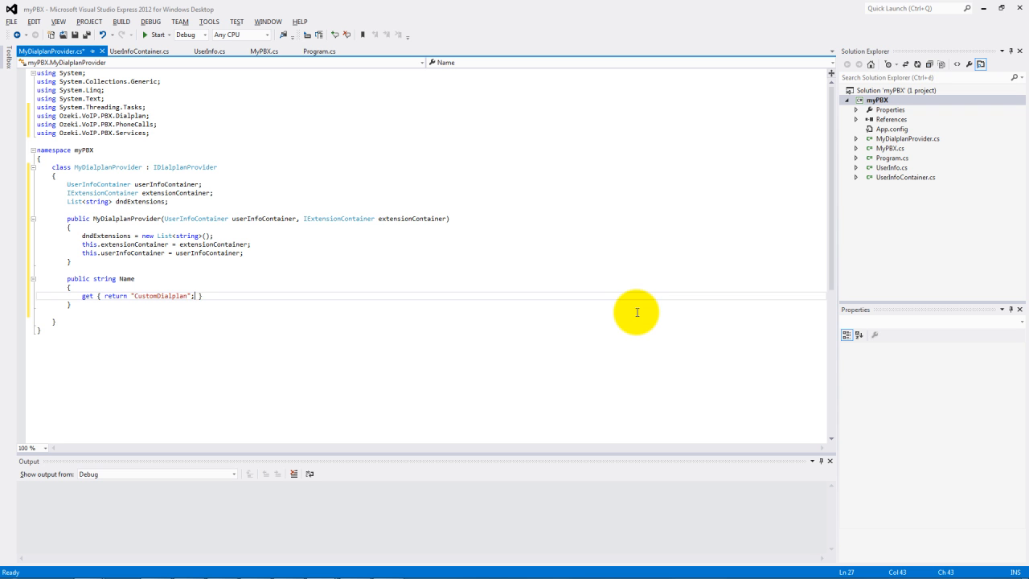
pyautogui.press('enter')
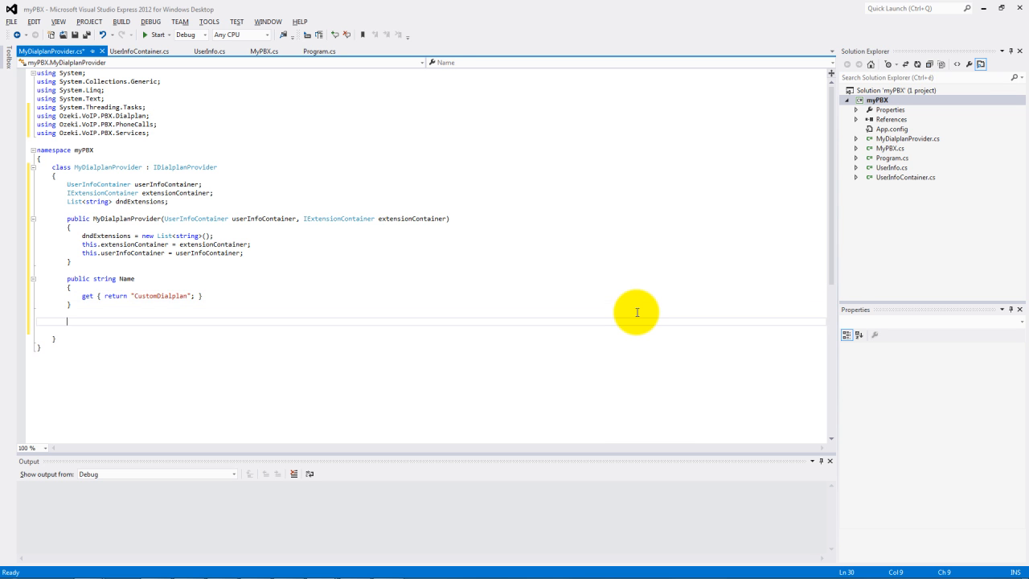
pyautogui.write('public')
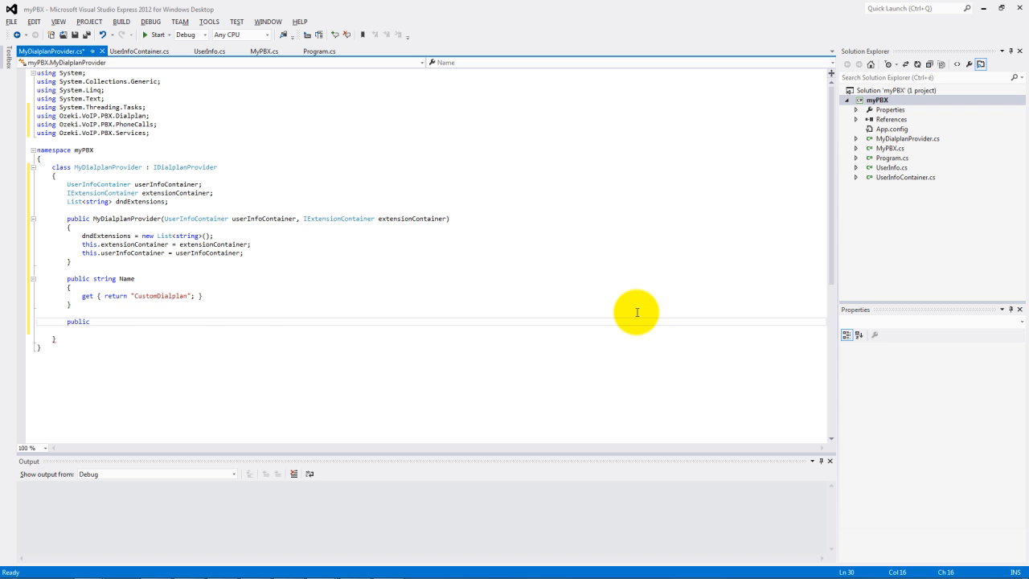
pyautogui.write('Destination GetDestination(RouteInfo routeParams)')
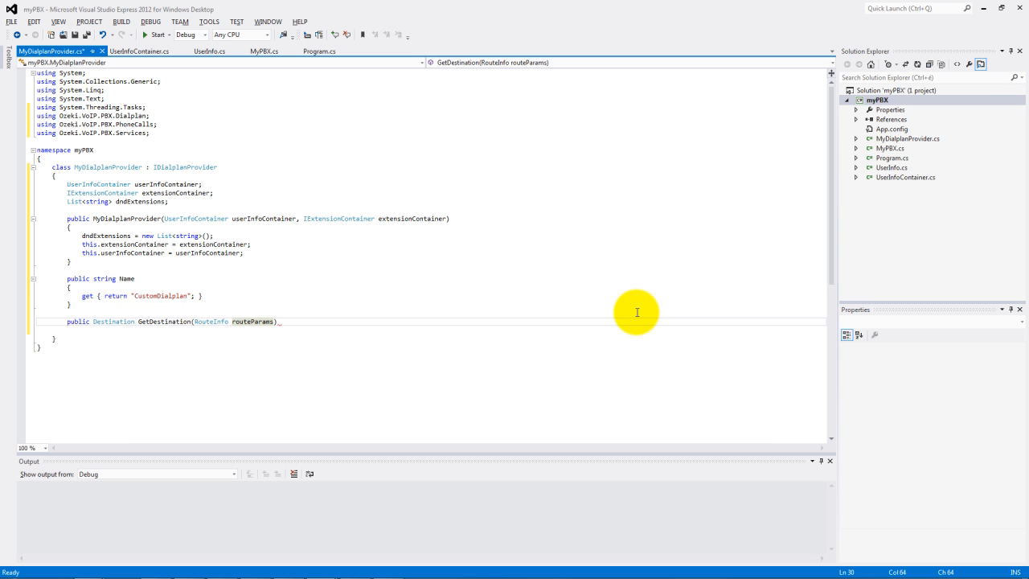
pyautogui.write(')')
pyautogui.write('var')
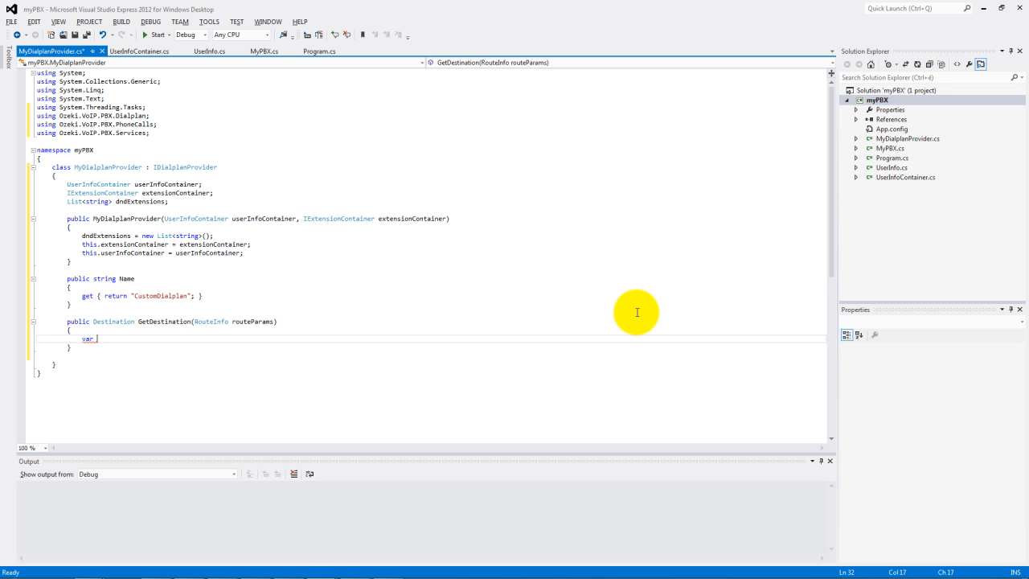
pyautogui.write('dialedNumber = routeParams.Destination.DialedNumber.UserName;')
pyautogui.write('var')
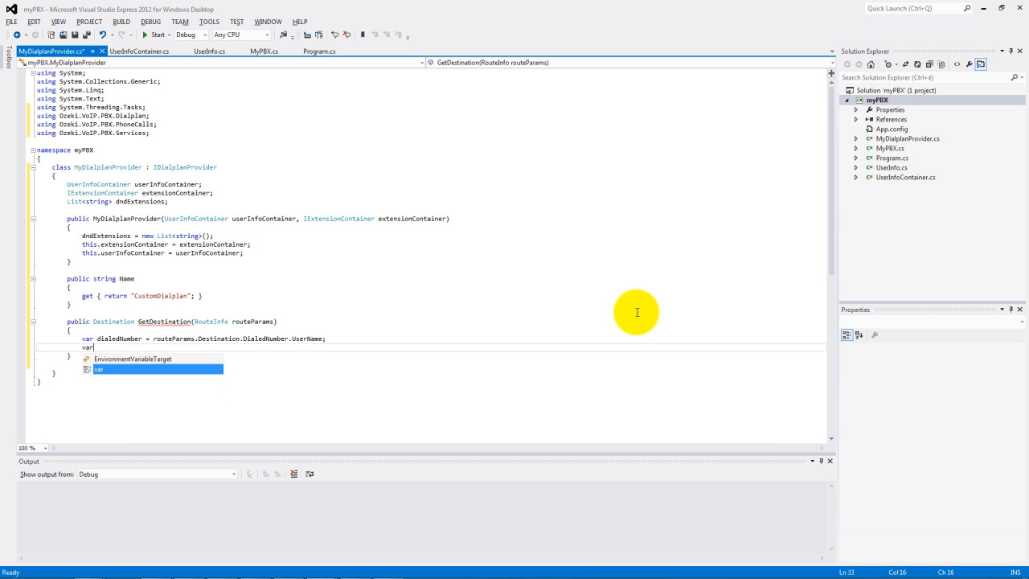
pyautogui.write('callerPhoneNumber = routeParams.')
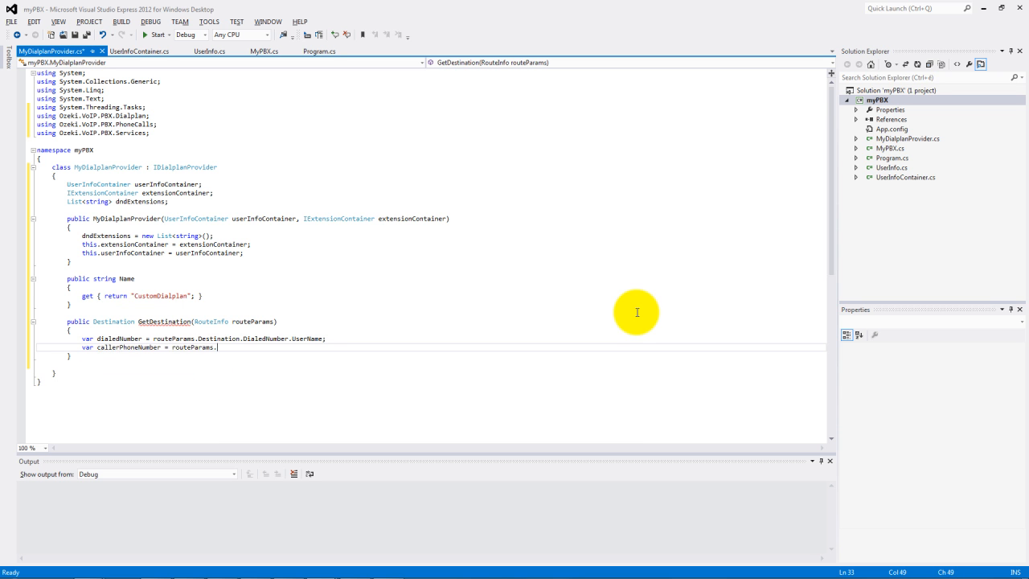
pyautogui.write('CallerInfo.')
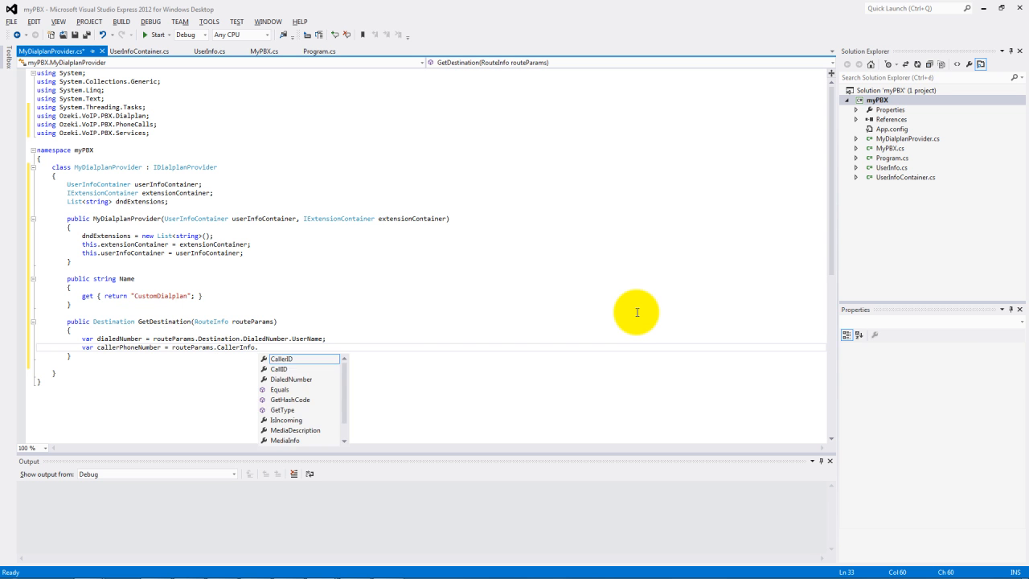
pyautogui.write('Owner.Account.UserName;')
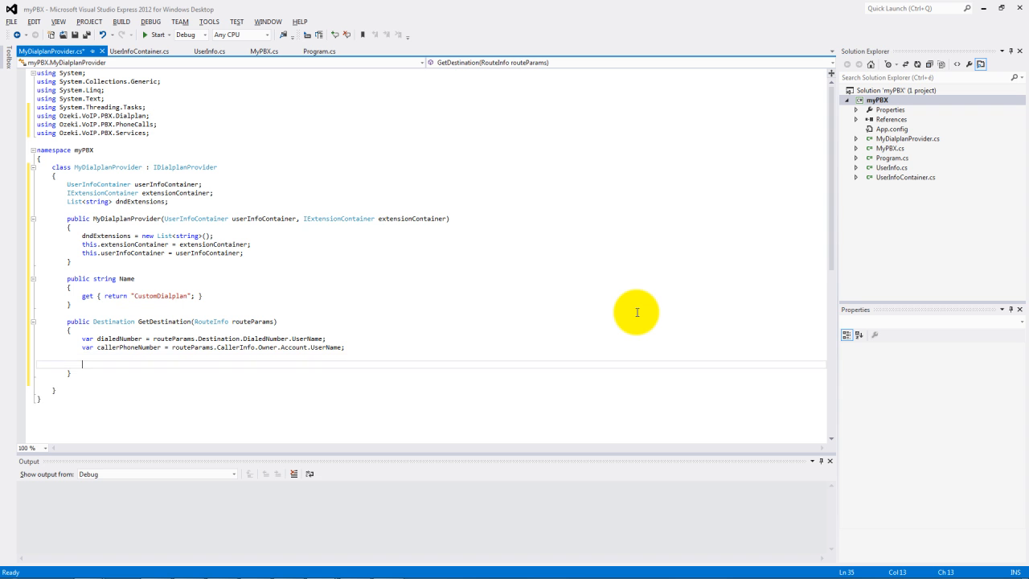
# - Add or remove the caller from dndExtensions on *90/*91 with log lines, return null for DND targets, else a Destination for dialedNumber
pyautogui.write('if(dialedNumber == "*90" &)')
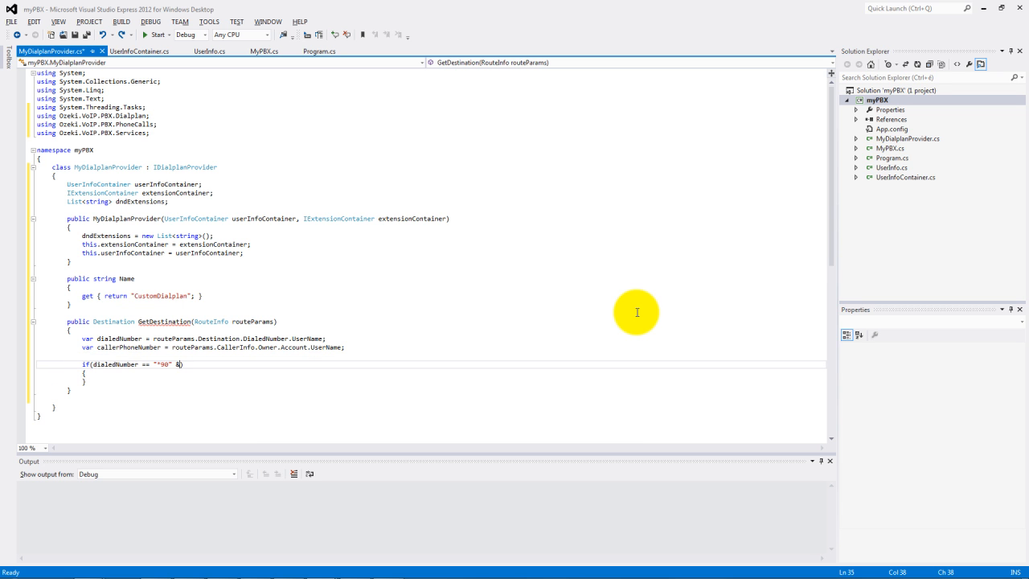
pyautogui.write('&& !dndExtensions.Contains(callerPhoneNumber))')
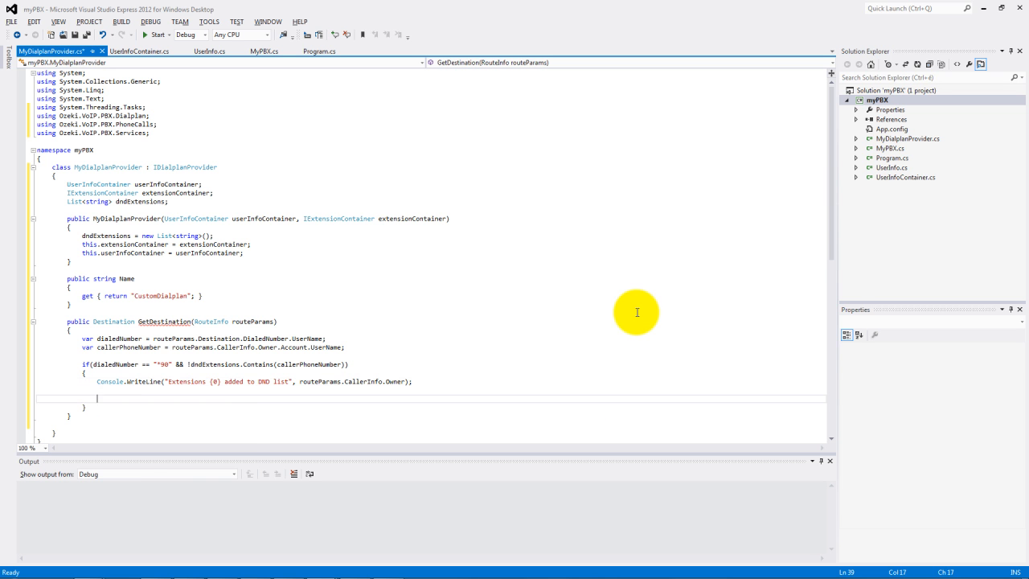
pyautogui.write('dndExtensions.Add(callerPhoneNumber);')
pyautogui.write('if(dialedNumber == "*91")')
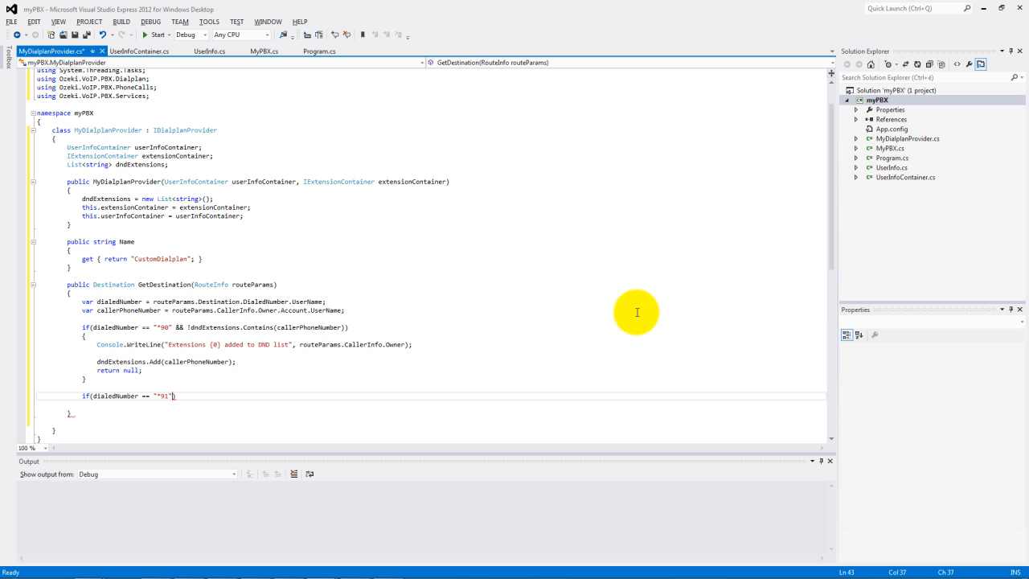
pyautogui.press('enter')
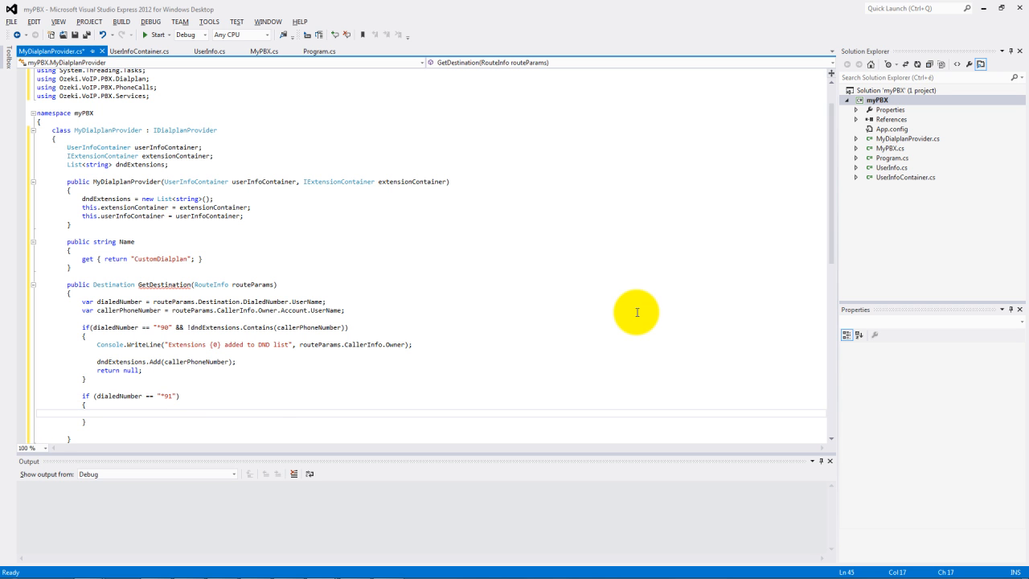
pyautogui.write('Console.WriteLine("Extensions {0} removed from DND list", routeParams.CallerInfo.Owner);')
pyautogui.write('if(dndExtensions.Contains(dialedNumber')
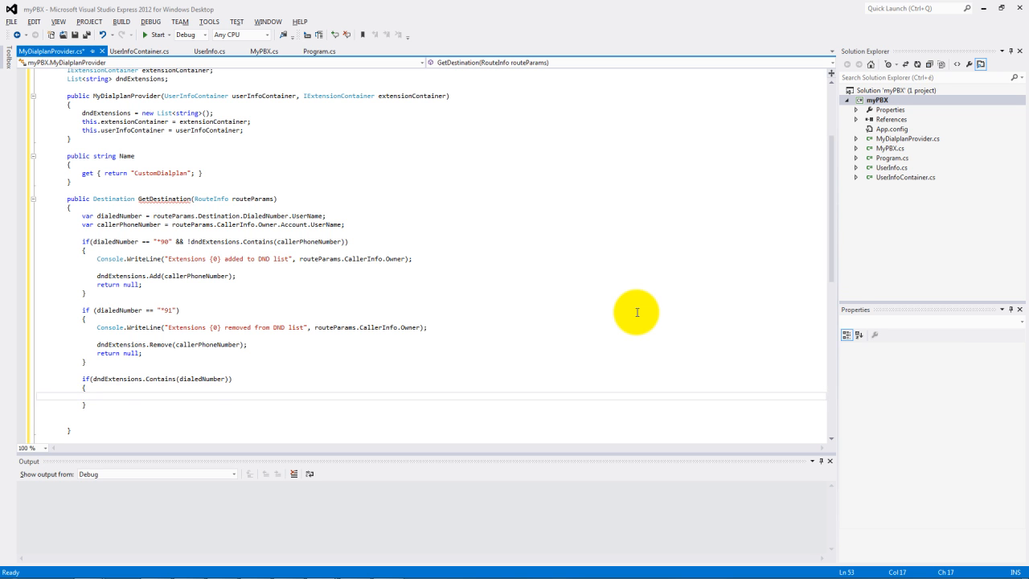
pyautogui.write('return null;')
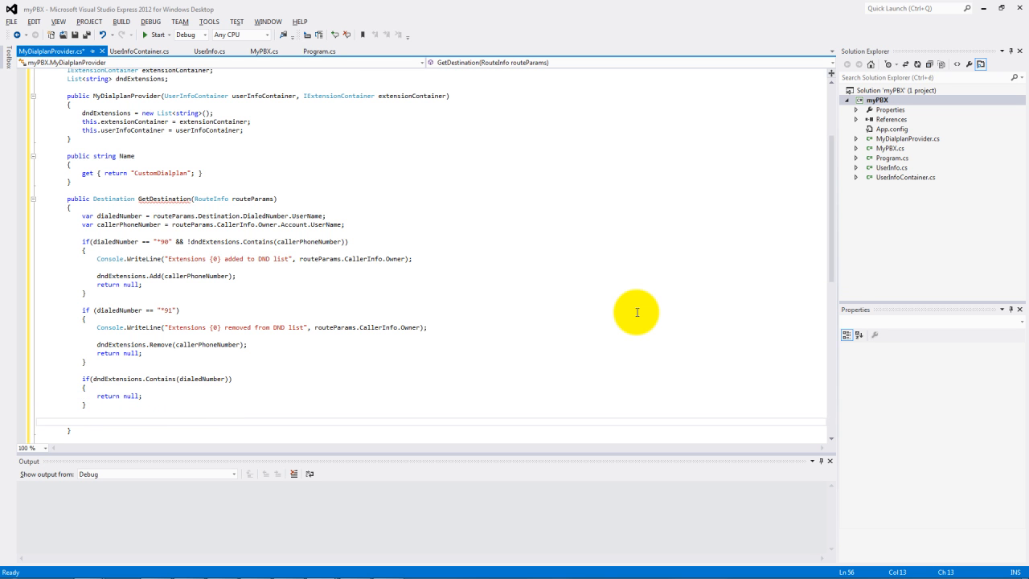
pyautogui.write('return new Destination(dialedNumber);')
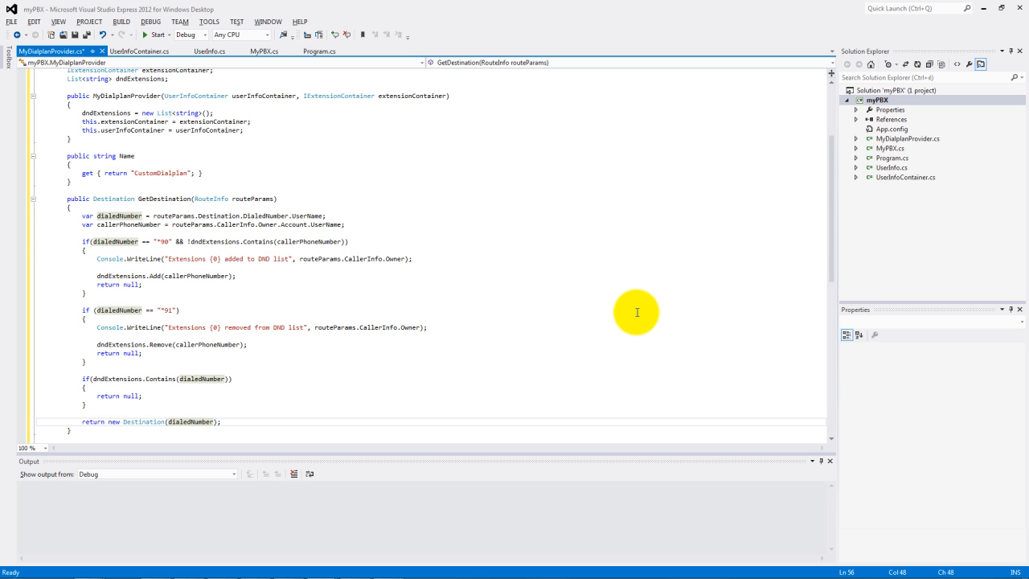
pyautogui.click(891, 138)
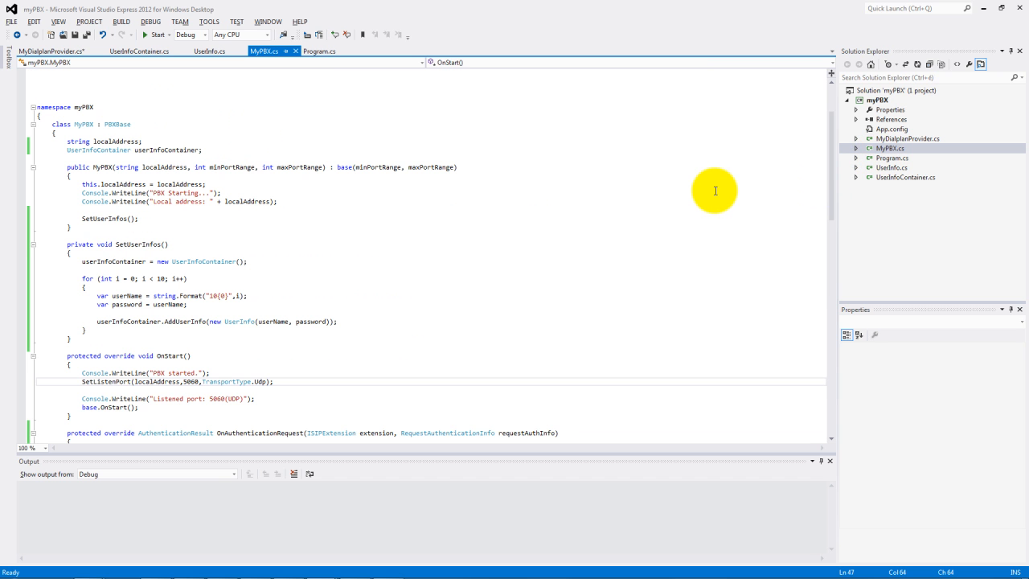
# - In OnStart get callManager and IExtensionContainer services and set callManager.DialplanProvider to a new MyDialplanProvider
pyautogui.press('enter')
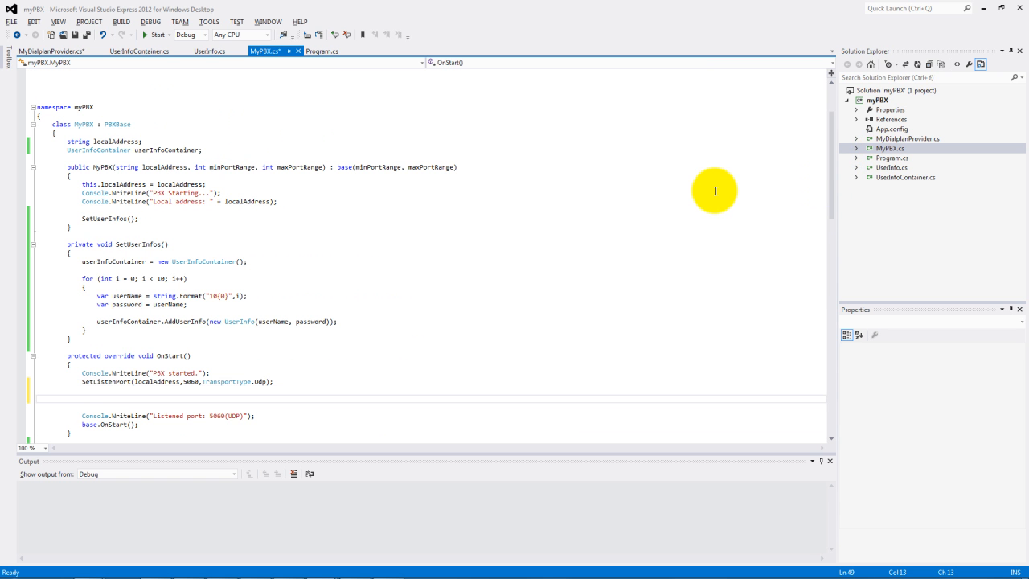
pyautogui.write('var callManager = GetService<ICallManager>')
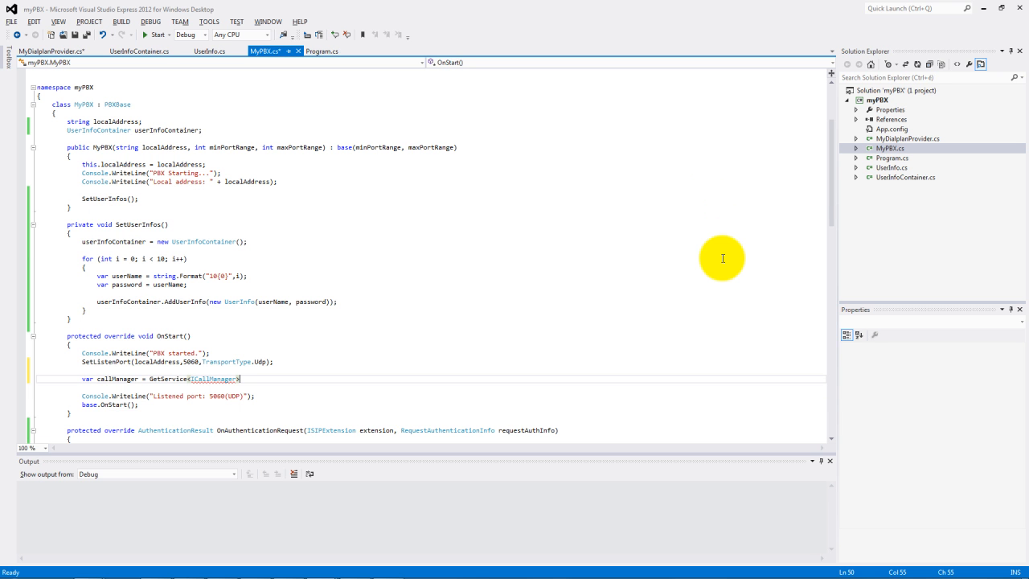
pyautogui.write('();')
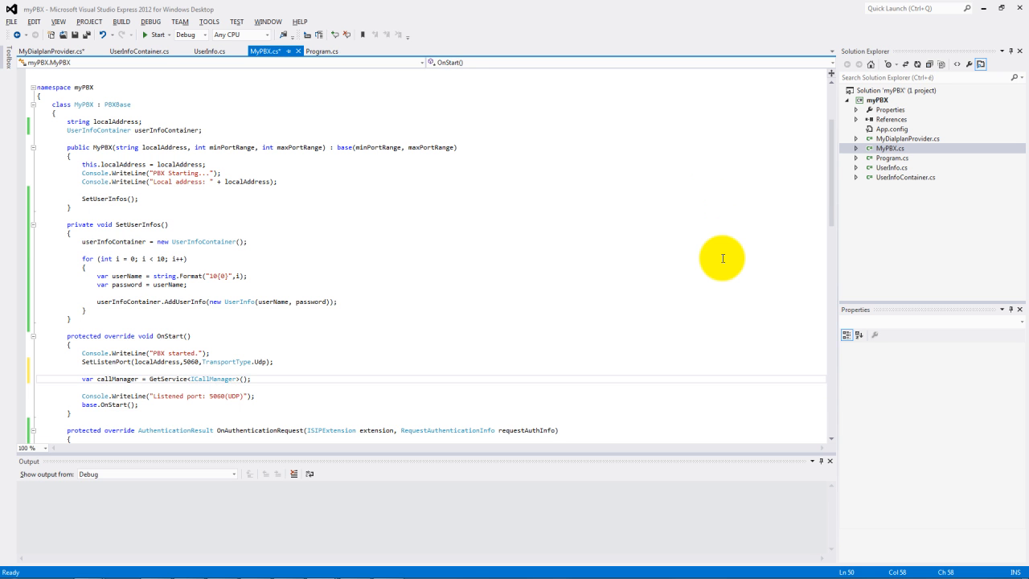
pyautogui.write('var extensionContainer = GetService<IExtensionContainer>();')
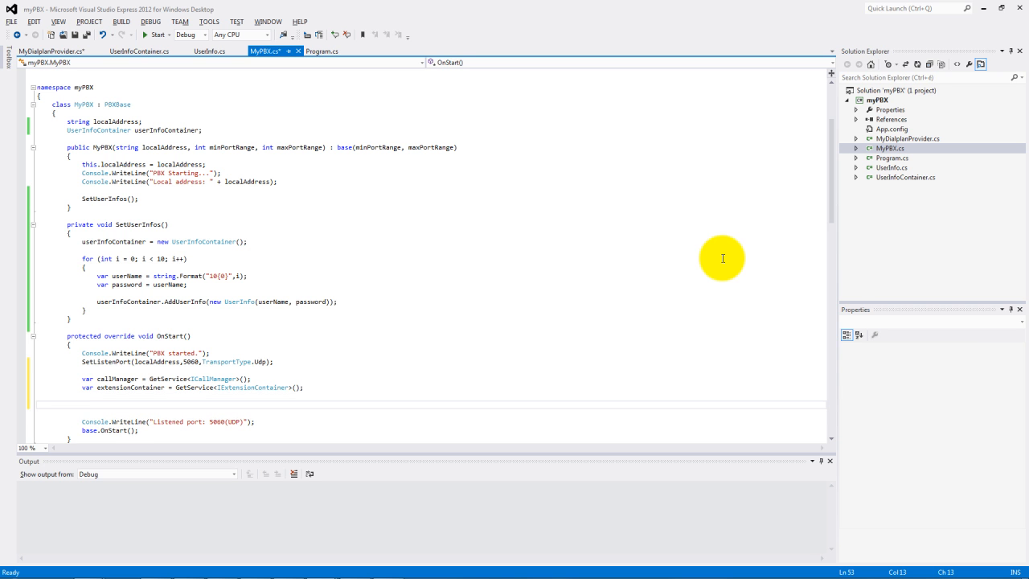
pyautogui.write('callManager.DialplanProvider =')
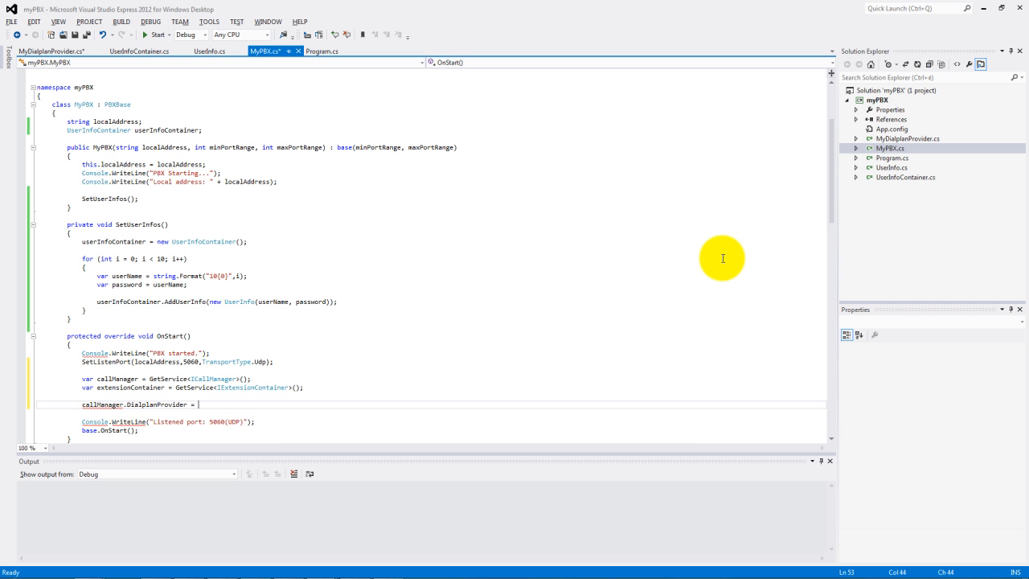
pyautogui.write('new MyDialplanProvider();')
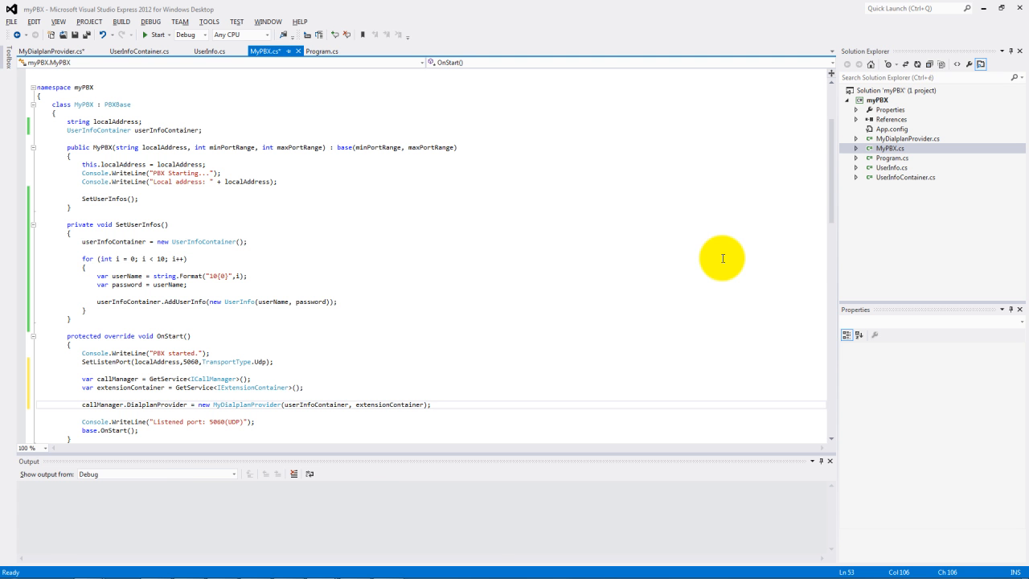
# - Run myPBX and add SIP account 200 with domain 192.168.115.193 on the left softphone
pyautogui.click(158, 34)
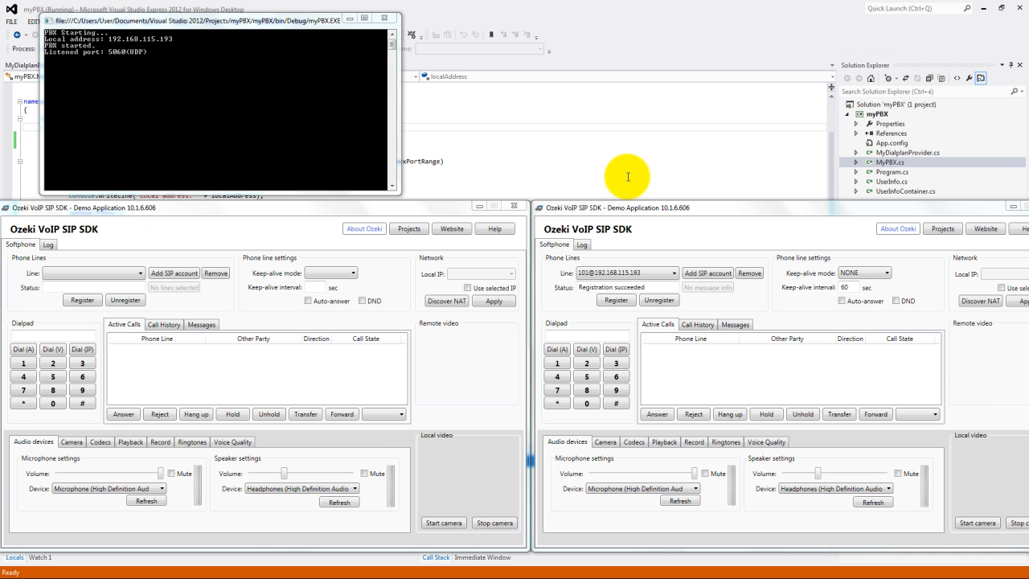
pyautogui.moveTo(402, 200)
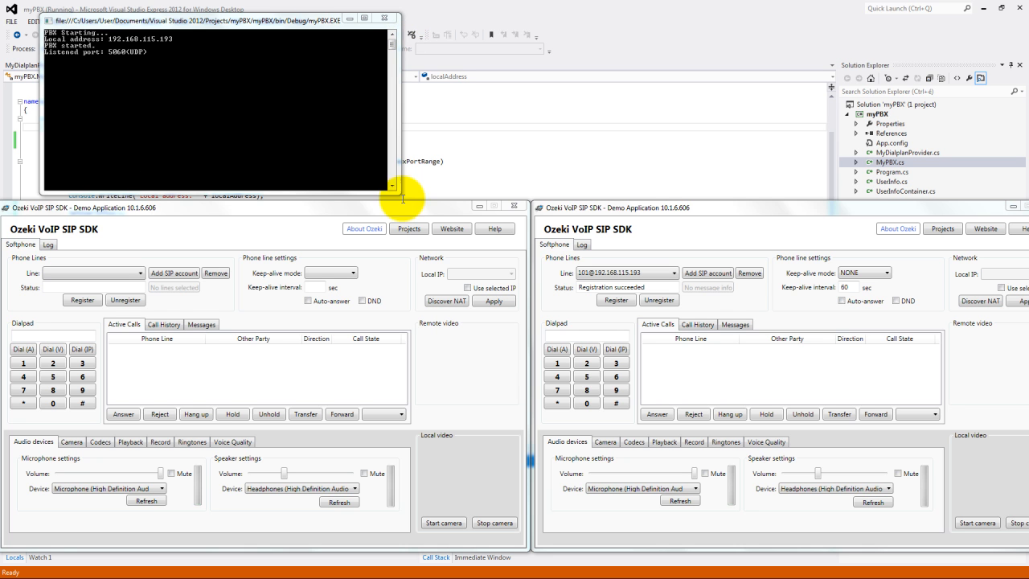
pyautogui.moveTo(456, 190)
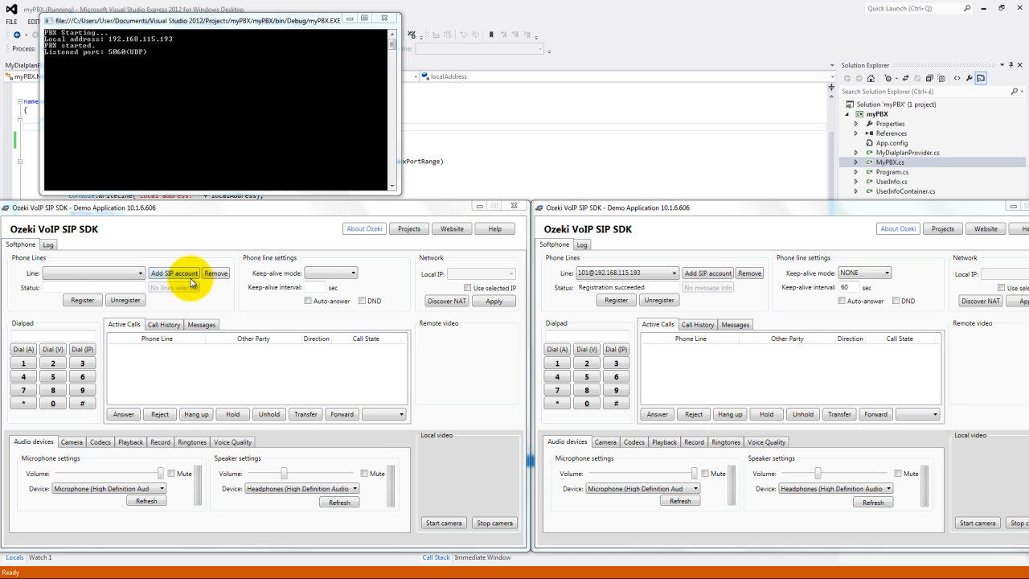
pyautogui.click(174, 273)
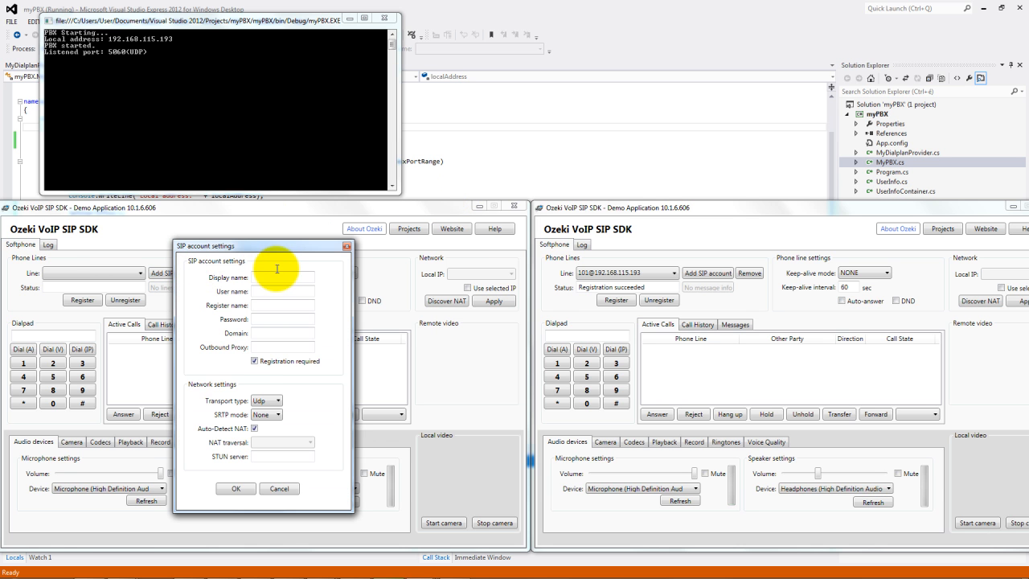
pyautogui.click(283, 276)
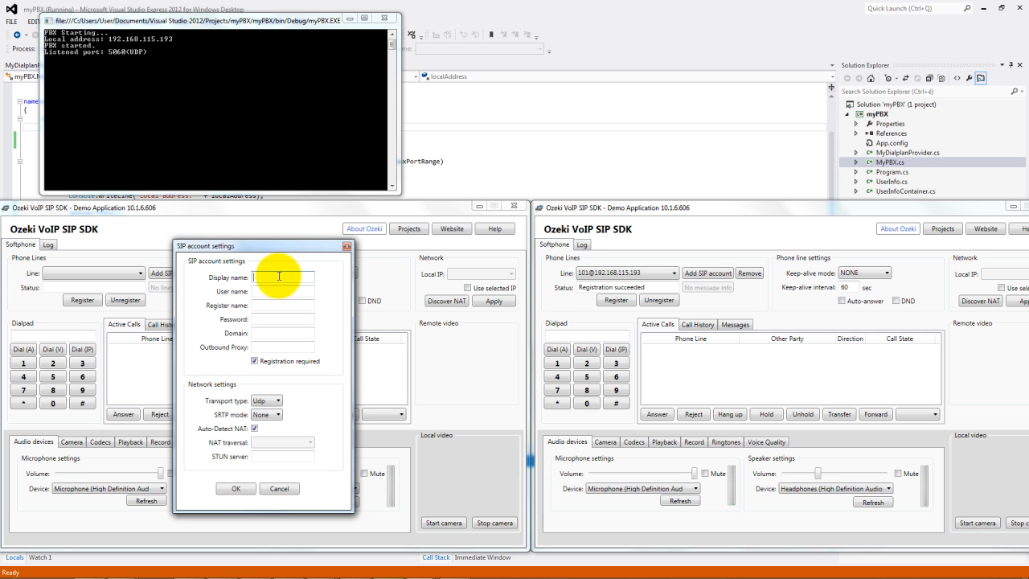
pyautogui.write('200')
pyautogui.click(283, 331)
pyautogui.write('192.168.115.193')
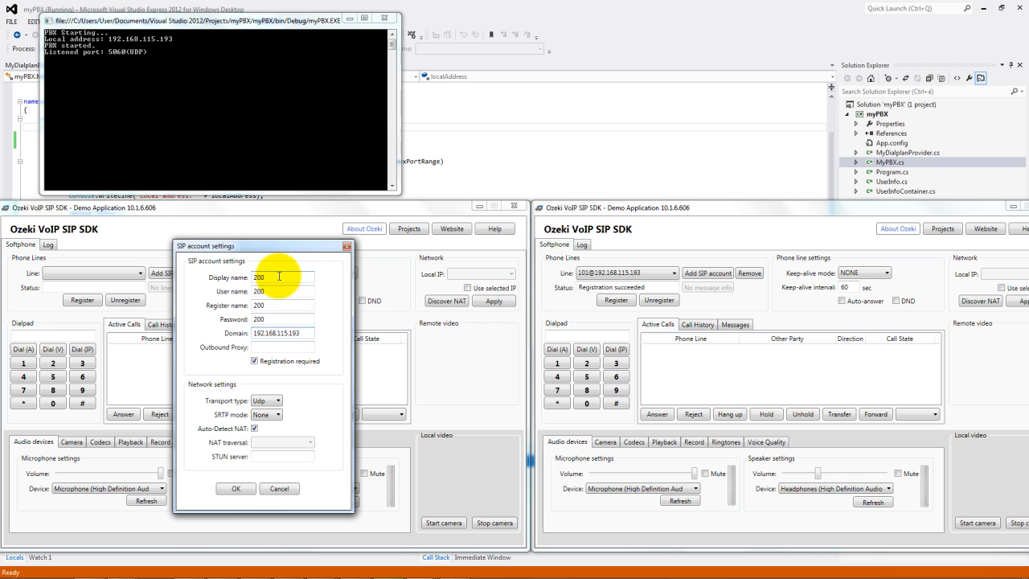
pyautogui.click(235, 489)
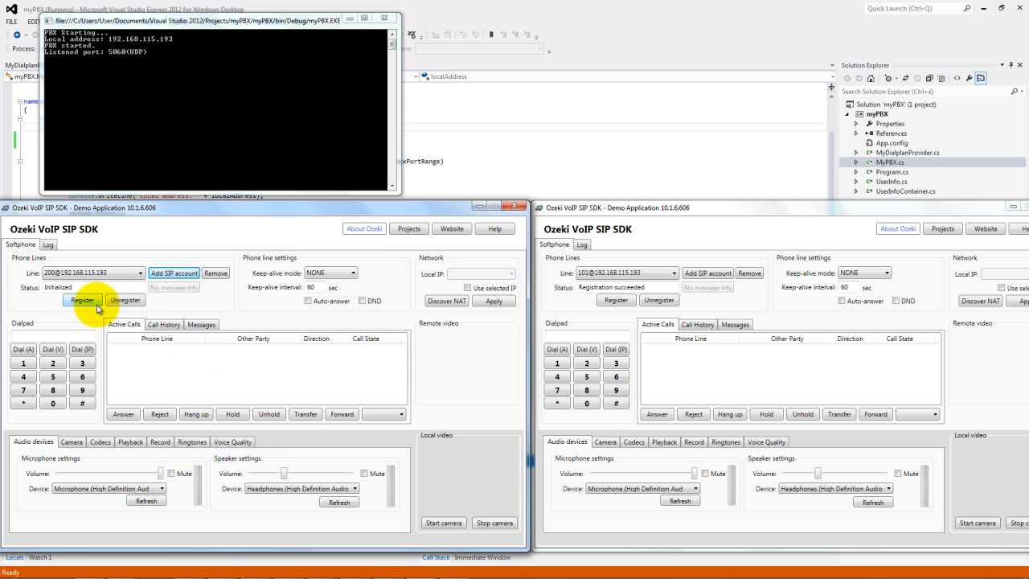
# - Attempt to register account 200, which is refused as Forbidden, then unregister it
pyautogui.click(80, 301)
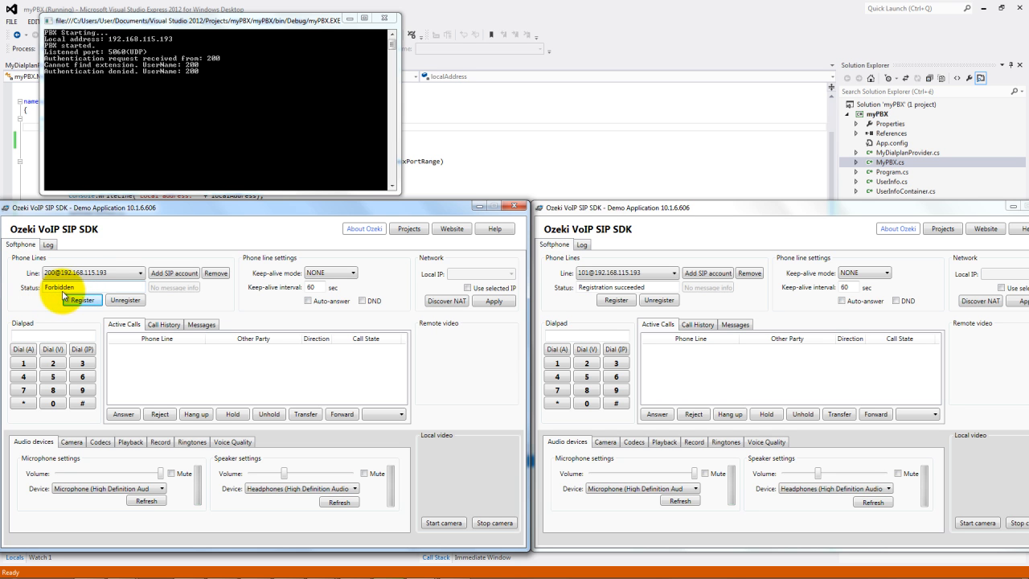
pyautogui.moveTo(242, 72)
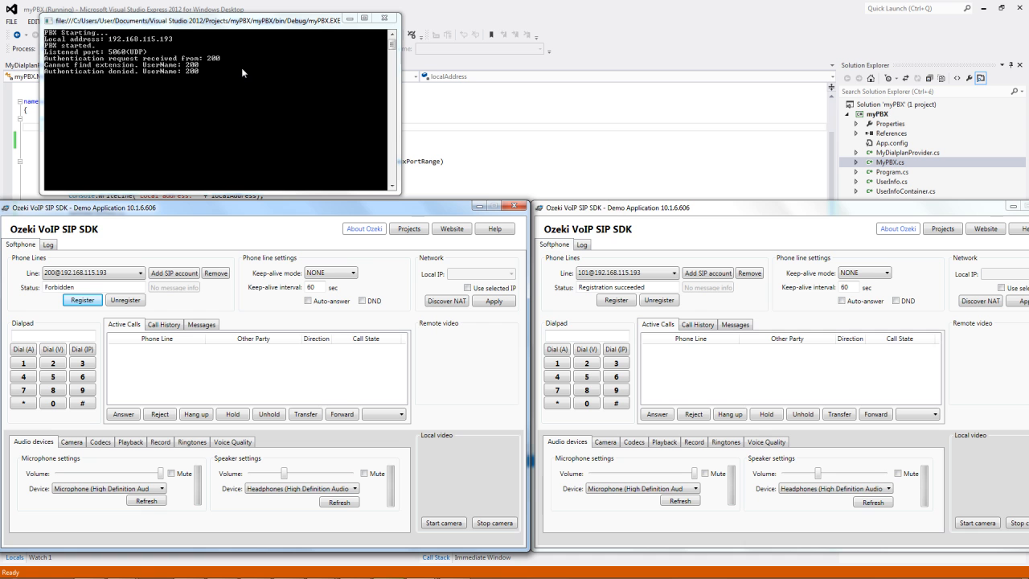
pyautogui.moveTo(24, 67)
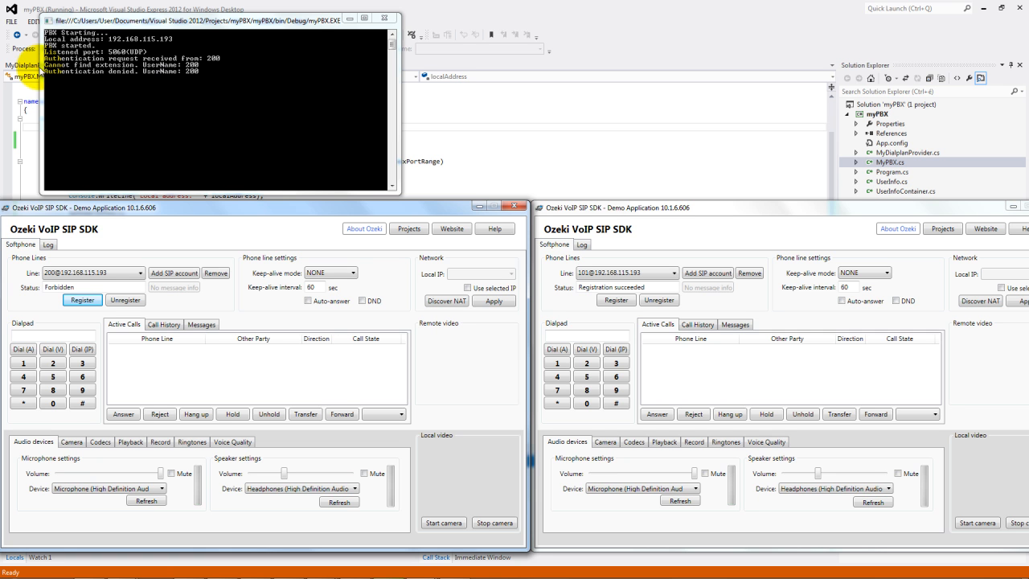
pyautogui.moveTo(235, 237)
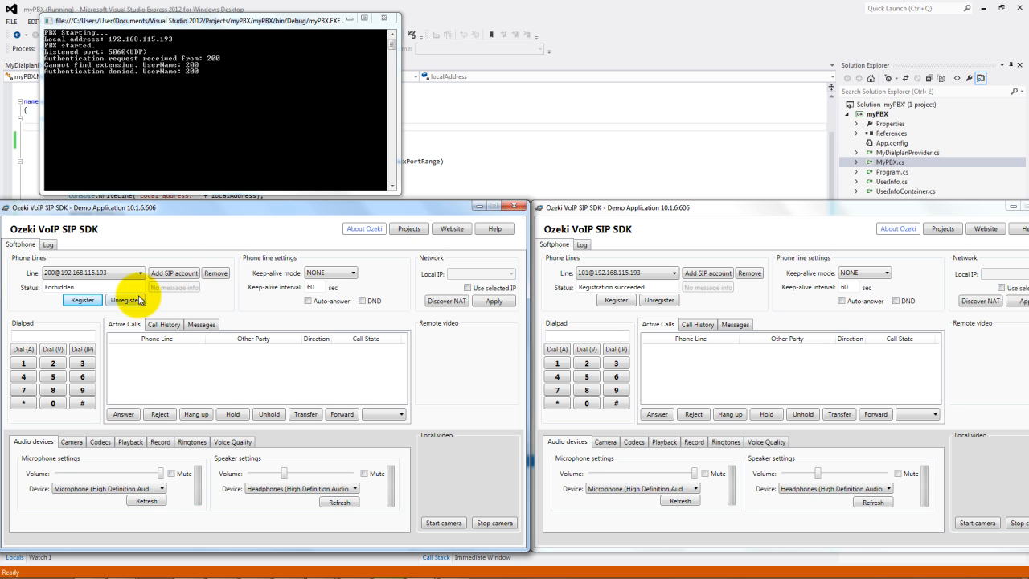
pyautogui.click(173, 273)
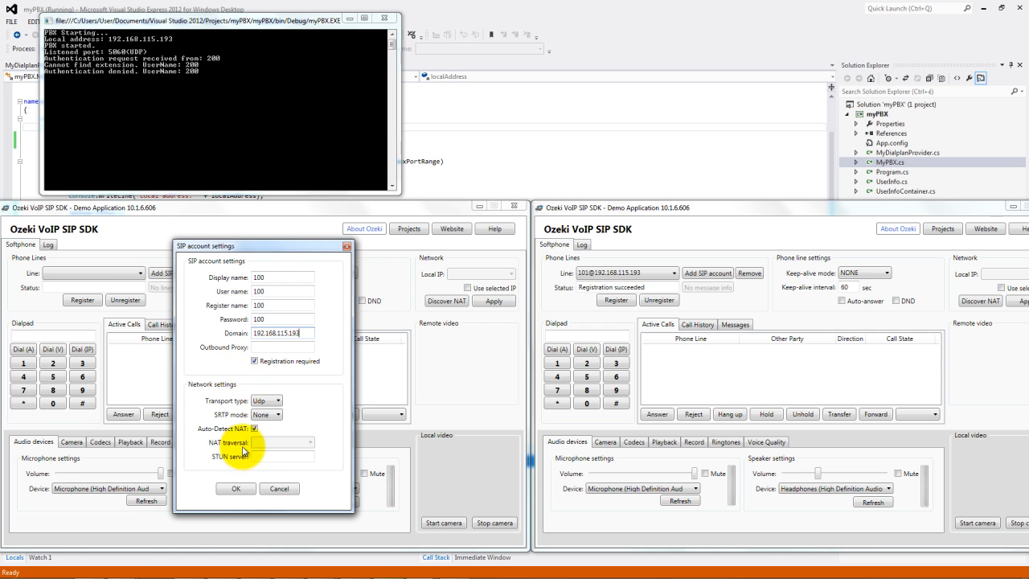
# - Confirm account 100 credentials and register it, with the PBX accepting authentication
pyautogui.click(235, 489)
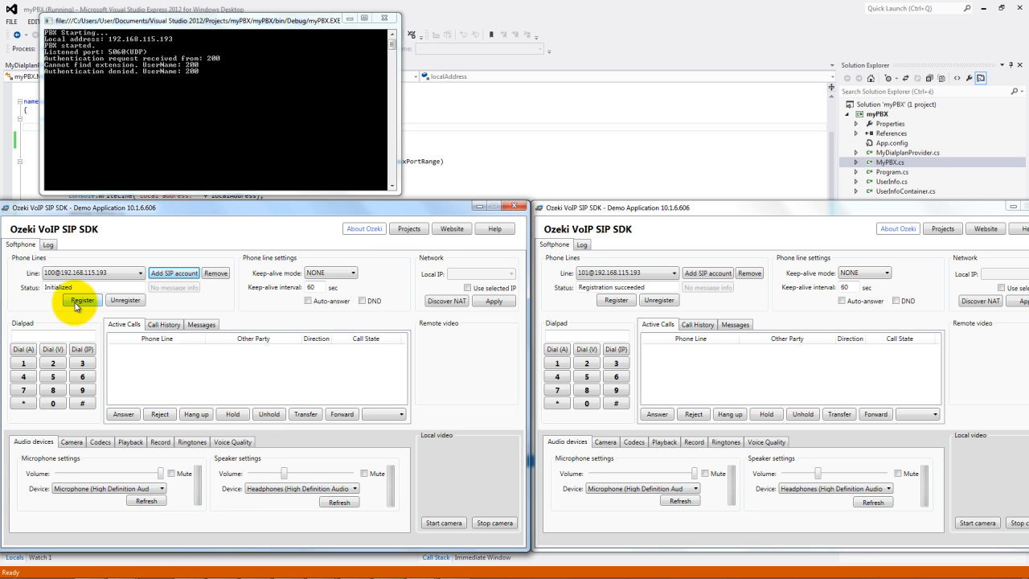
pyautogui.click(82, 299)
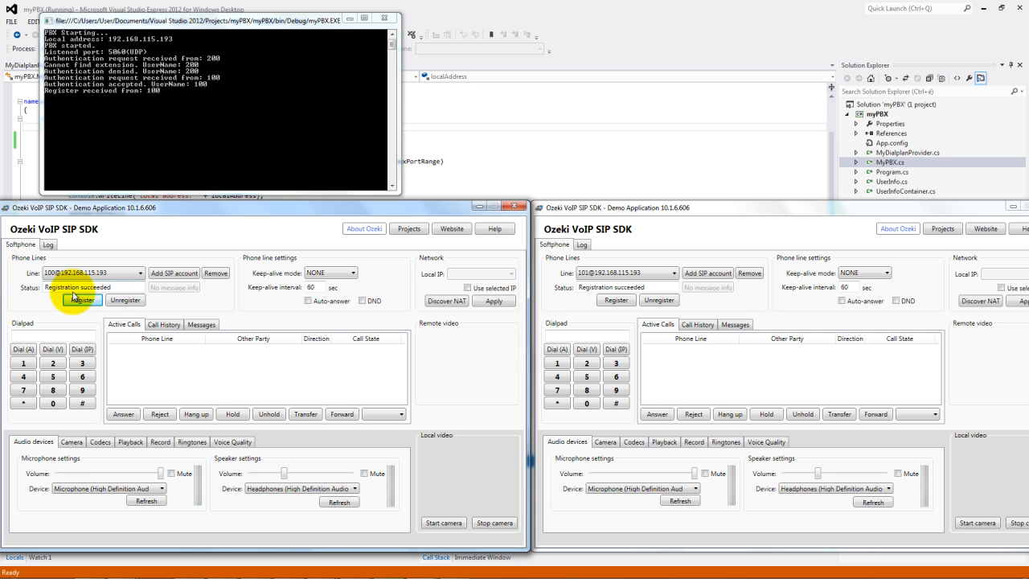
pyautogui.moveTo(549, 338)
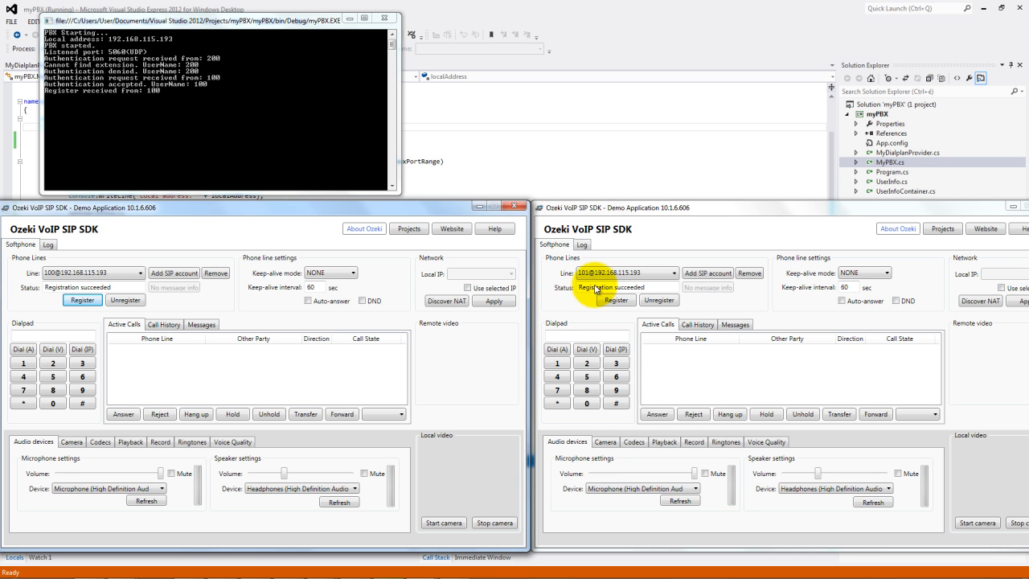
pyautogui.moveTo(360, 322)
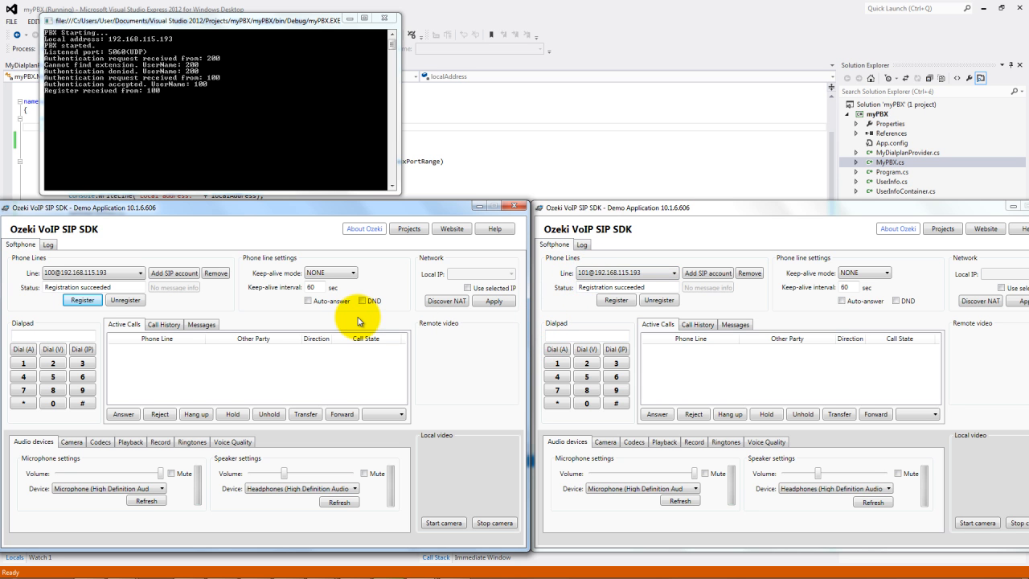
pyautogui.moveTo(128, 393)
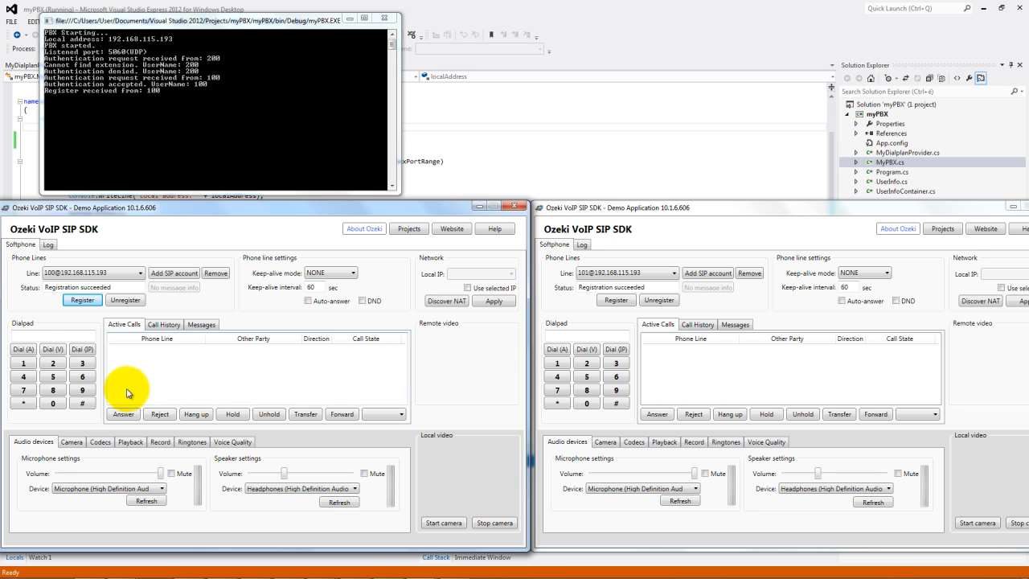
# - Call extension 100 from the right softphone (101), answer it on the left, then hang up
pyautogui.click(24, 349)
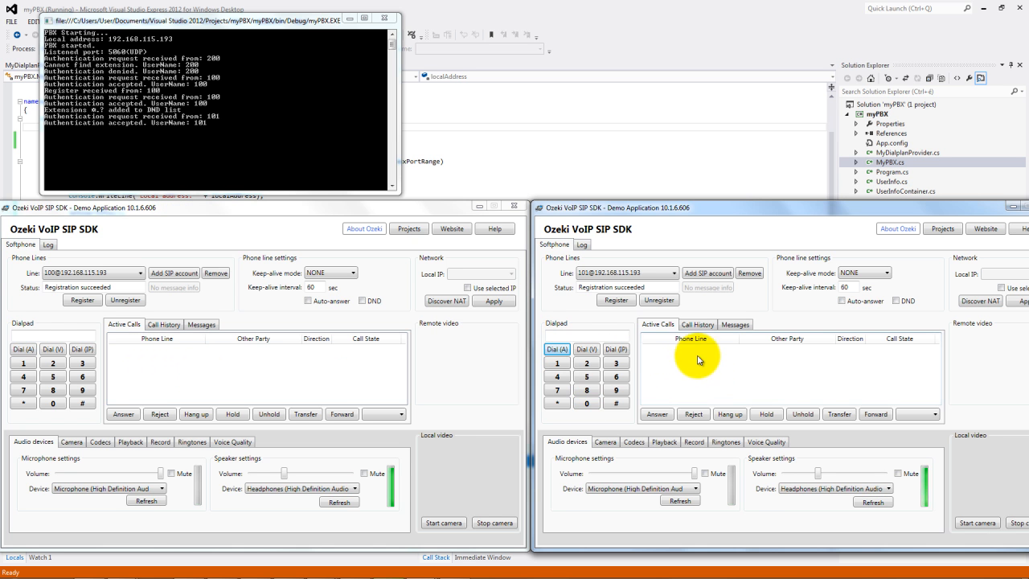
pyautogui.moveTo(267, 367)
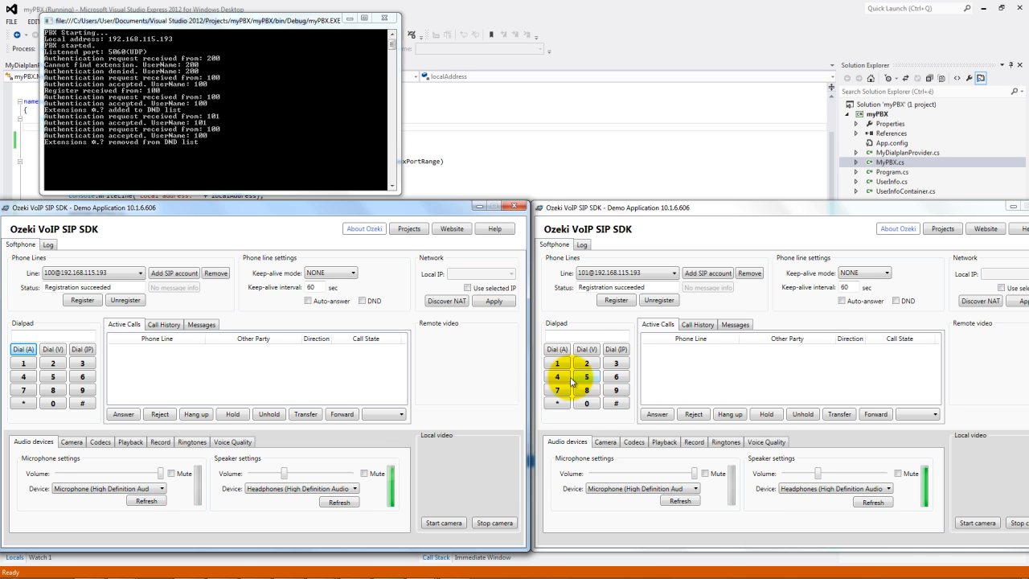
pyautogui.click(556, 348)
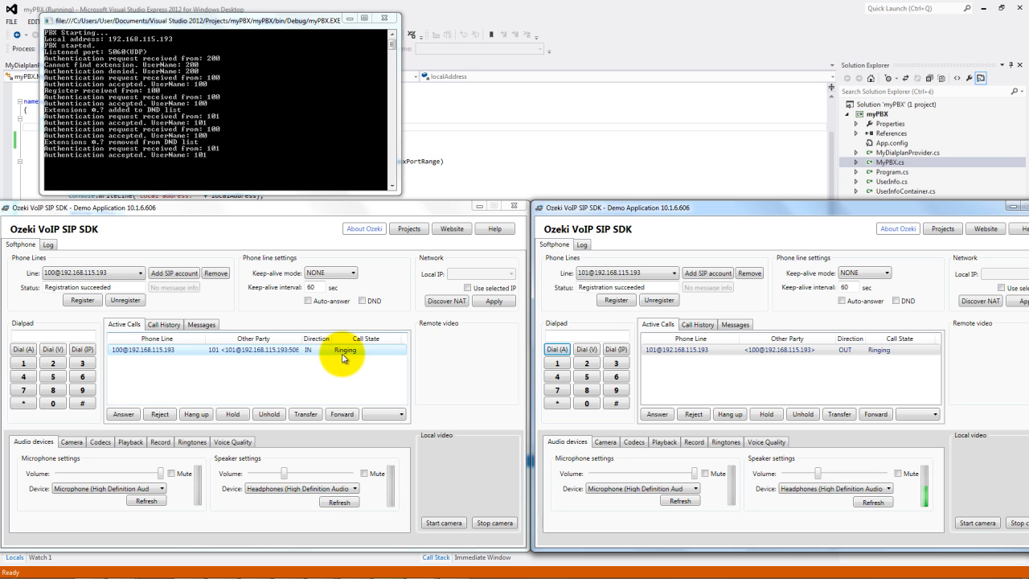
pyautogui.click(122, 414)
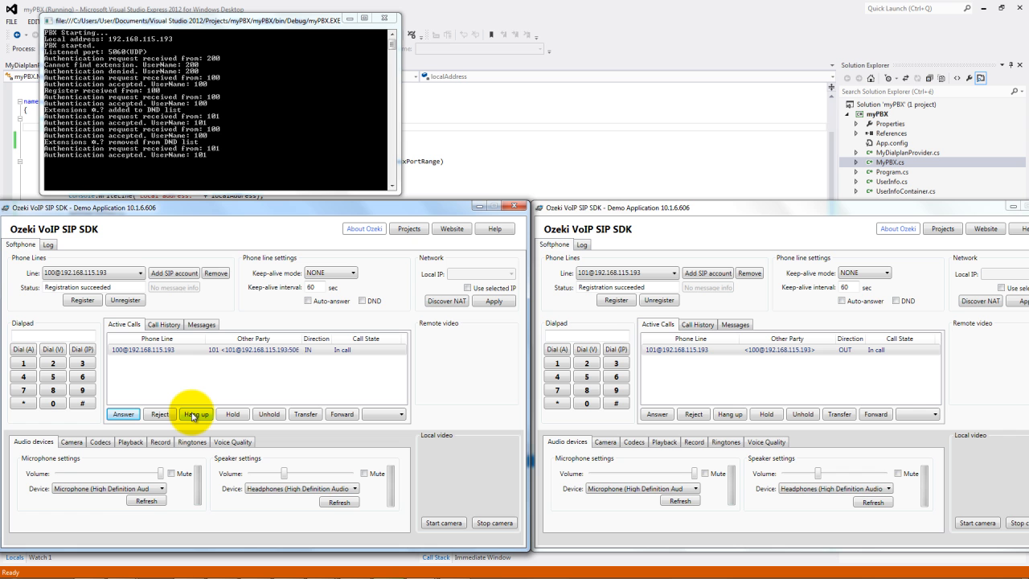
pyautogui.click(194, 413)
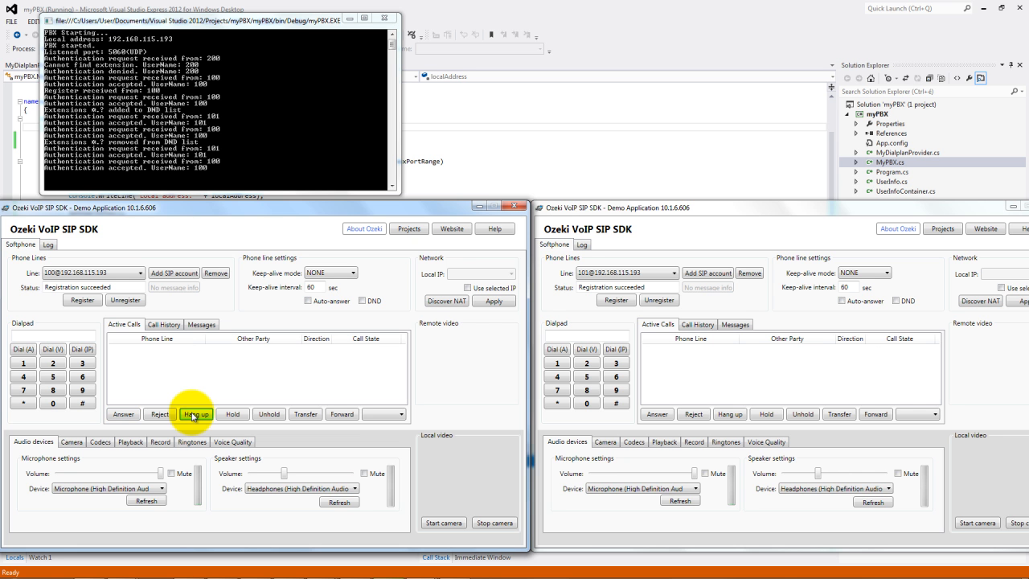